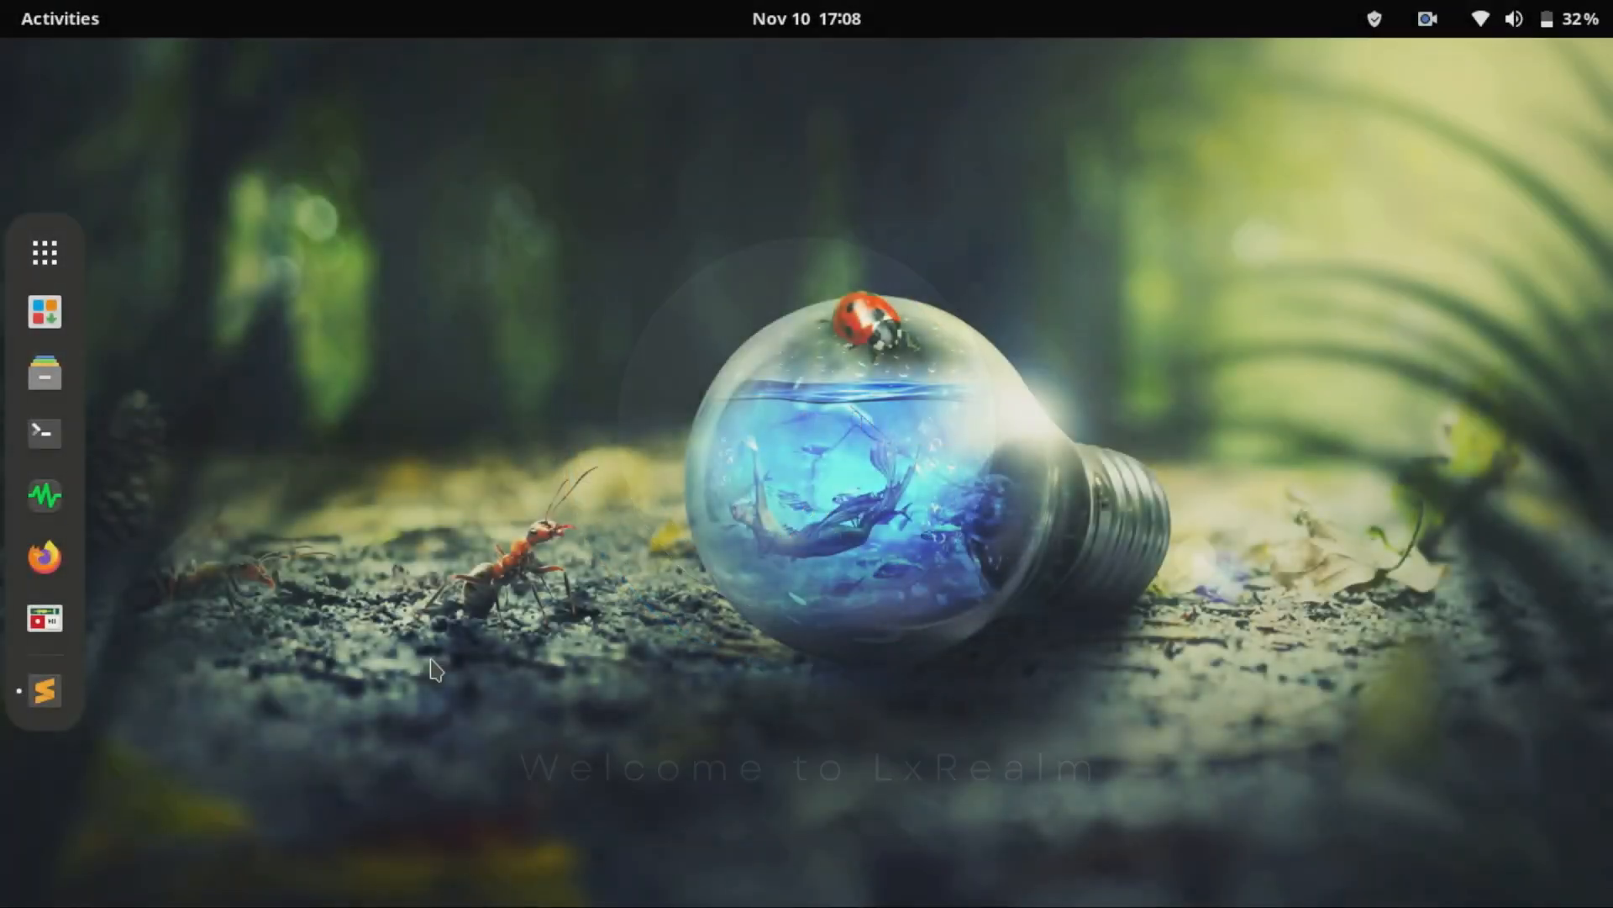
mouse_move(144, 602)
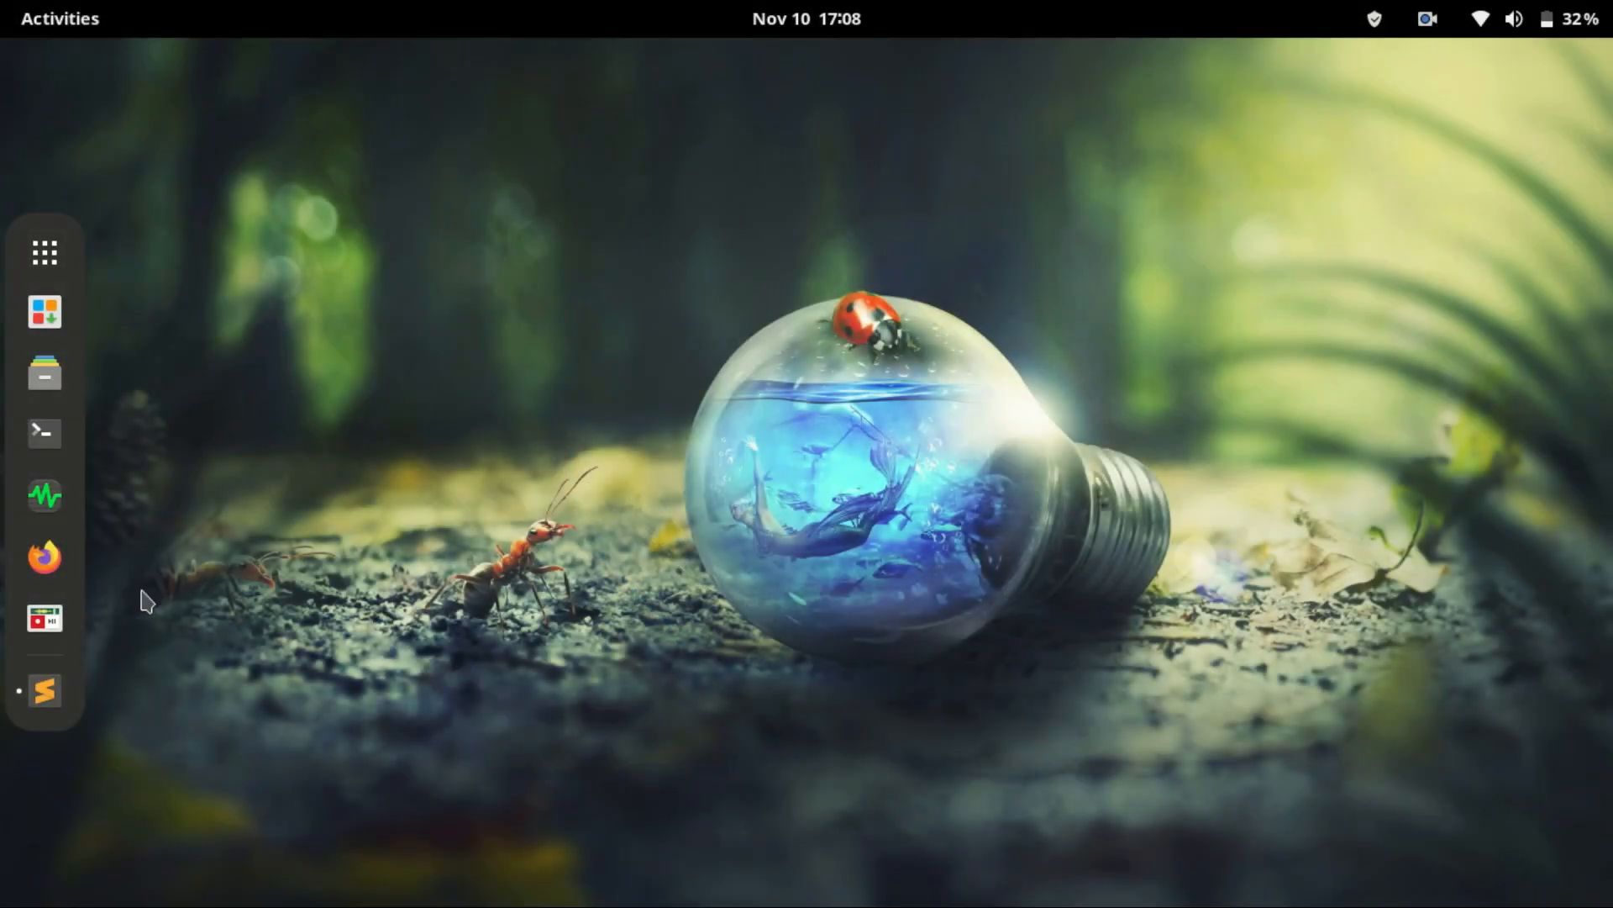
- Launch Chrome beta from the dock and display its 'Can't update Chrome' notice
click(45, 253)
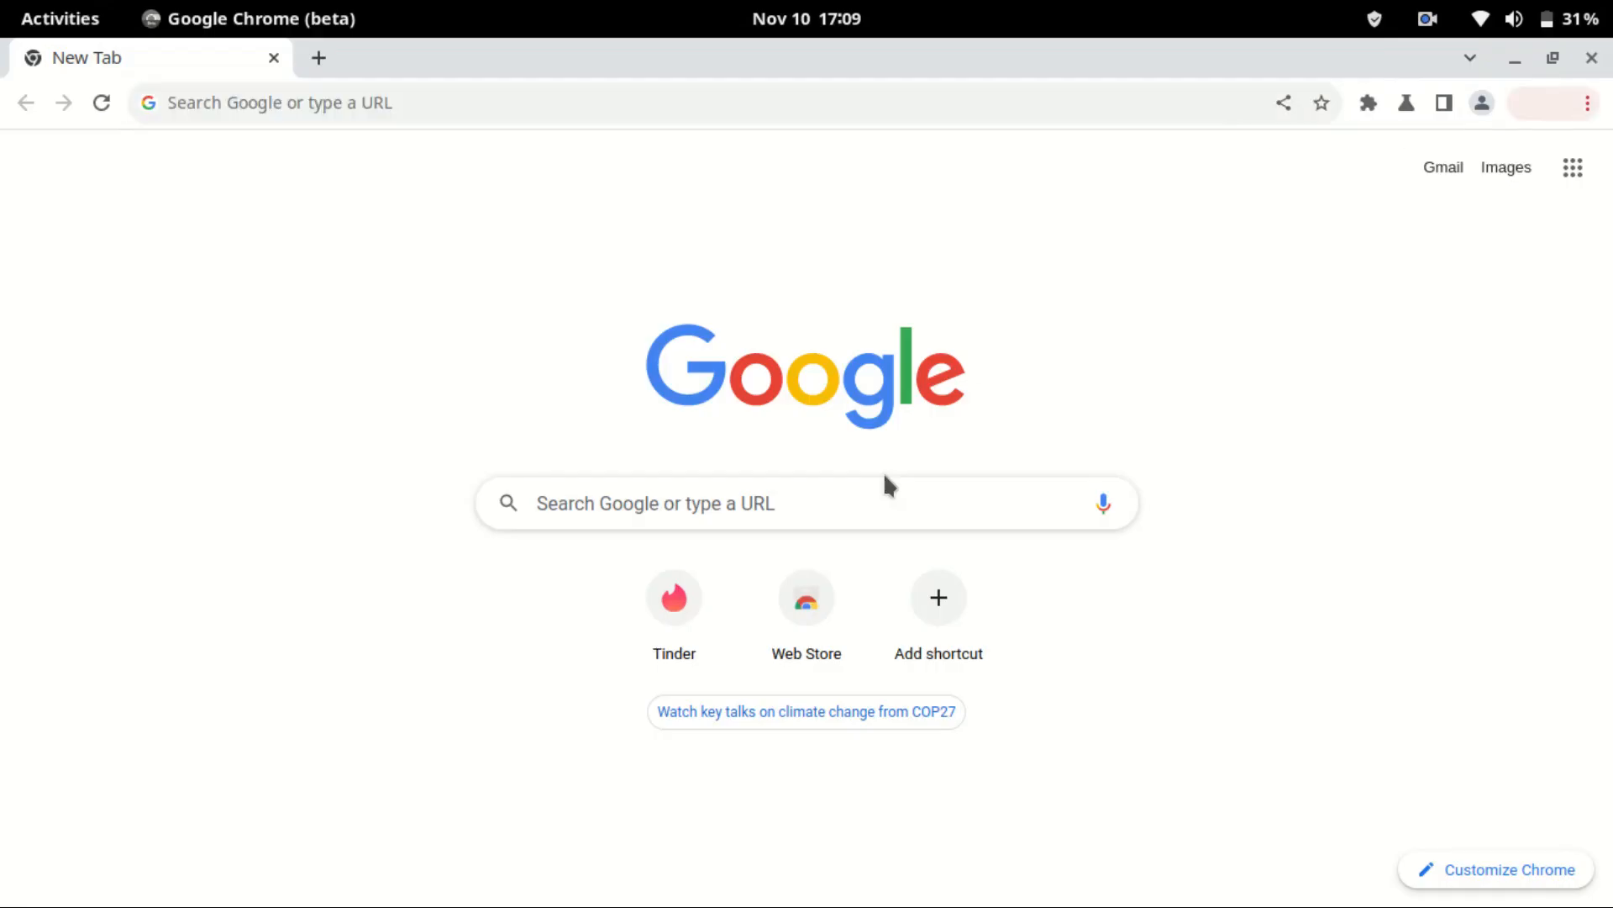
click(1541, 102)
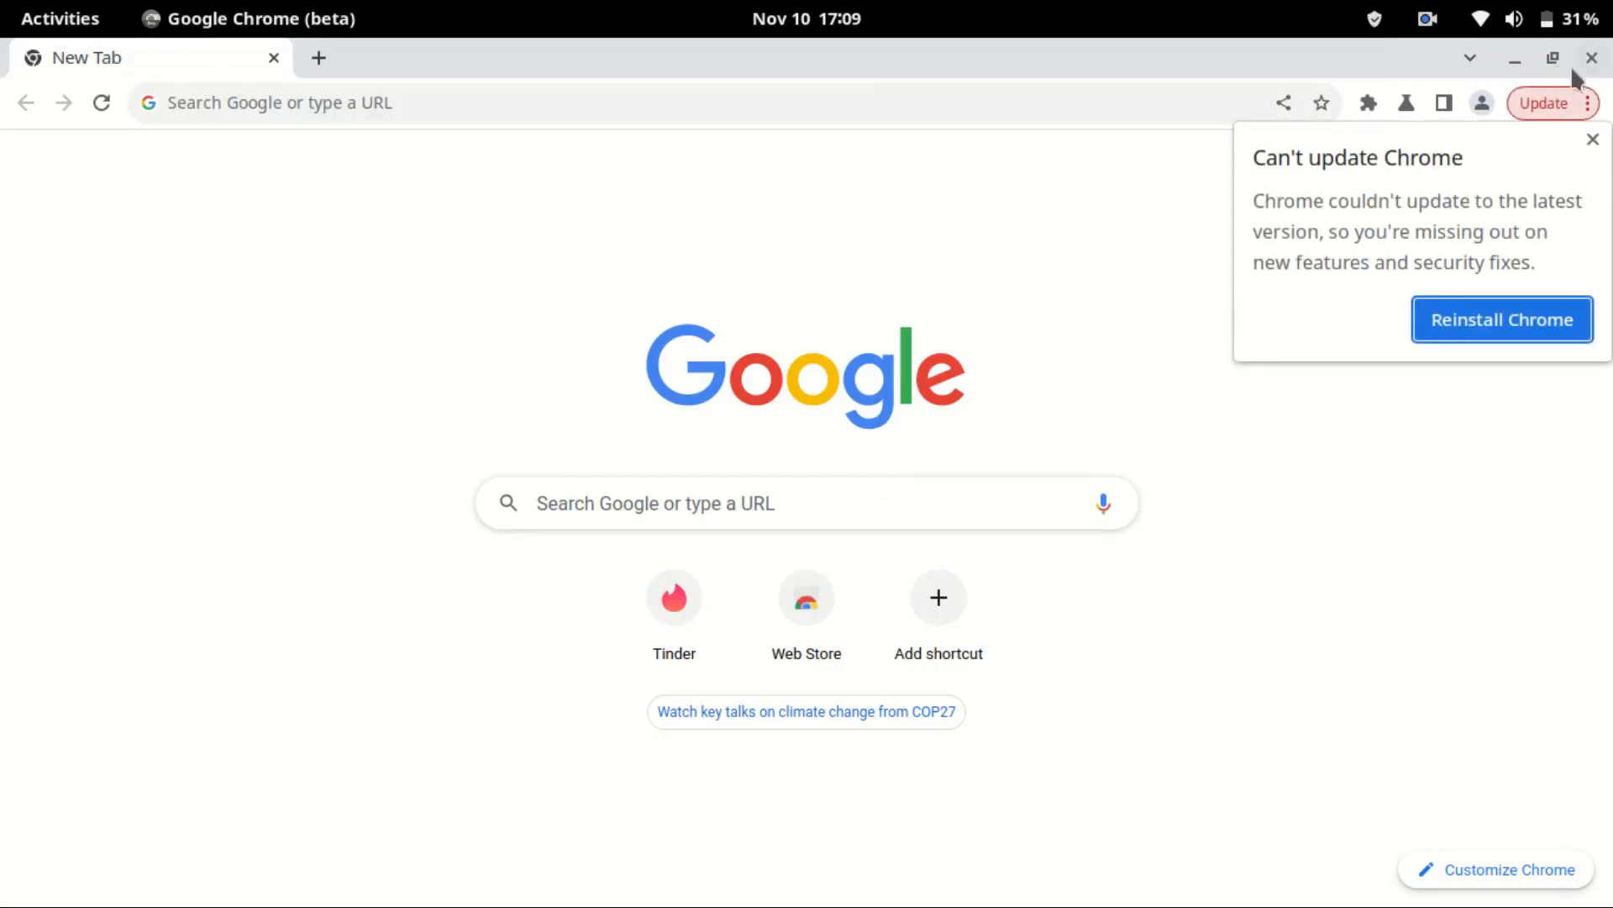
mouse_move(1503, 128)
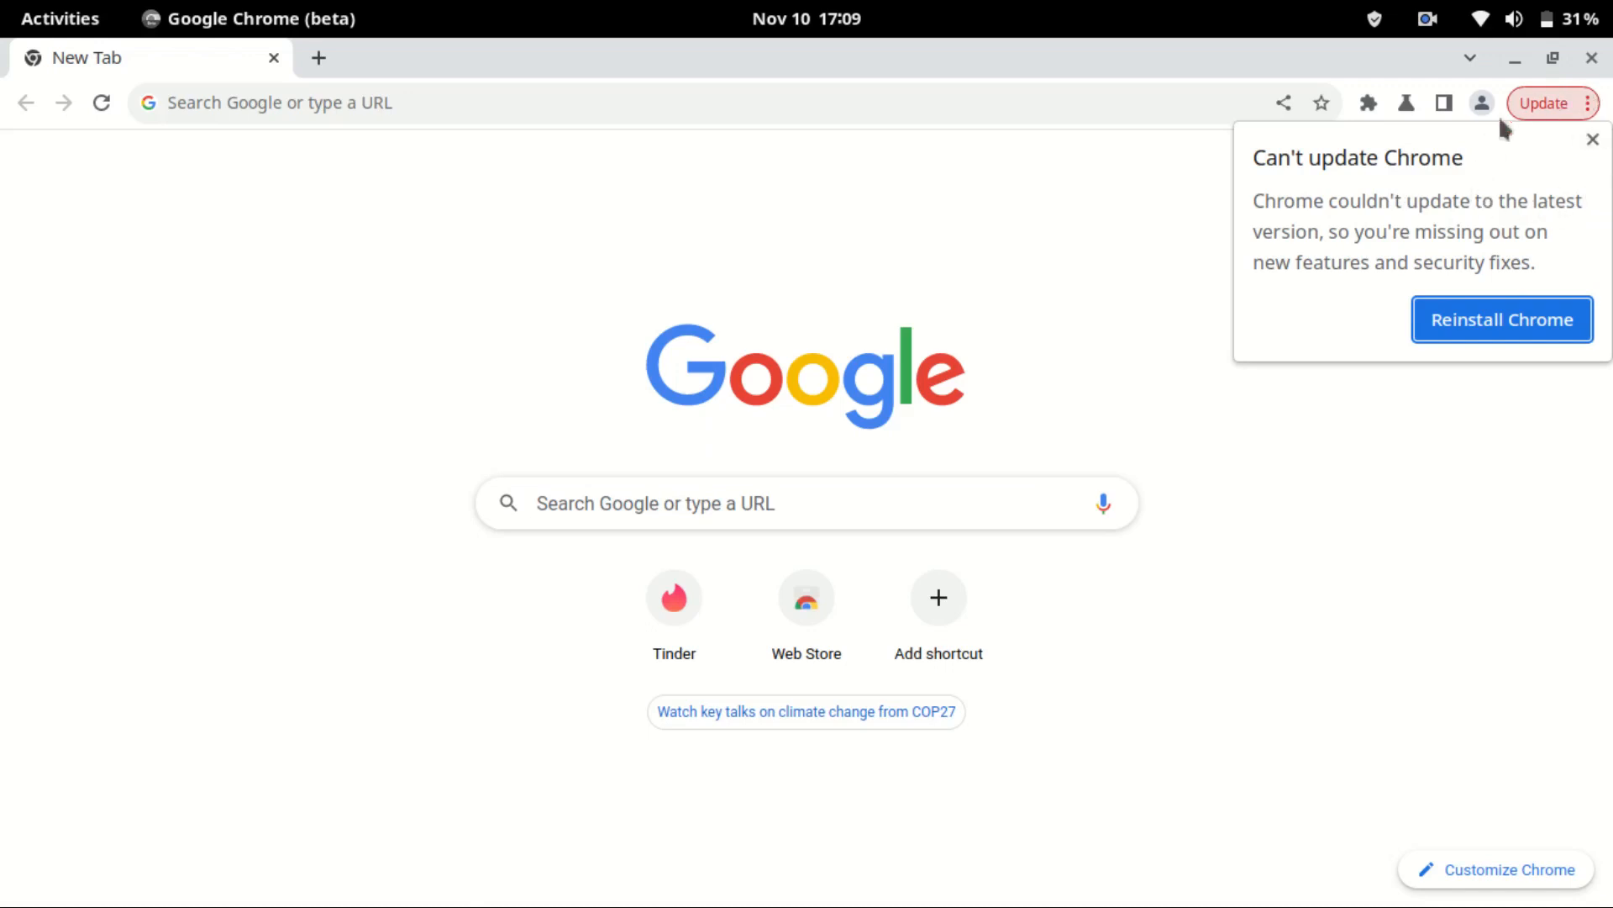
mouse_move(1598, 173)
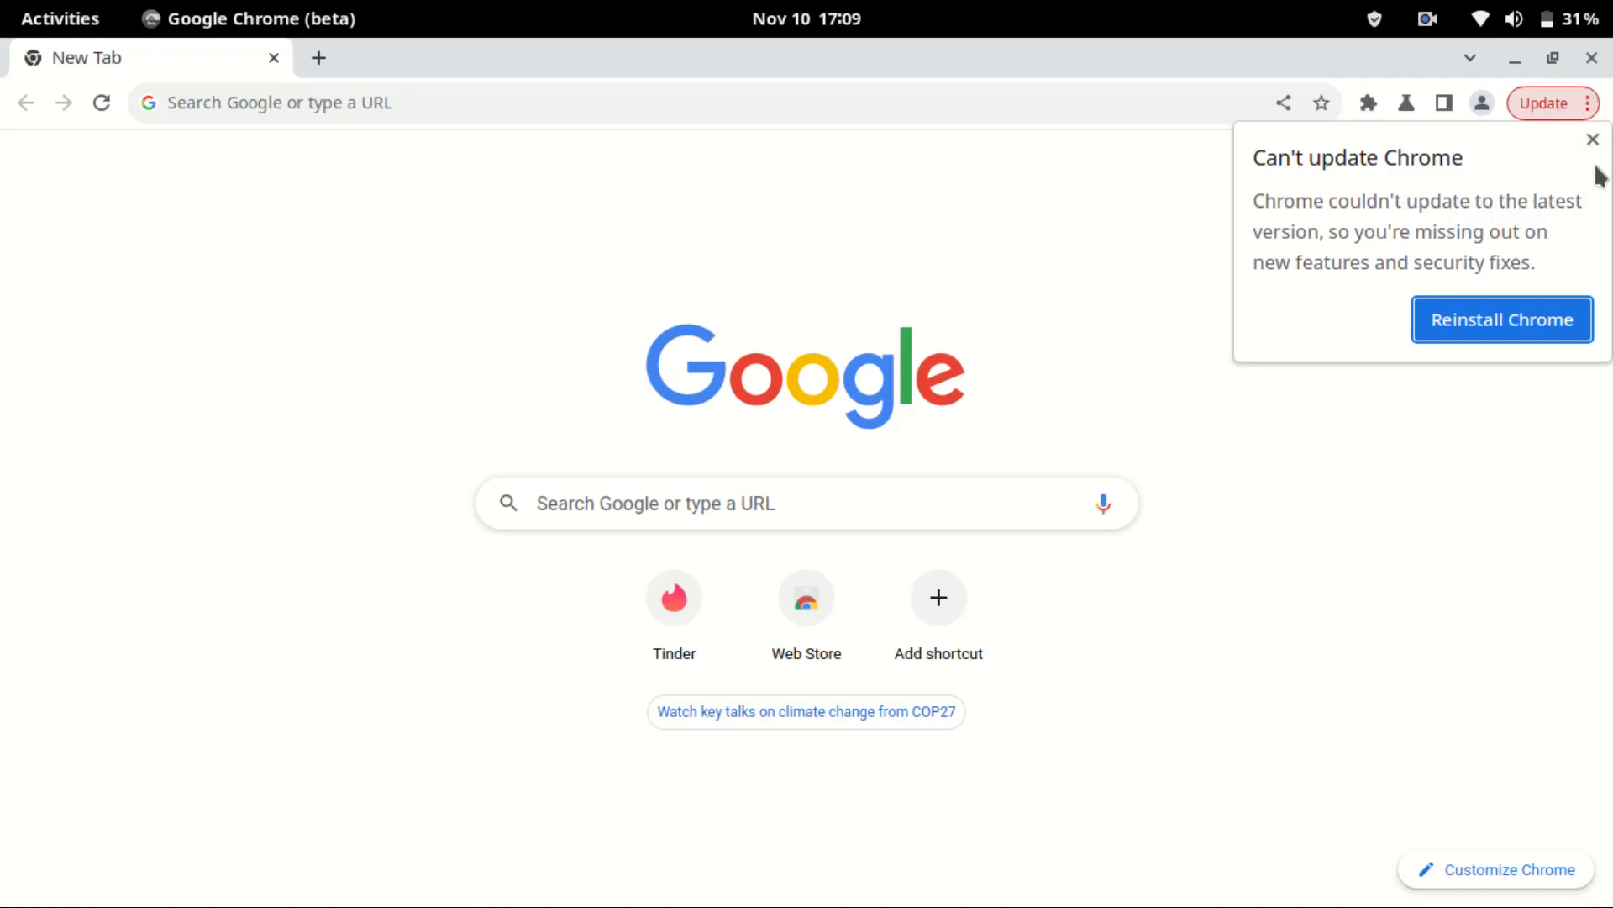
mouse_move(1594, 198)
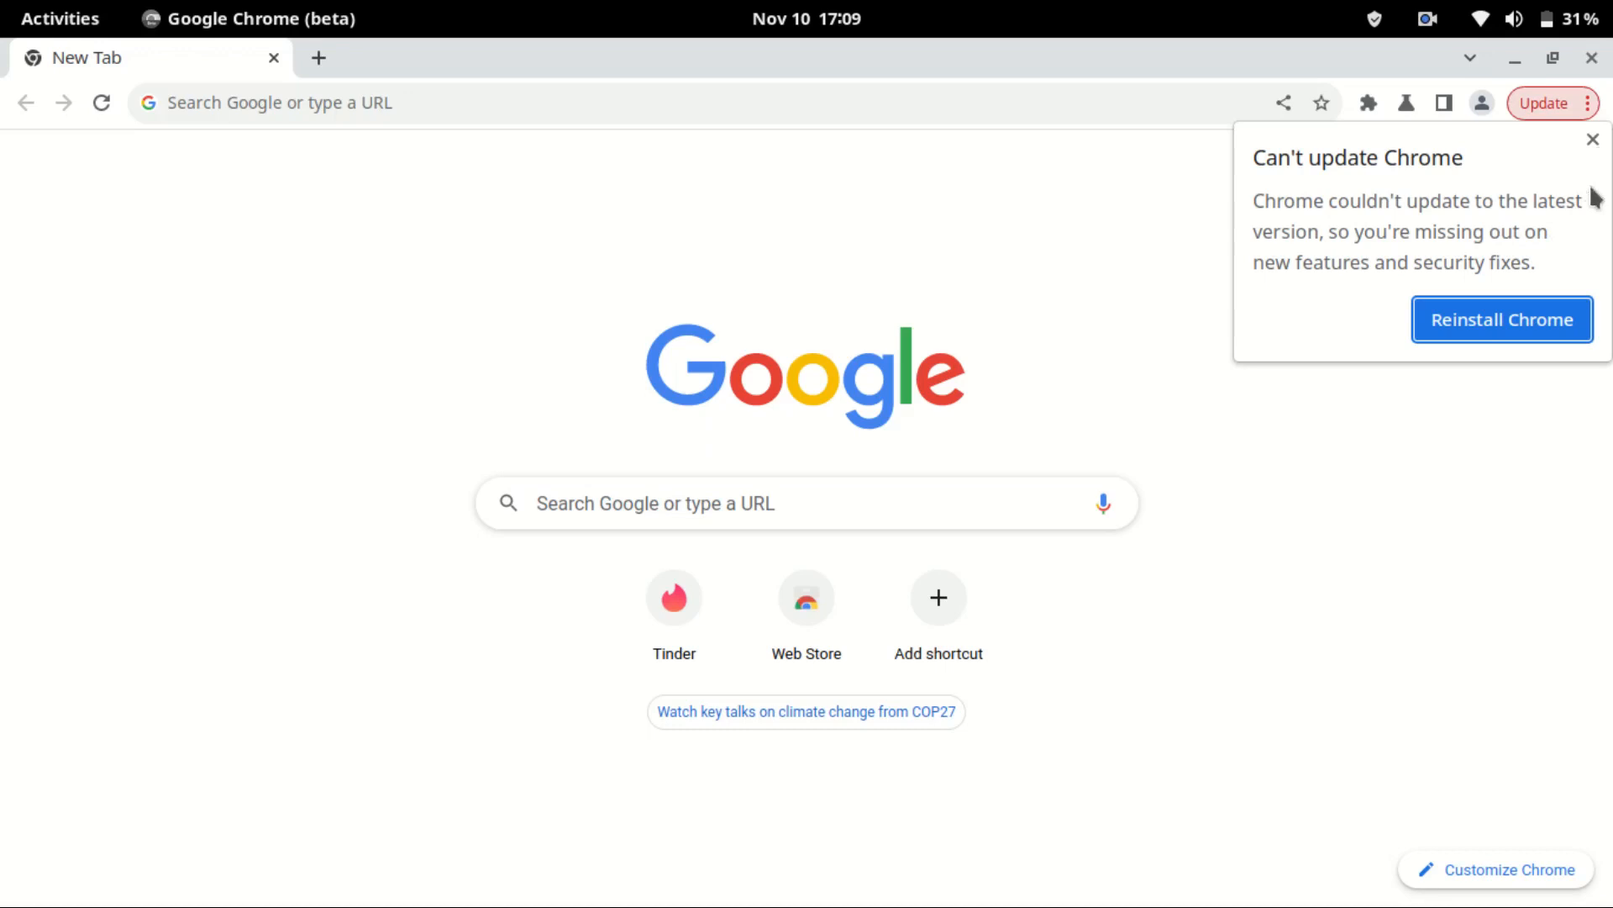
mouse_move(1595, 127)
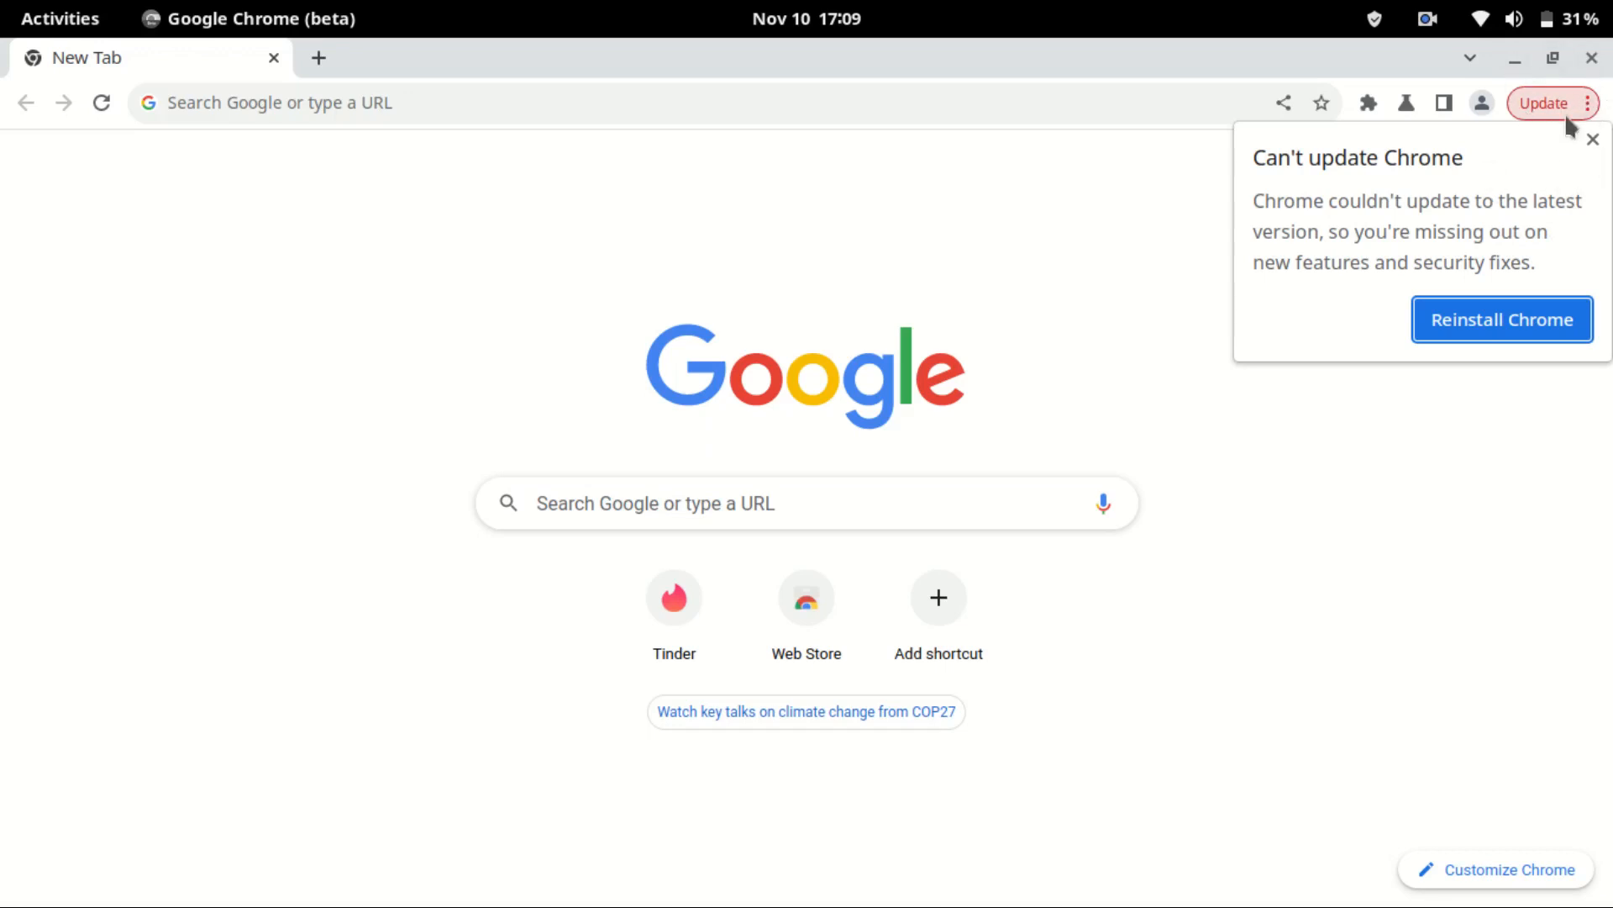
mouse_move(1534, 102)
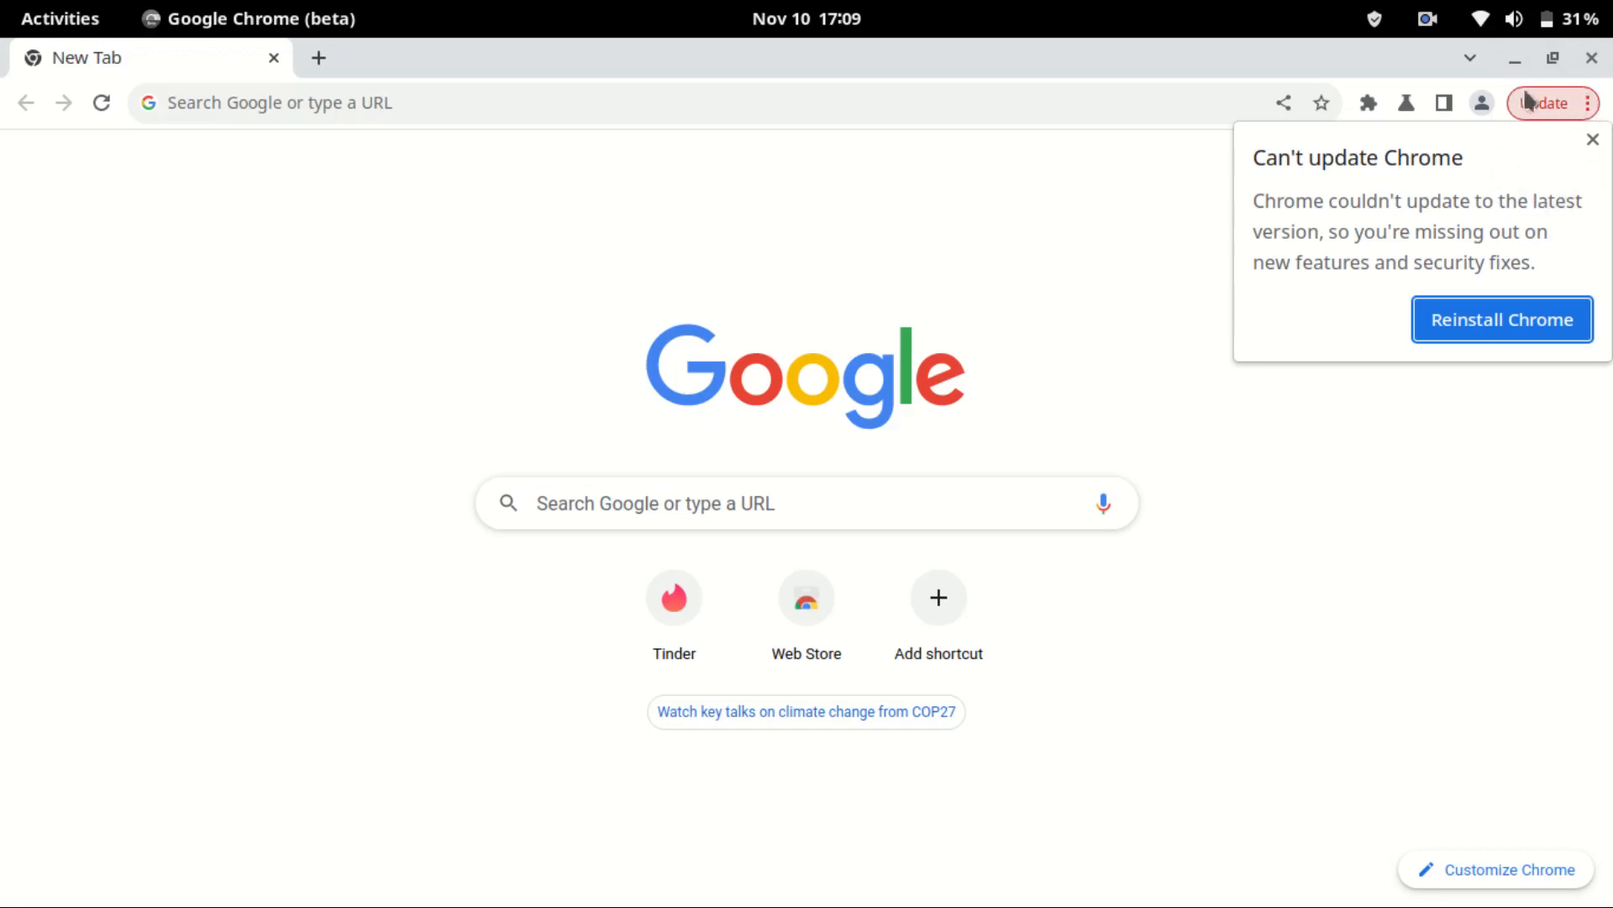
mouse_move(1548, 185)
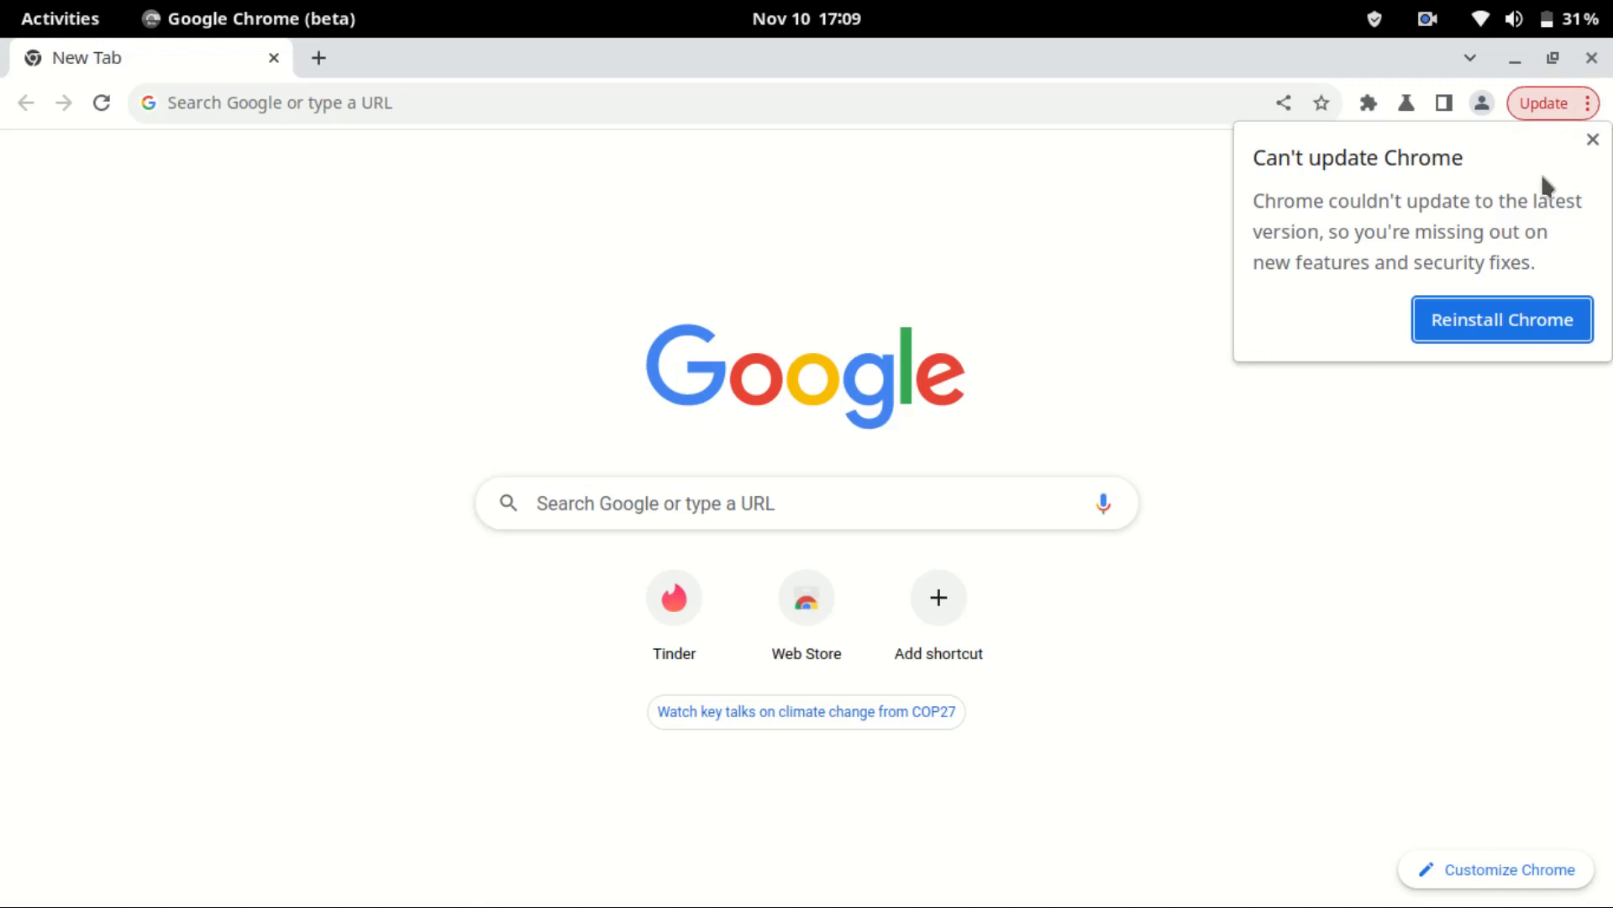
mouse_move(1591, 61)
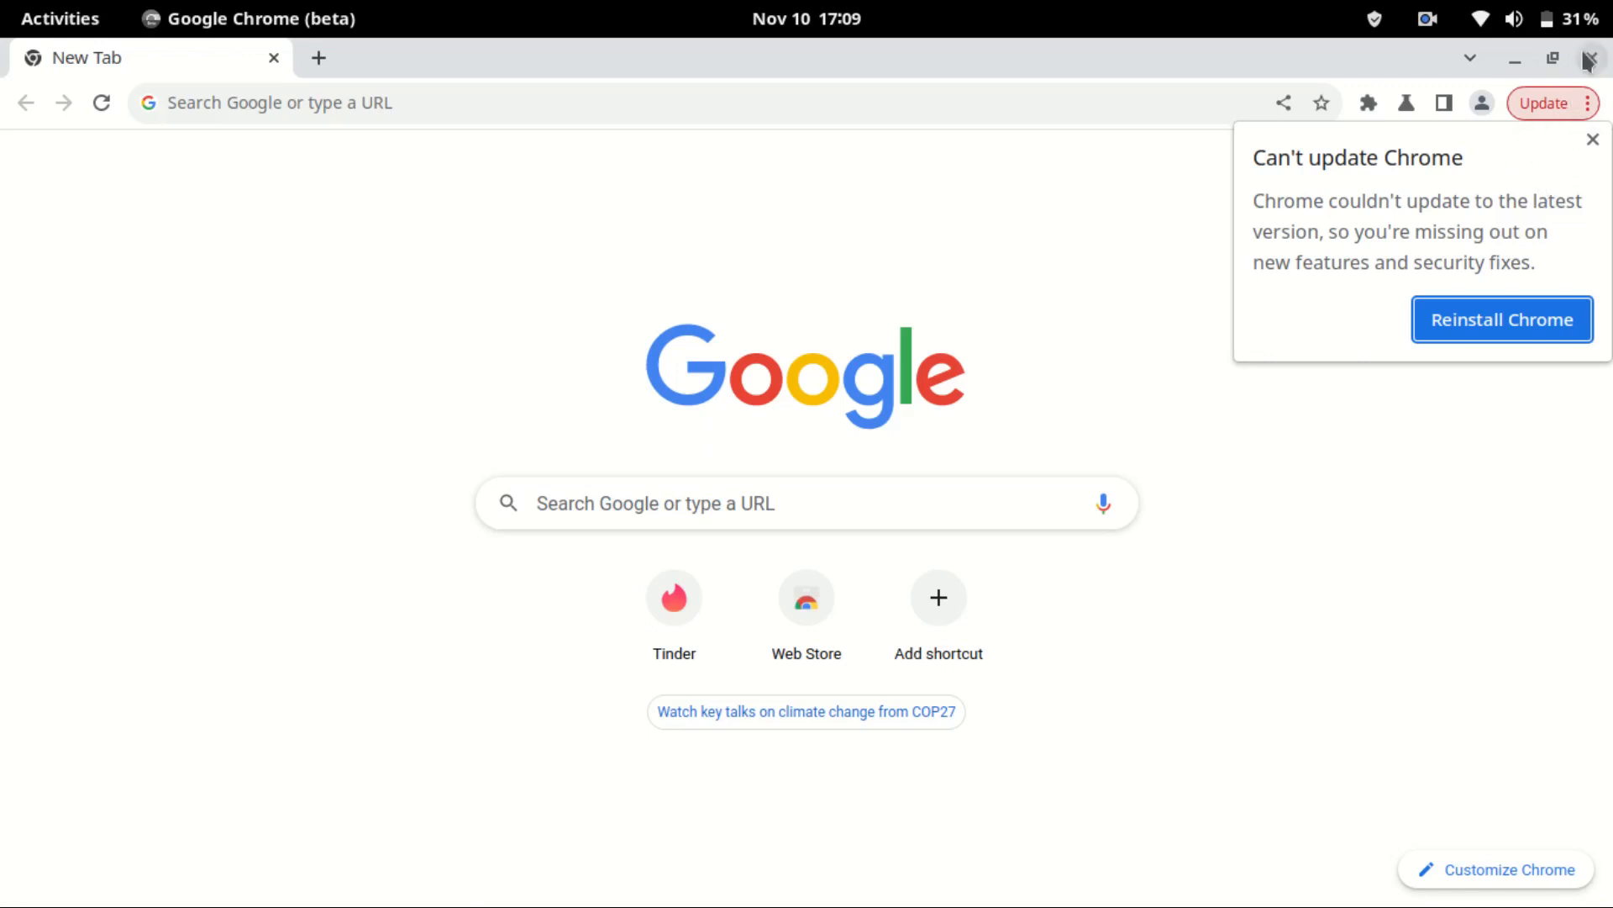
- Close Chrome beta, then open and maximize the 'chrome script' notes in Sublime Text
click(1590, 59)
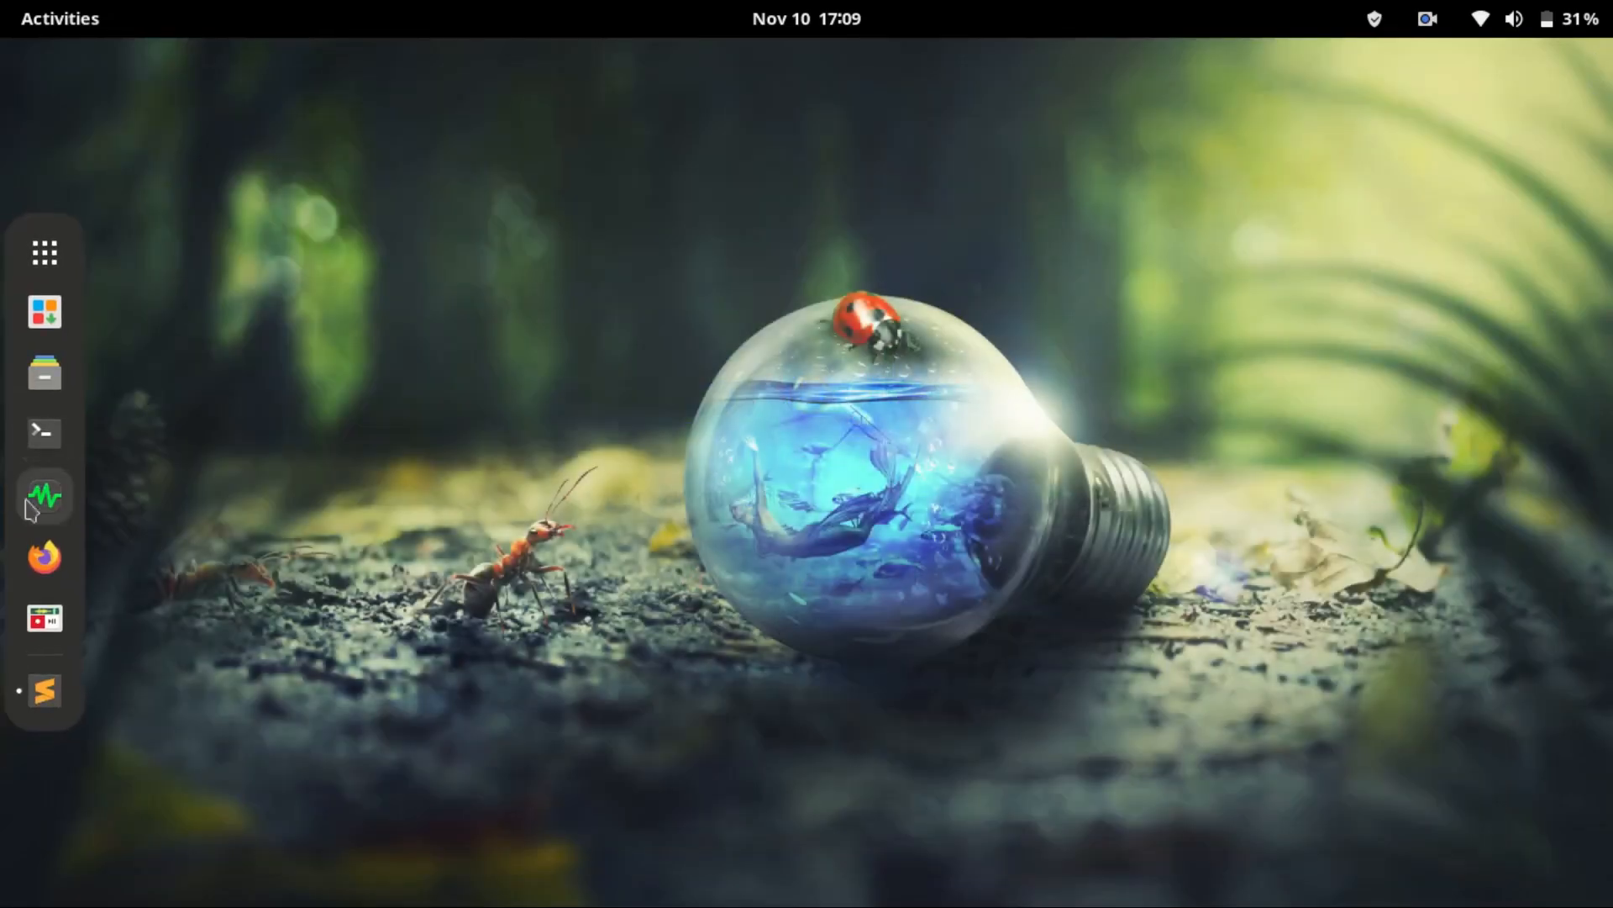
click(45, 690)
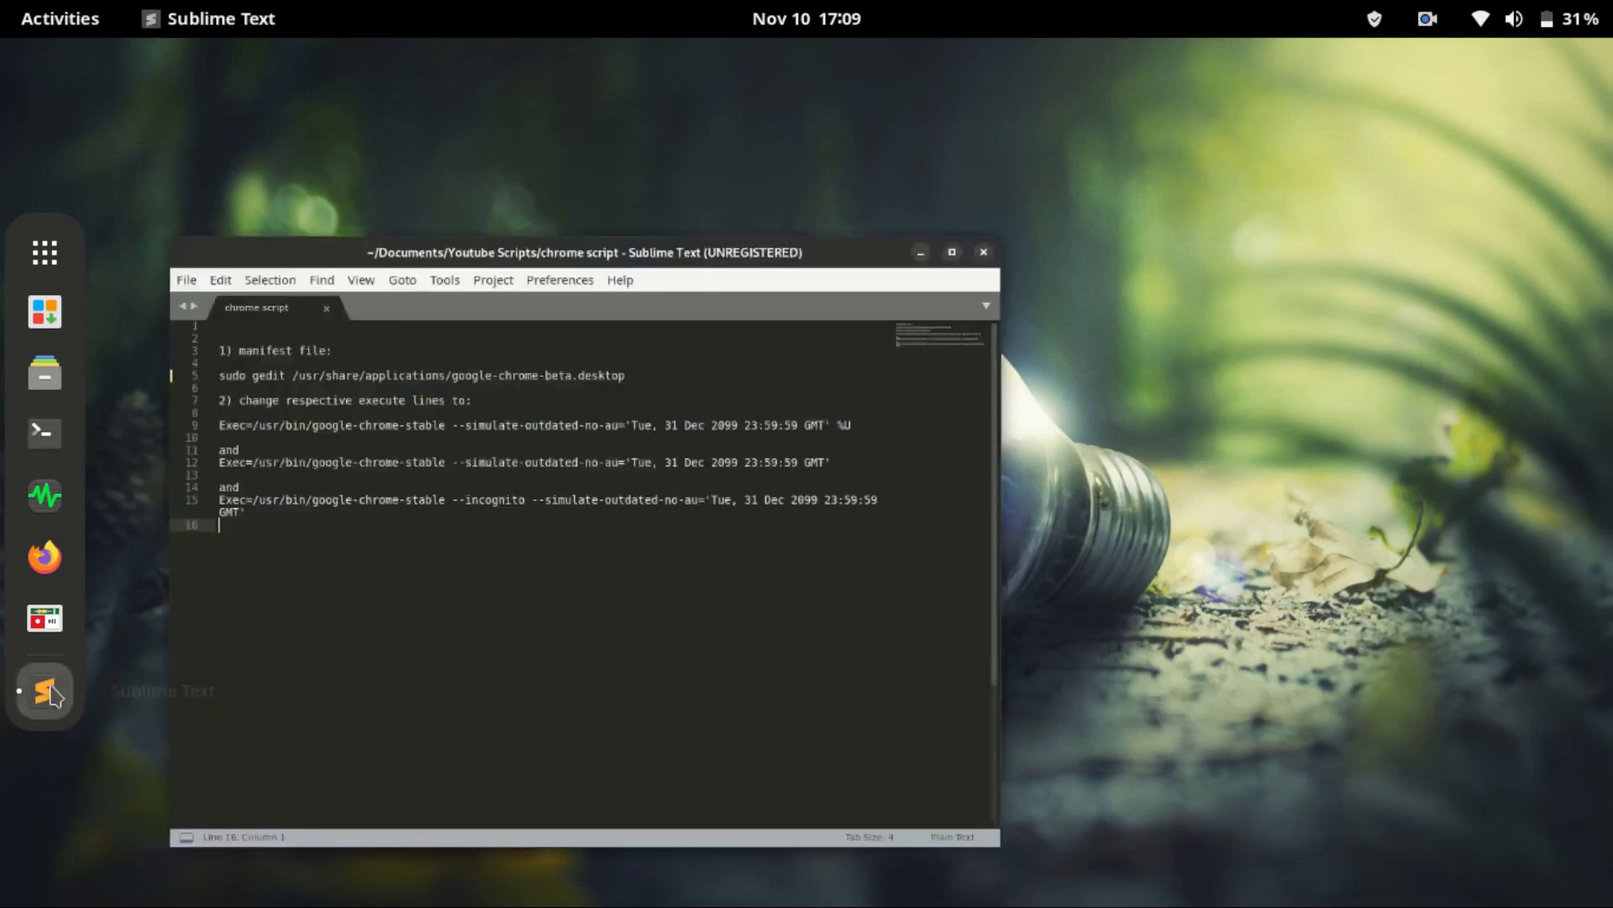
click(951, 252)
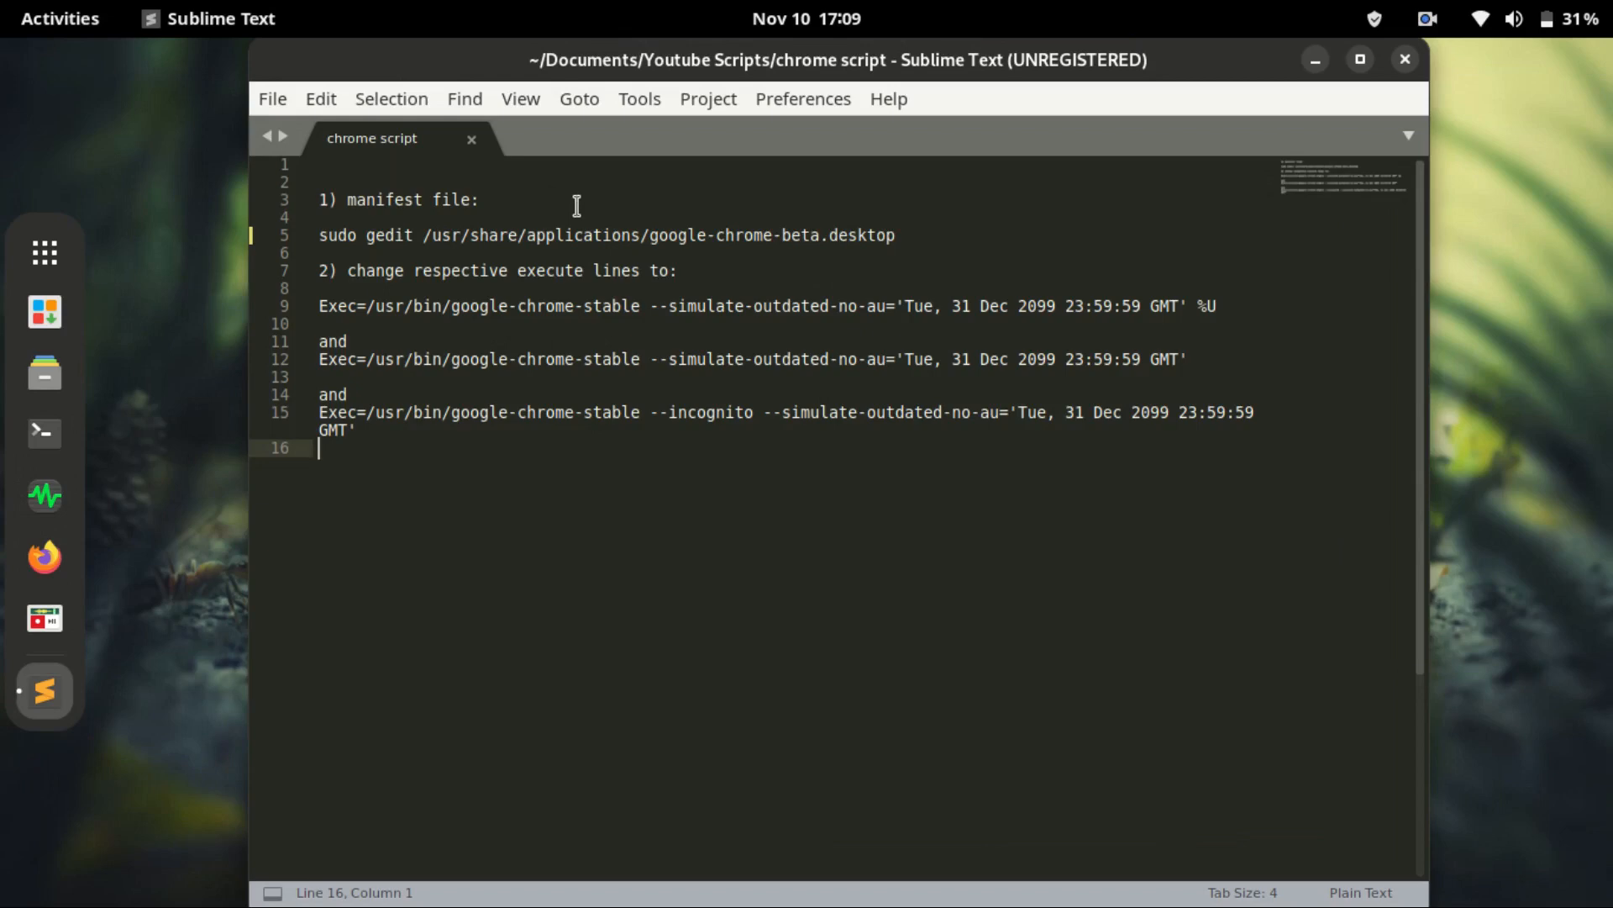
mouse_move(675, 206)
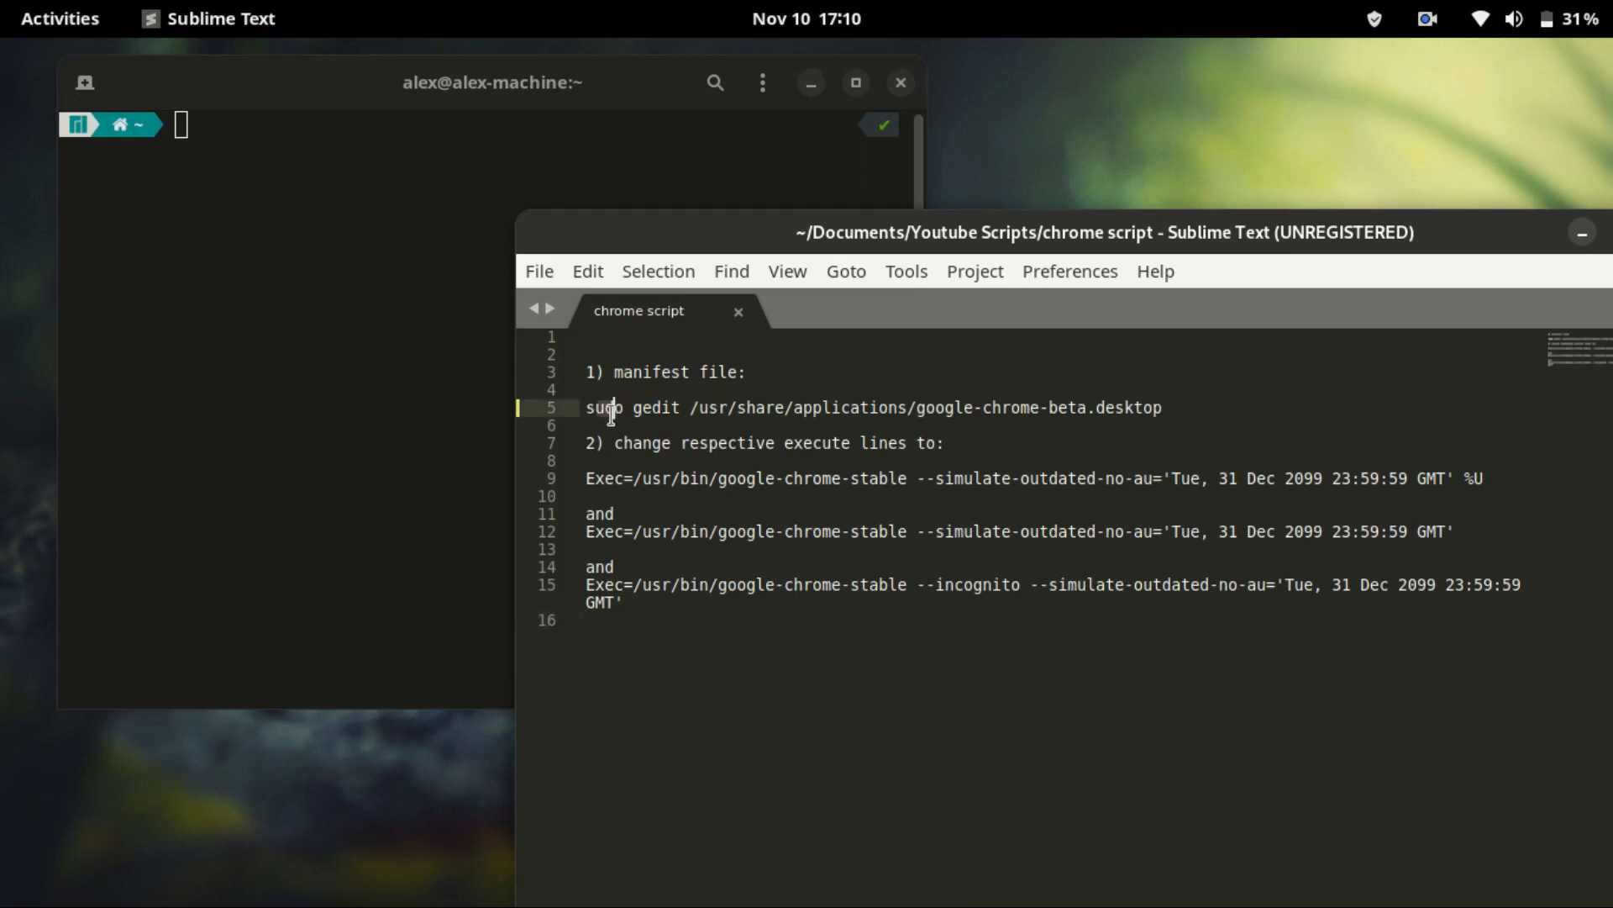
mouse_move(1068, 407)
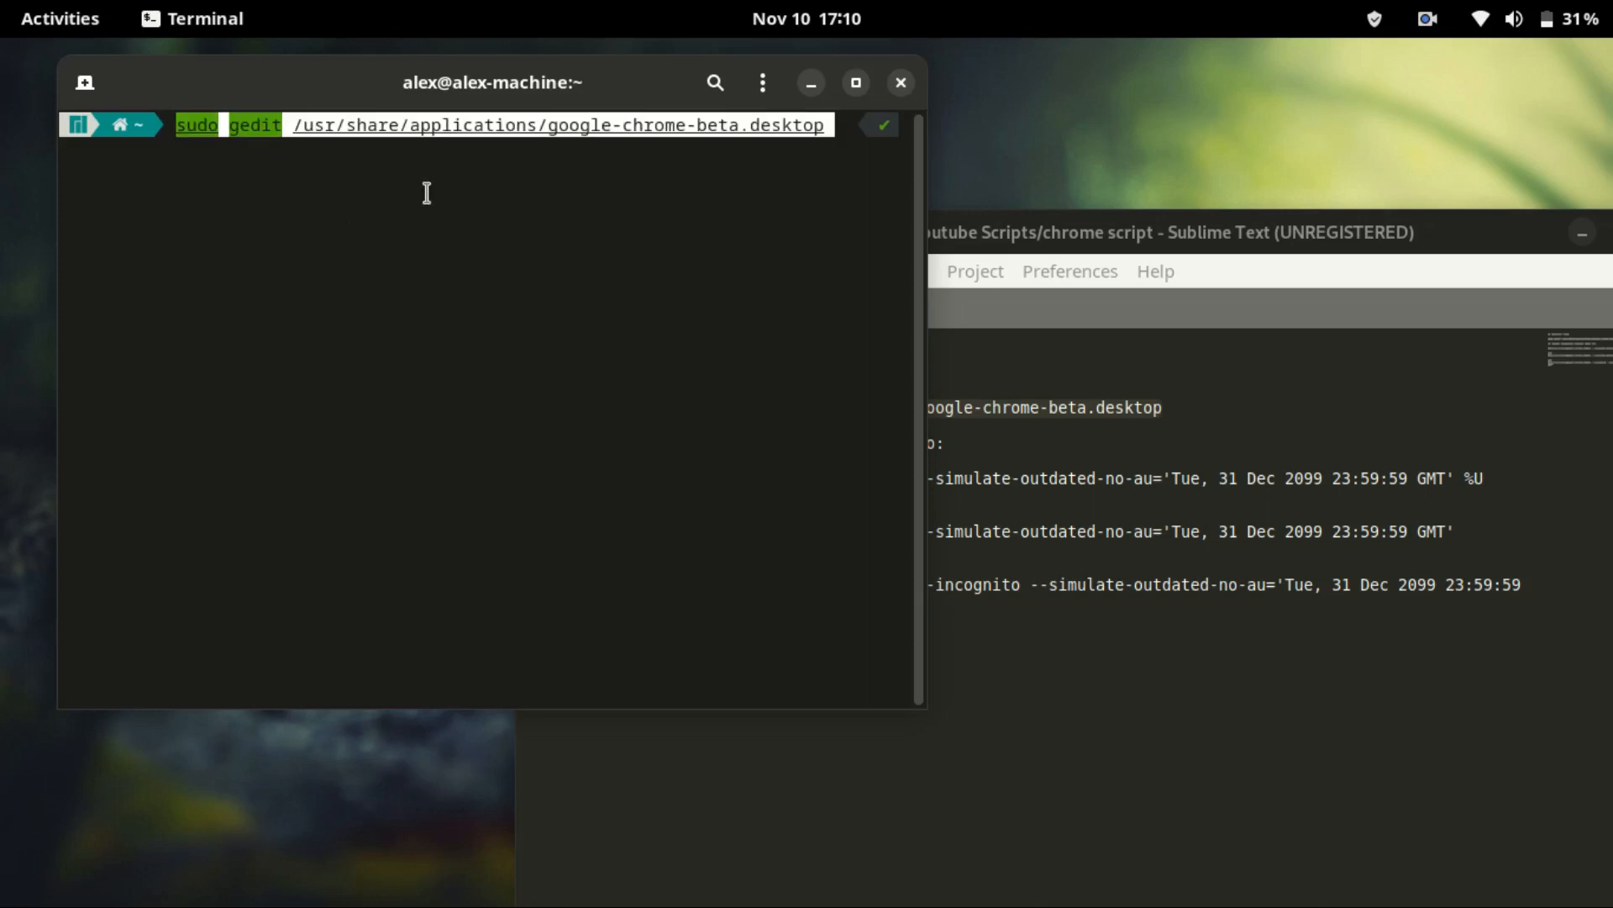
mouse_move(817, 125)
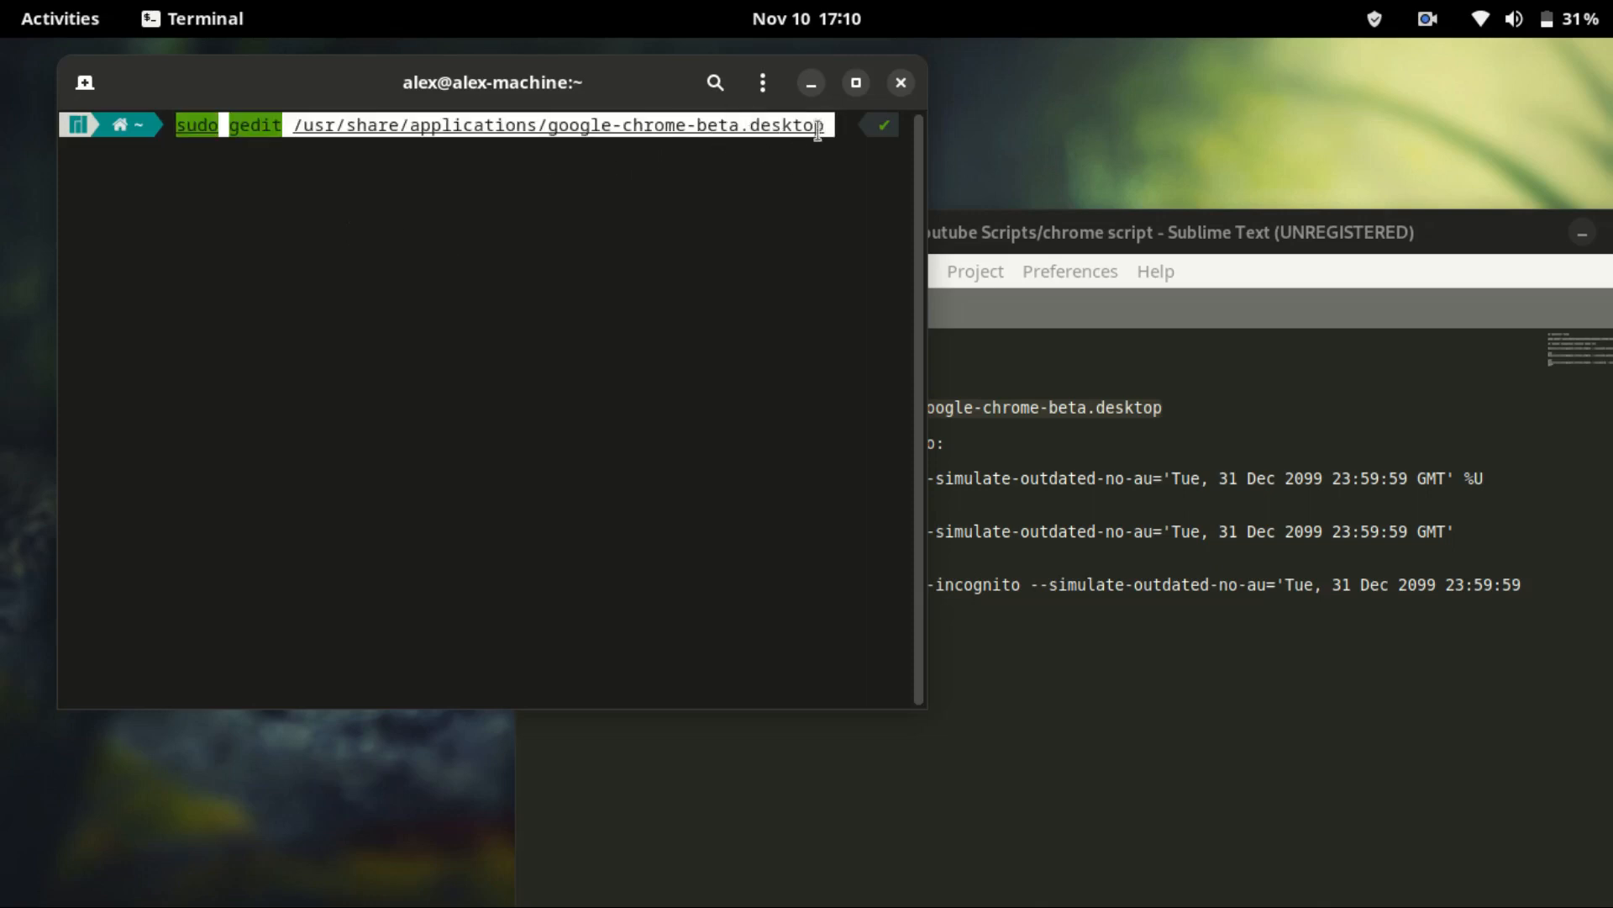
- Run sudo gedit on google-chrome-beta.desktop and enter the administrator password
key(Return)
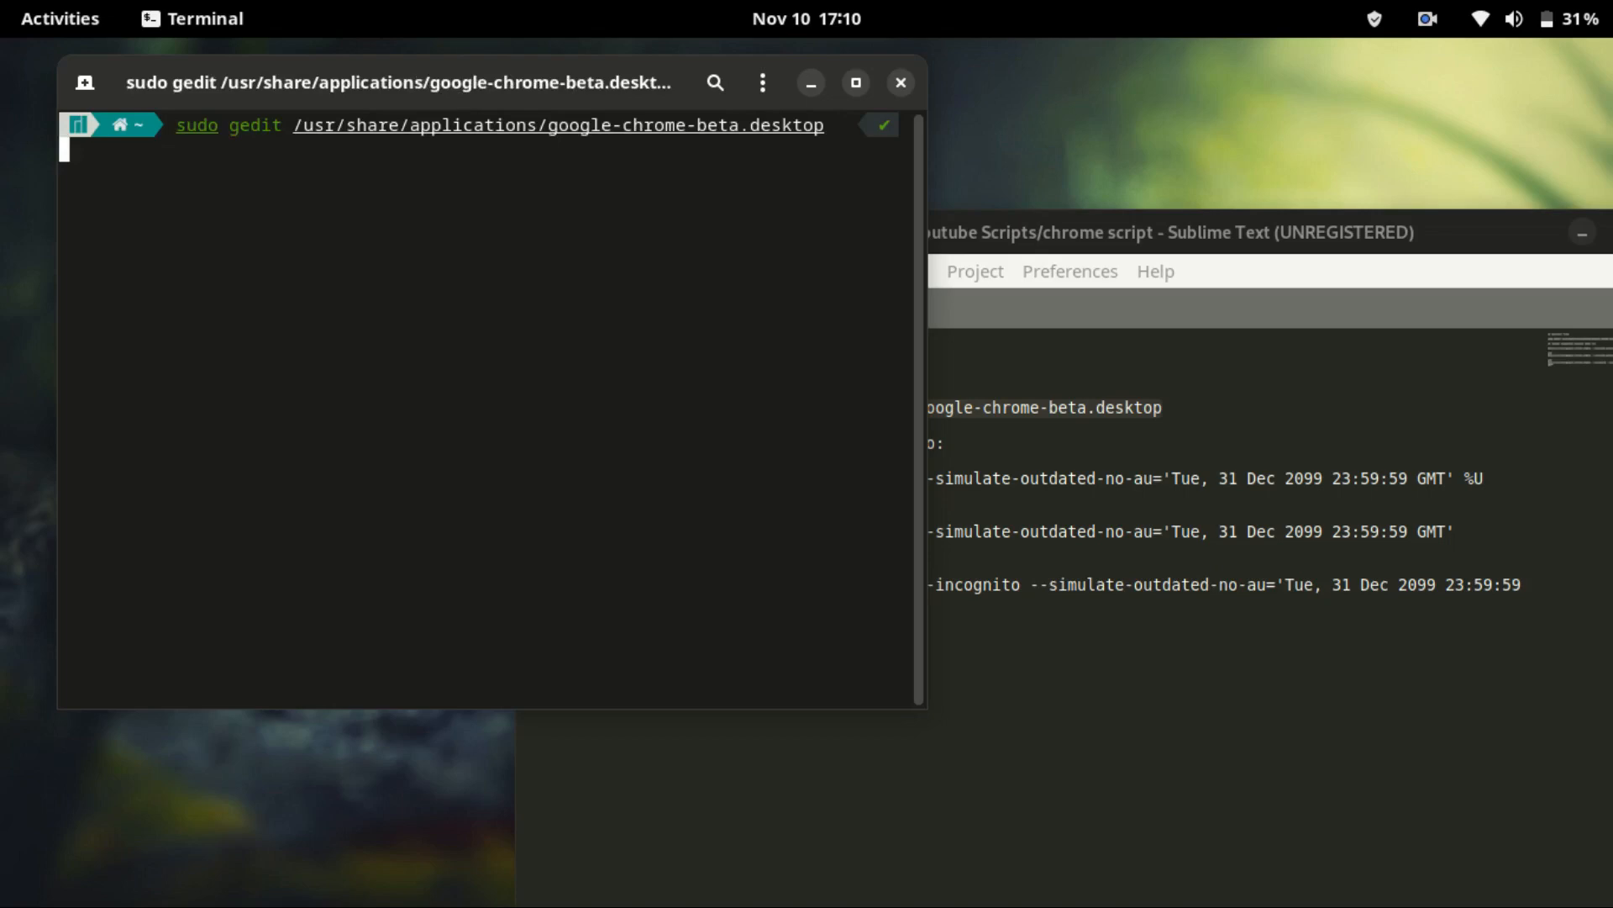
key(Return)
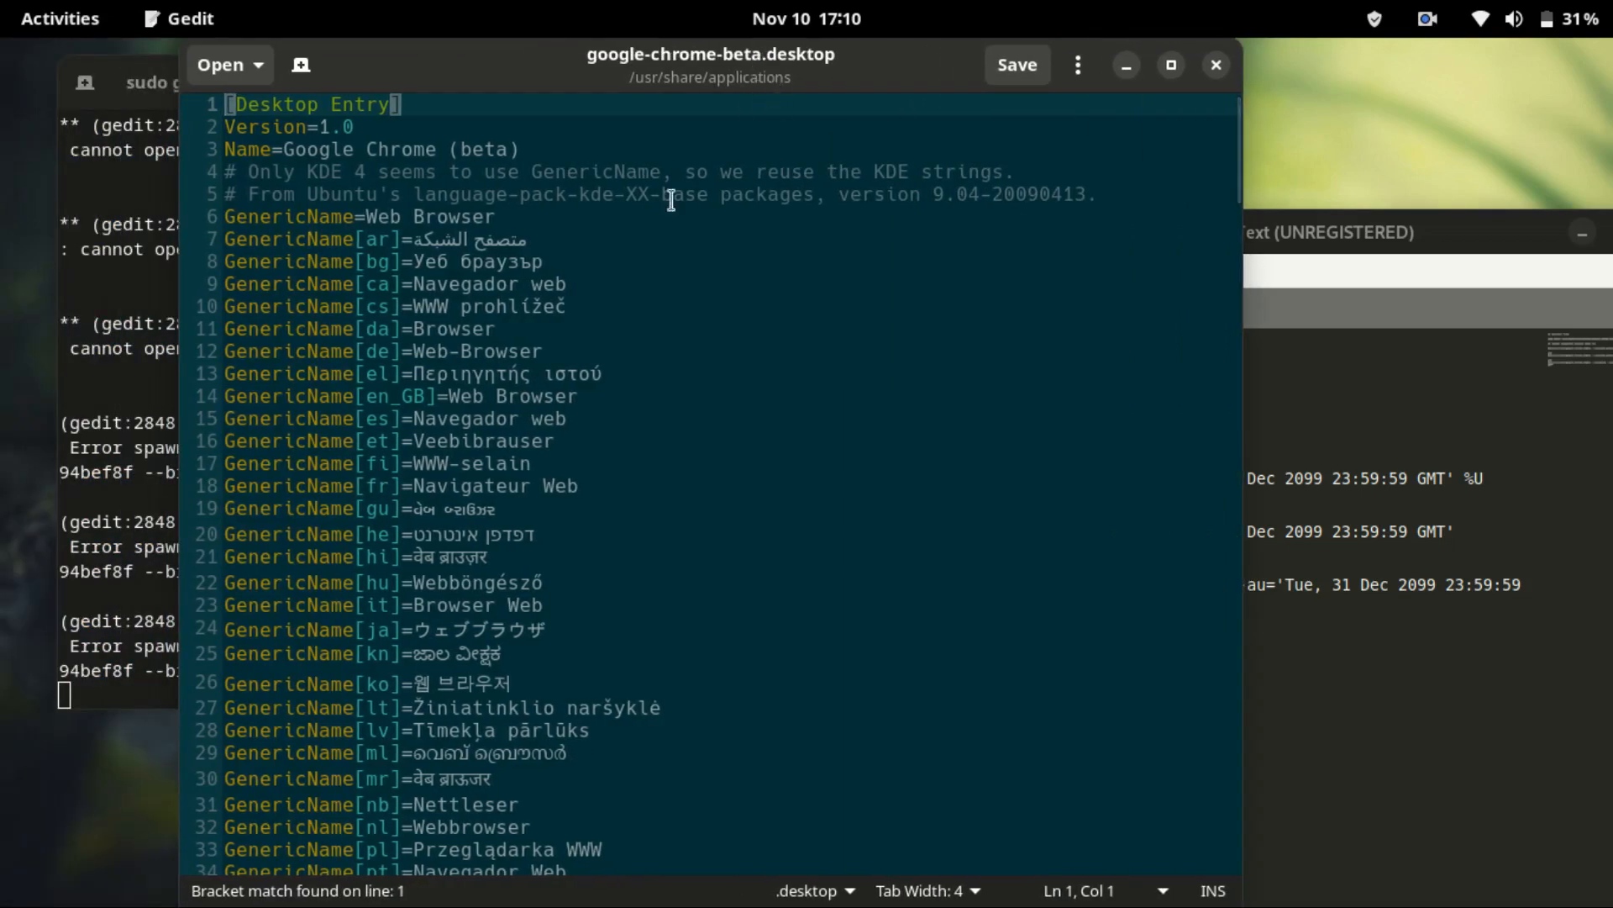
mouse_move(688, 92)
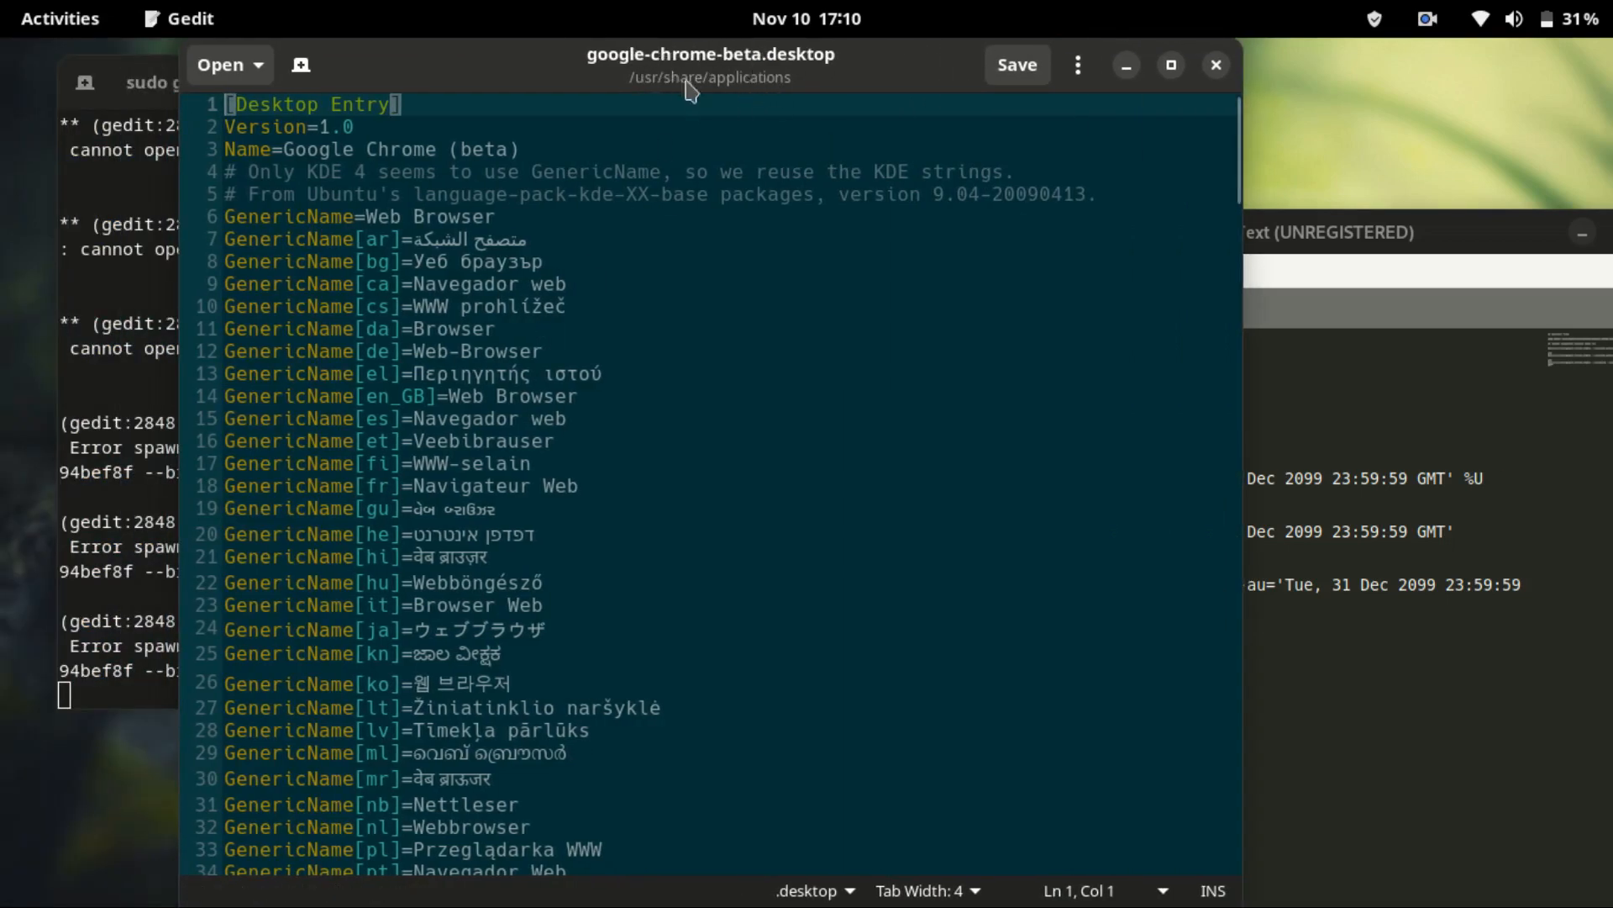
mouse_move(712, 95)
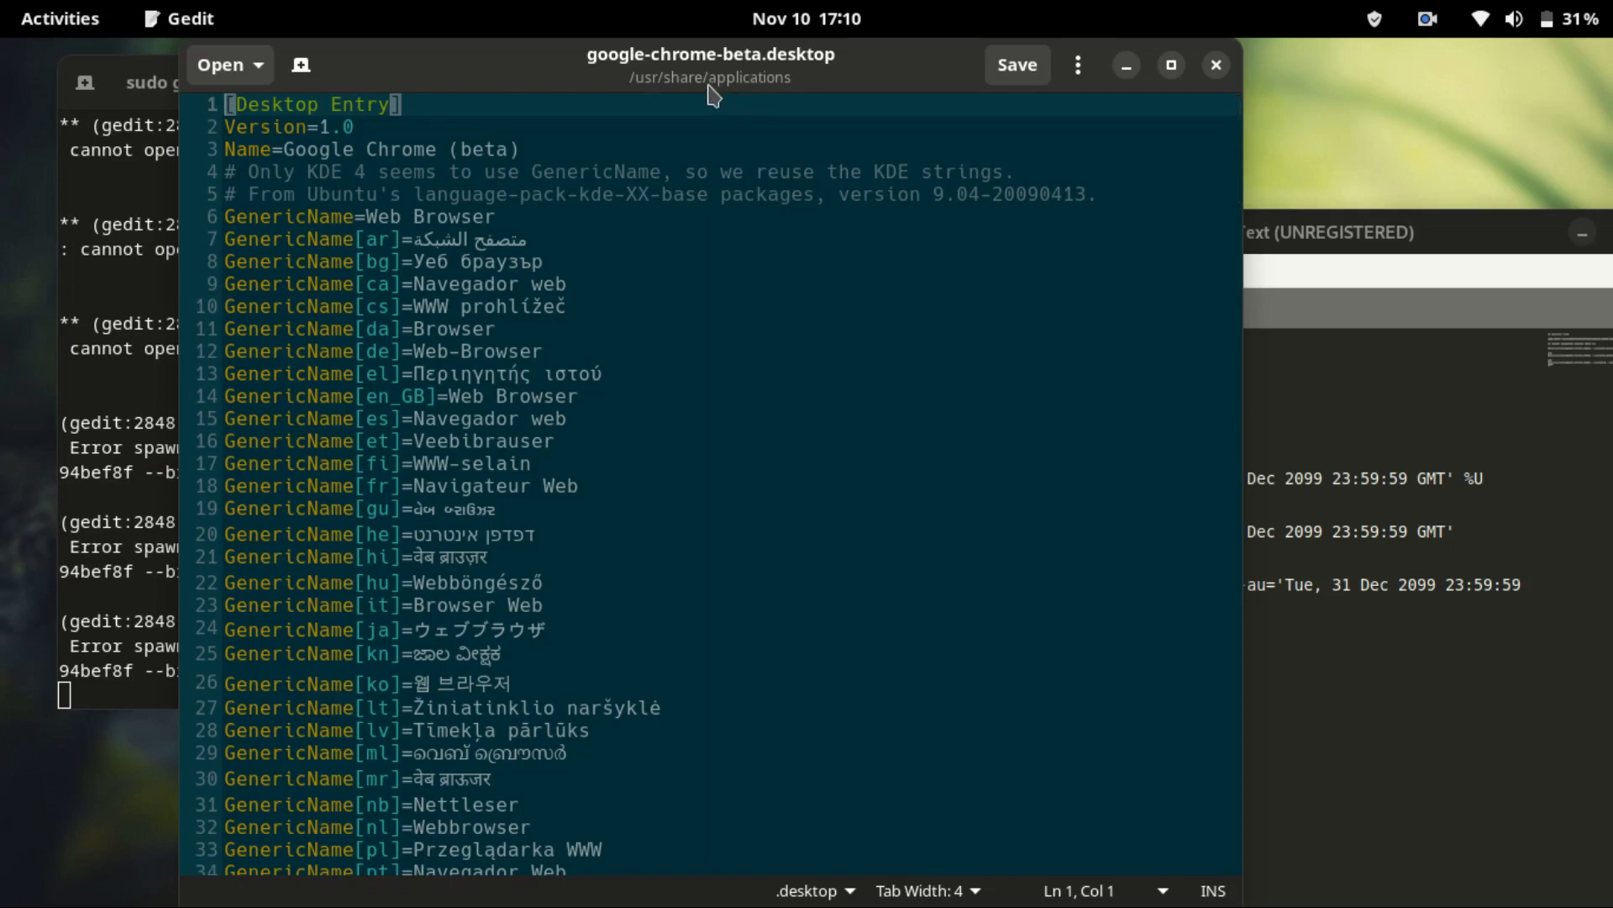
mouse_move(738, 194)
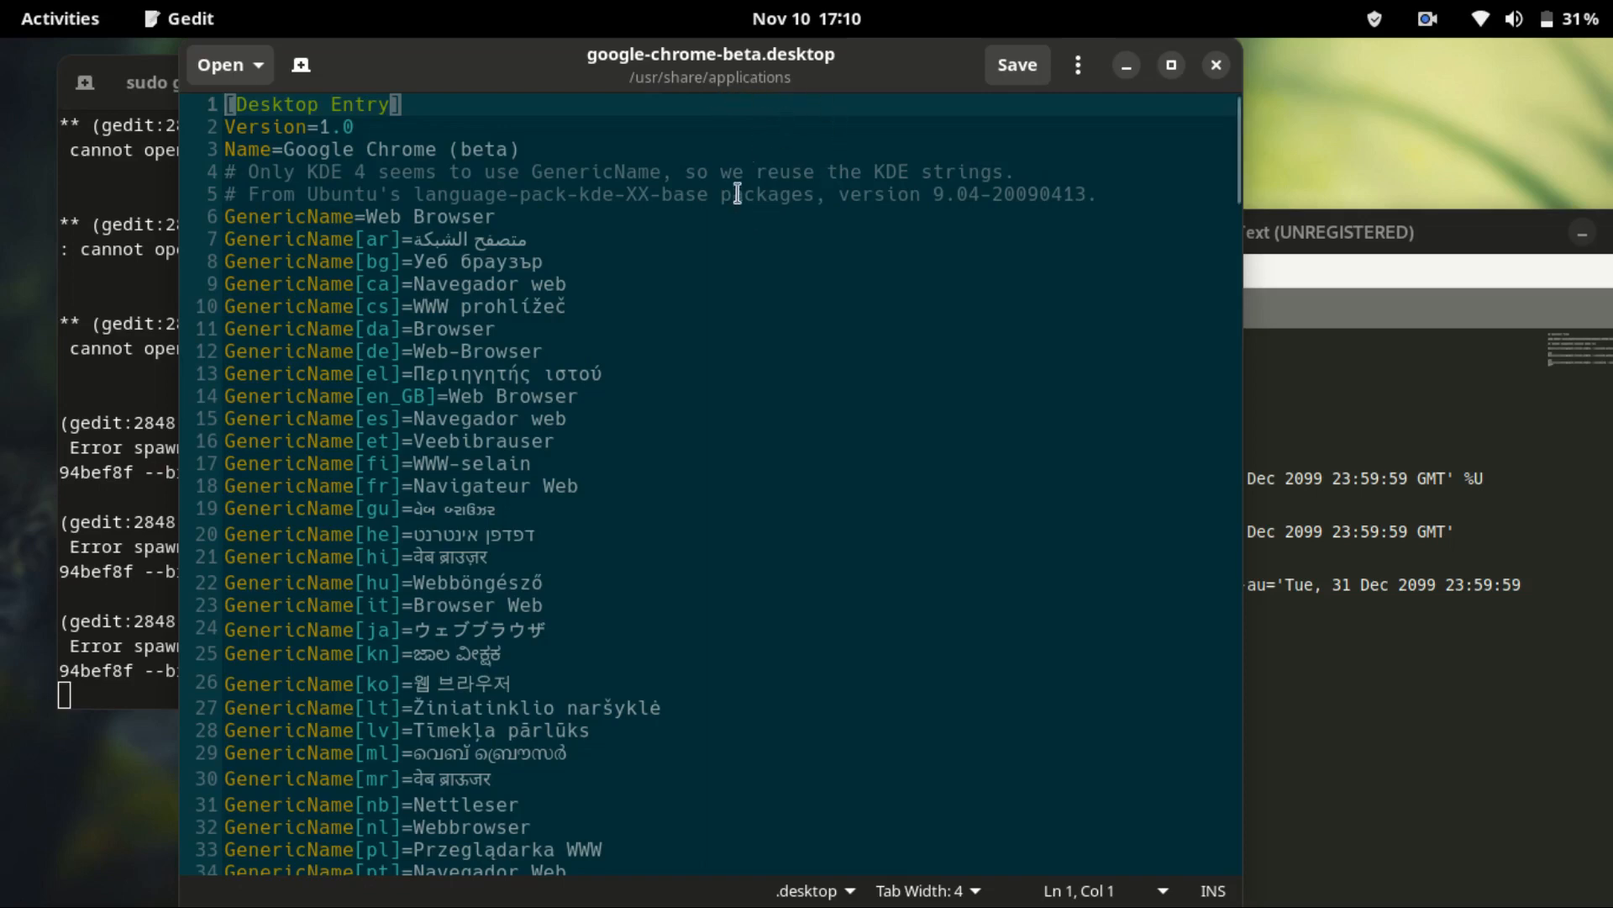
mouse_move(577, 65)
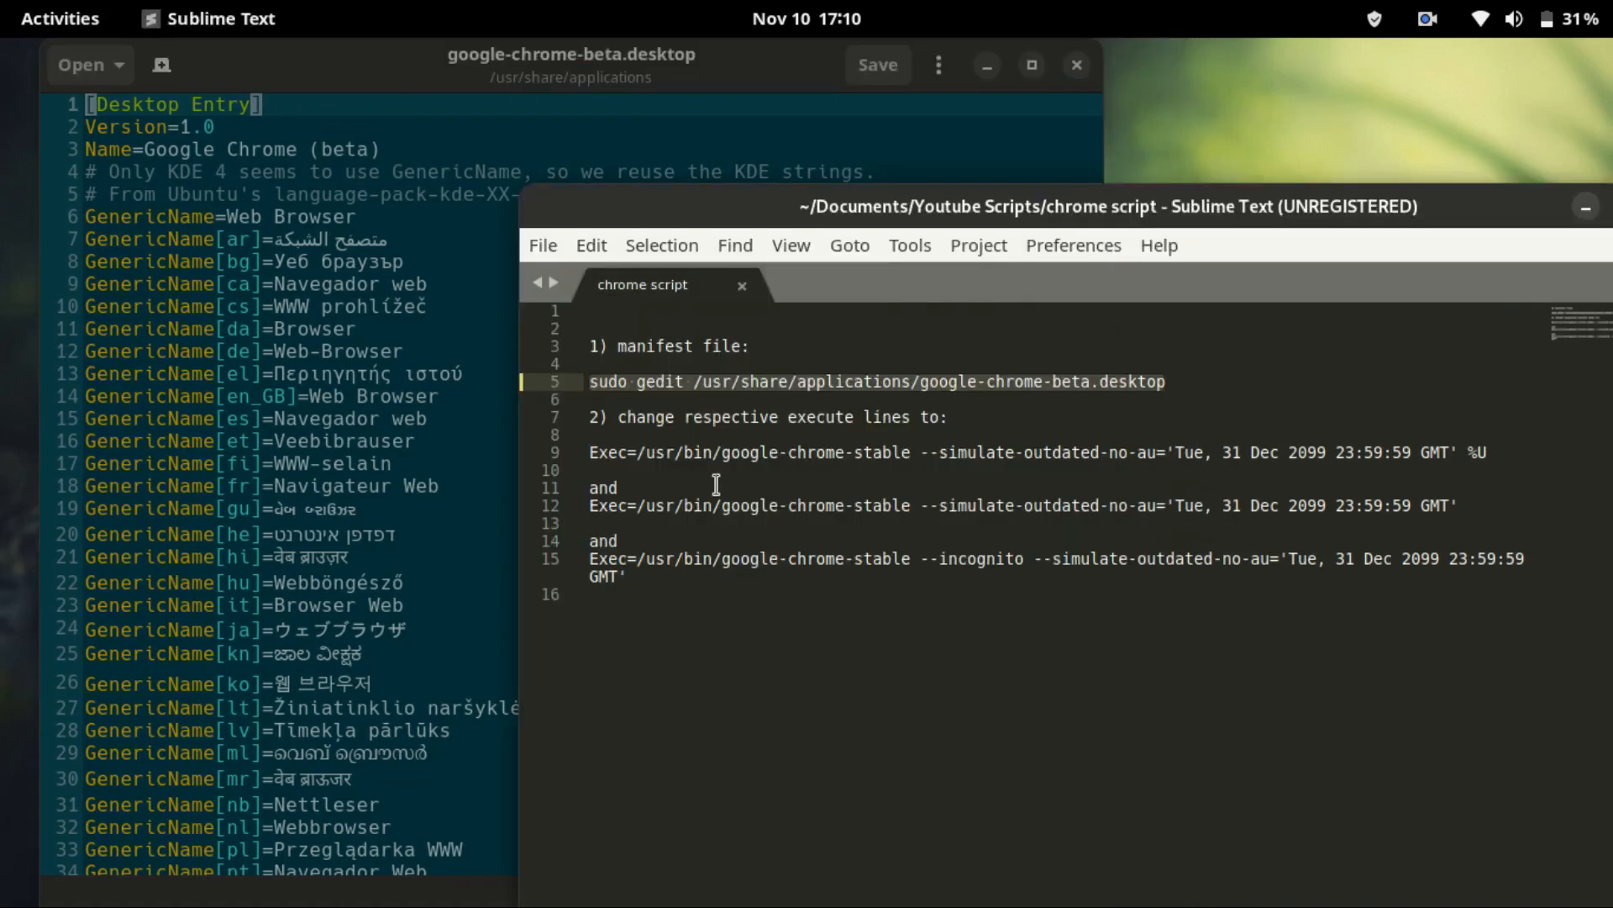
mouse_move(673, 471)
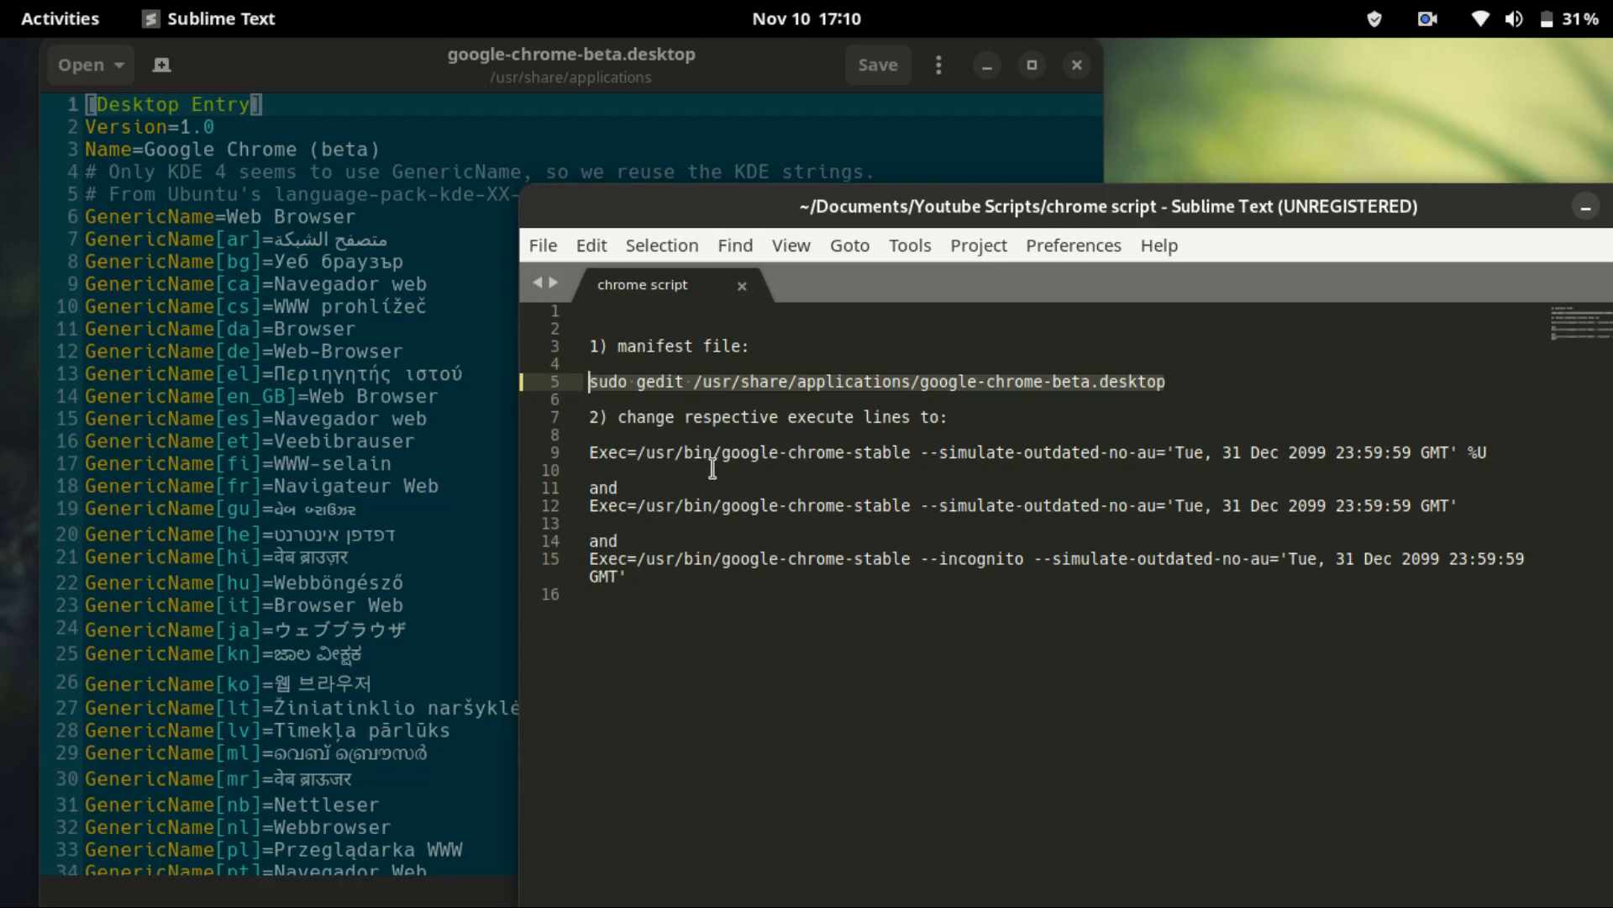
mouse_move(867, 468)
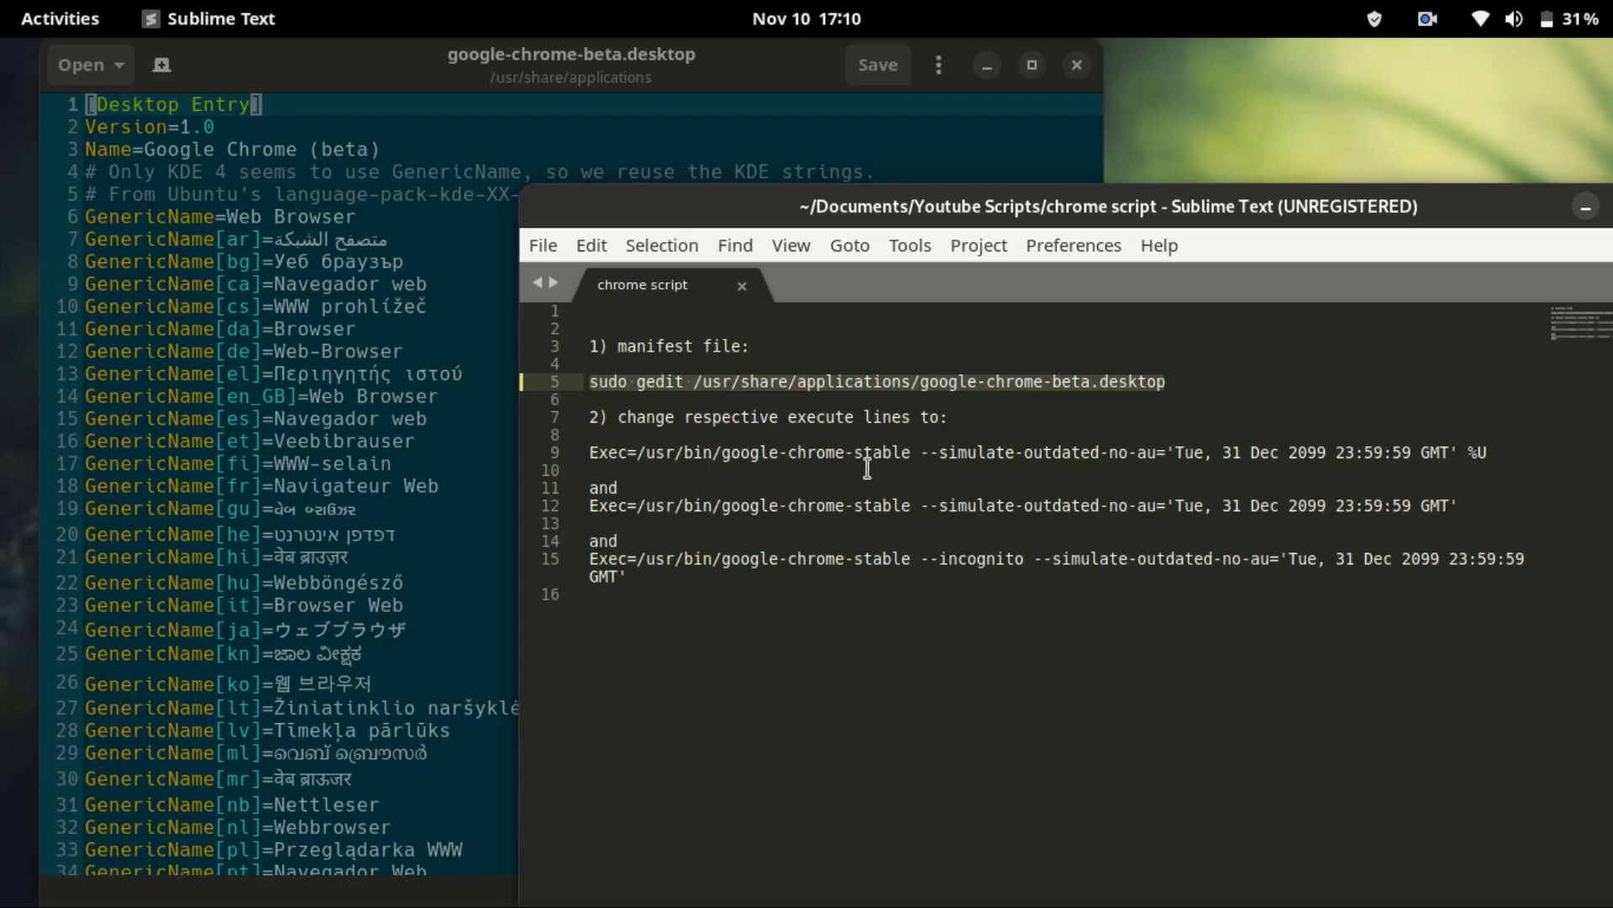
mouse_move(826, 485)
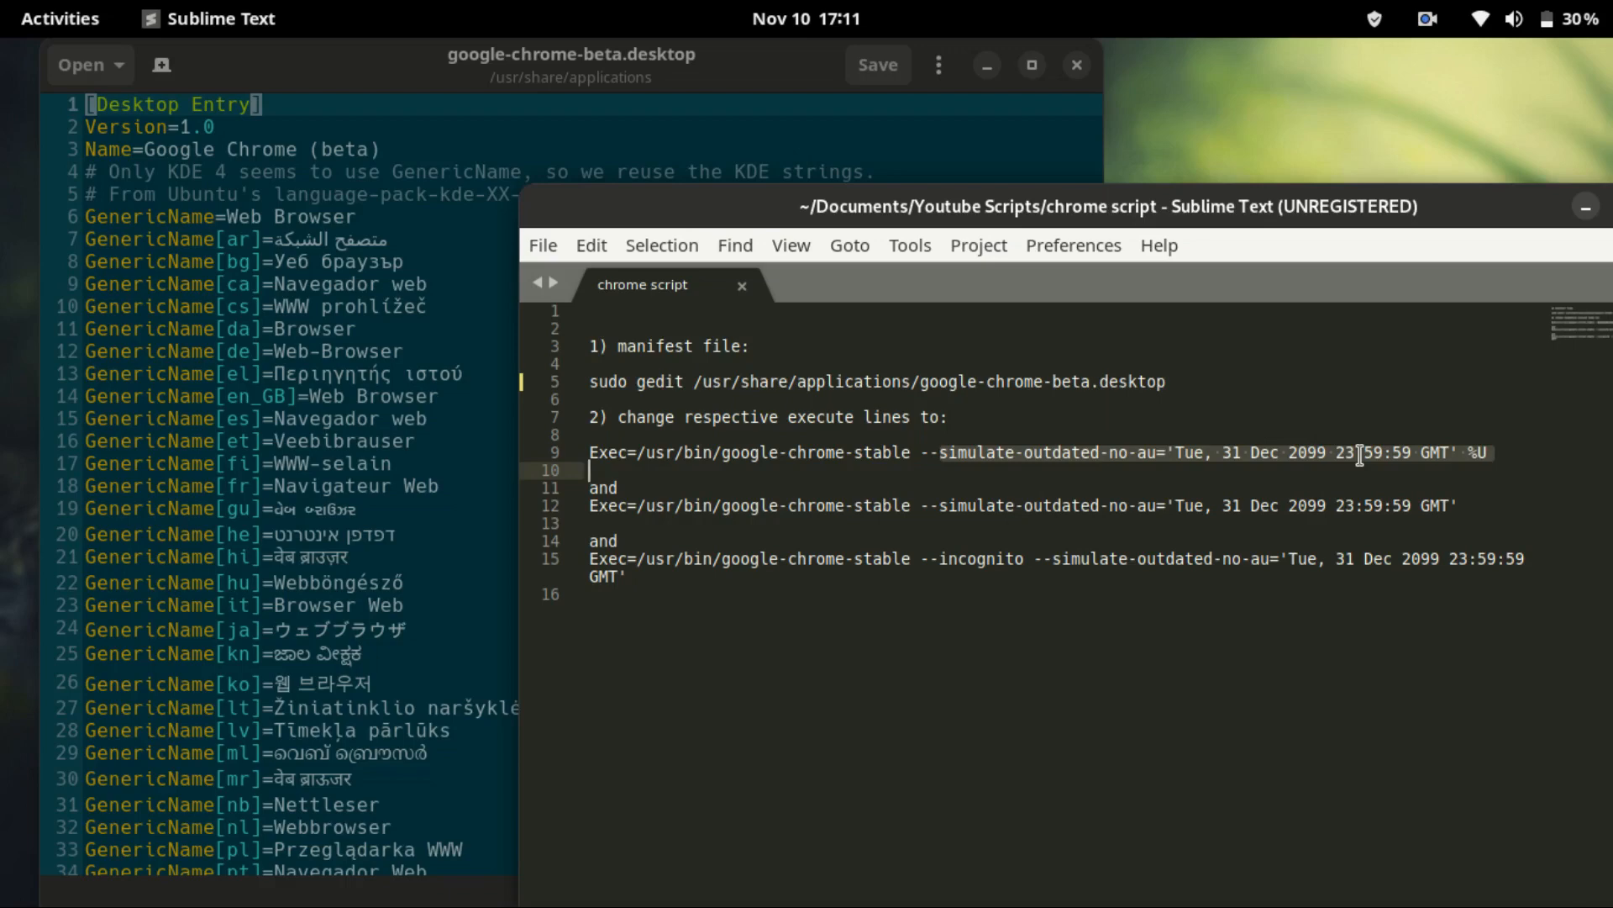
mouse_move(1325, 459)
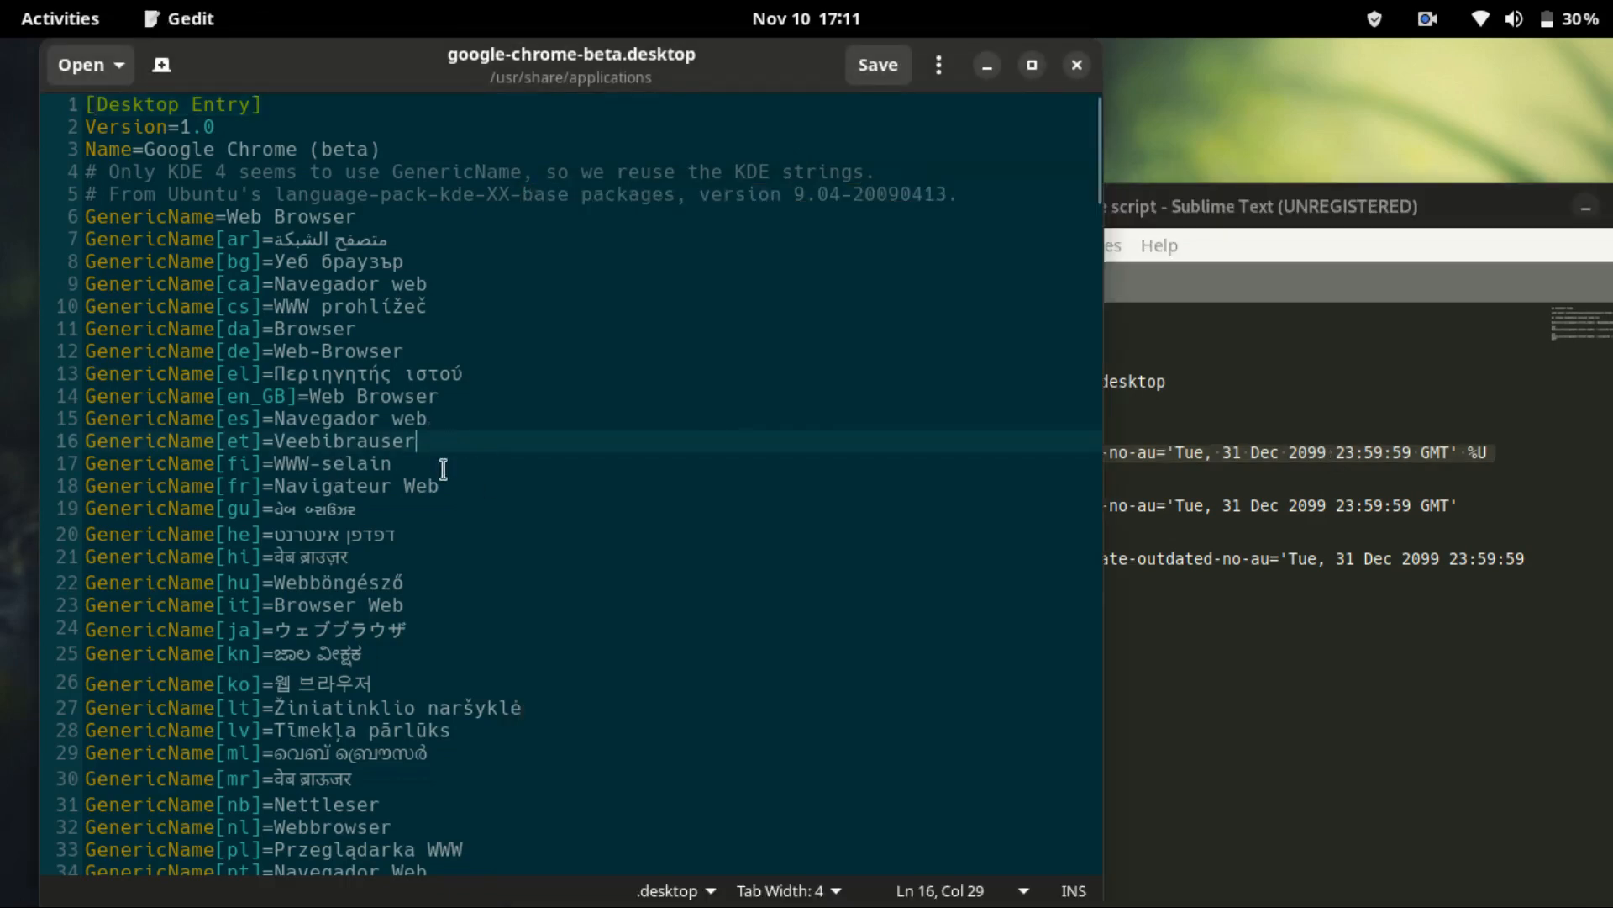
- Replace the trailing %U on Exec line 109 with the pasted flag plus %U
scroll(down, 3)
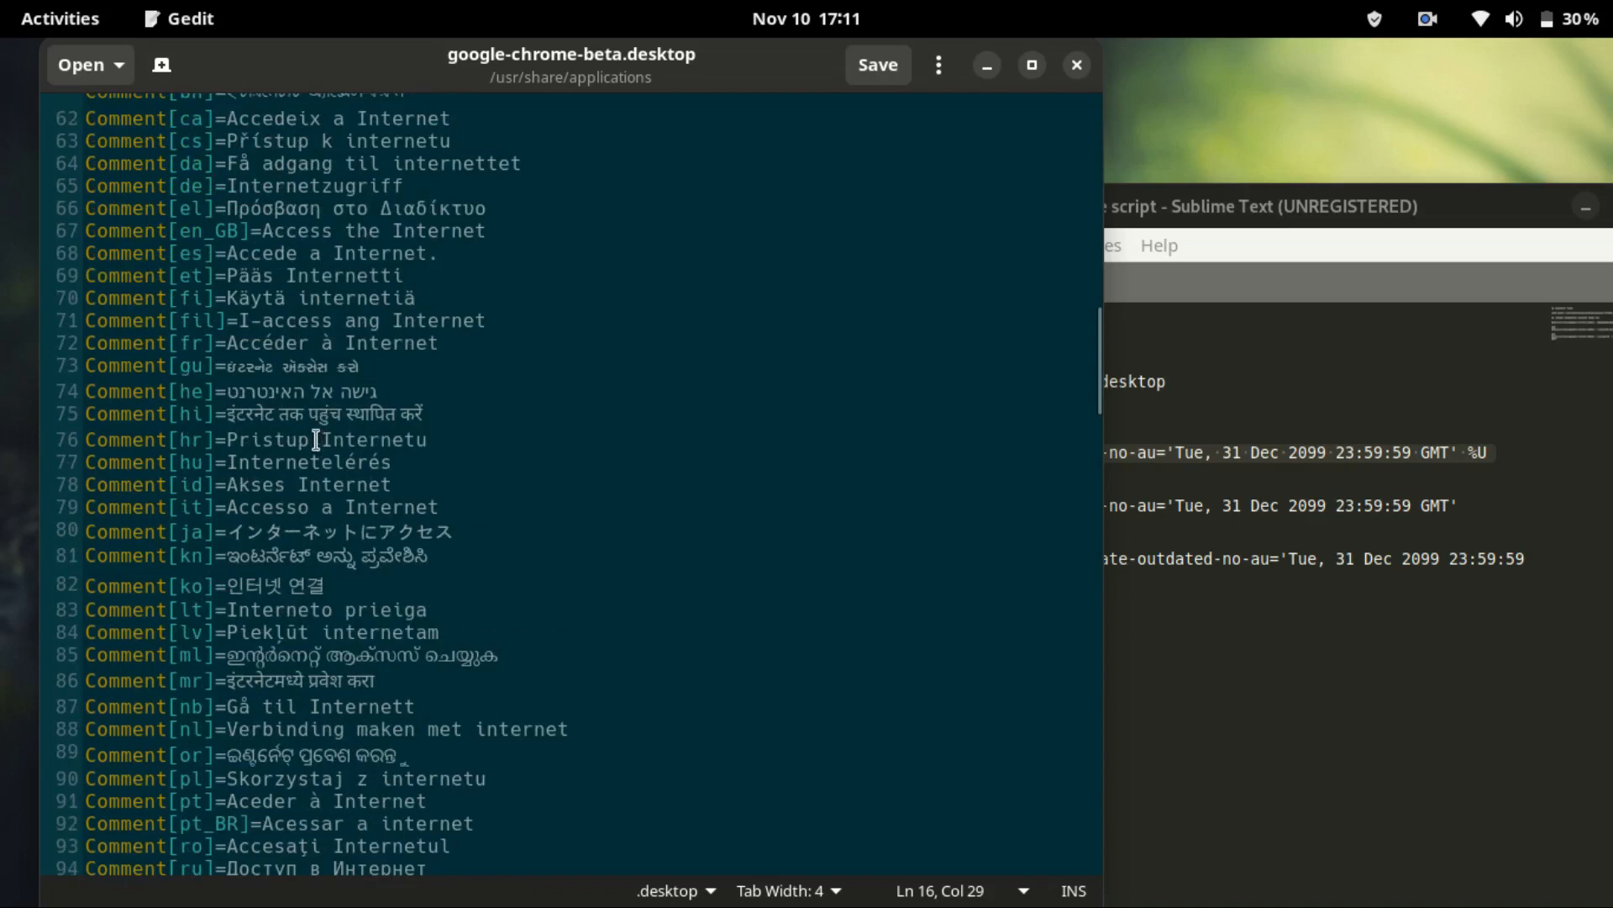
scroll(down, 3)
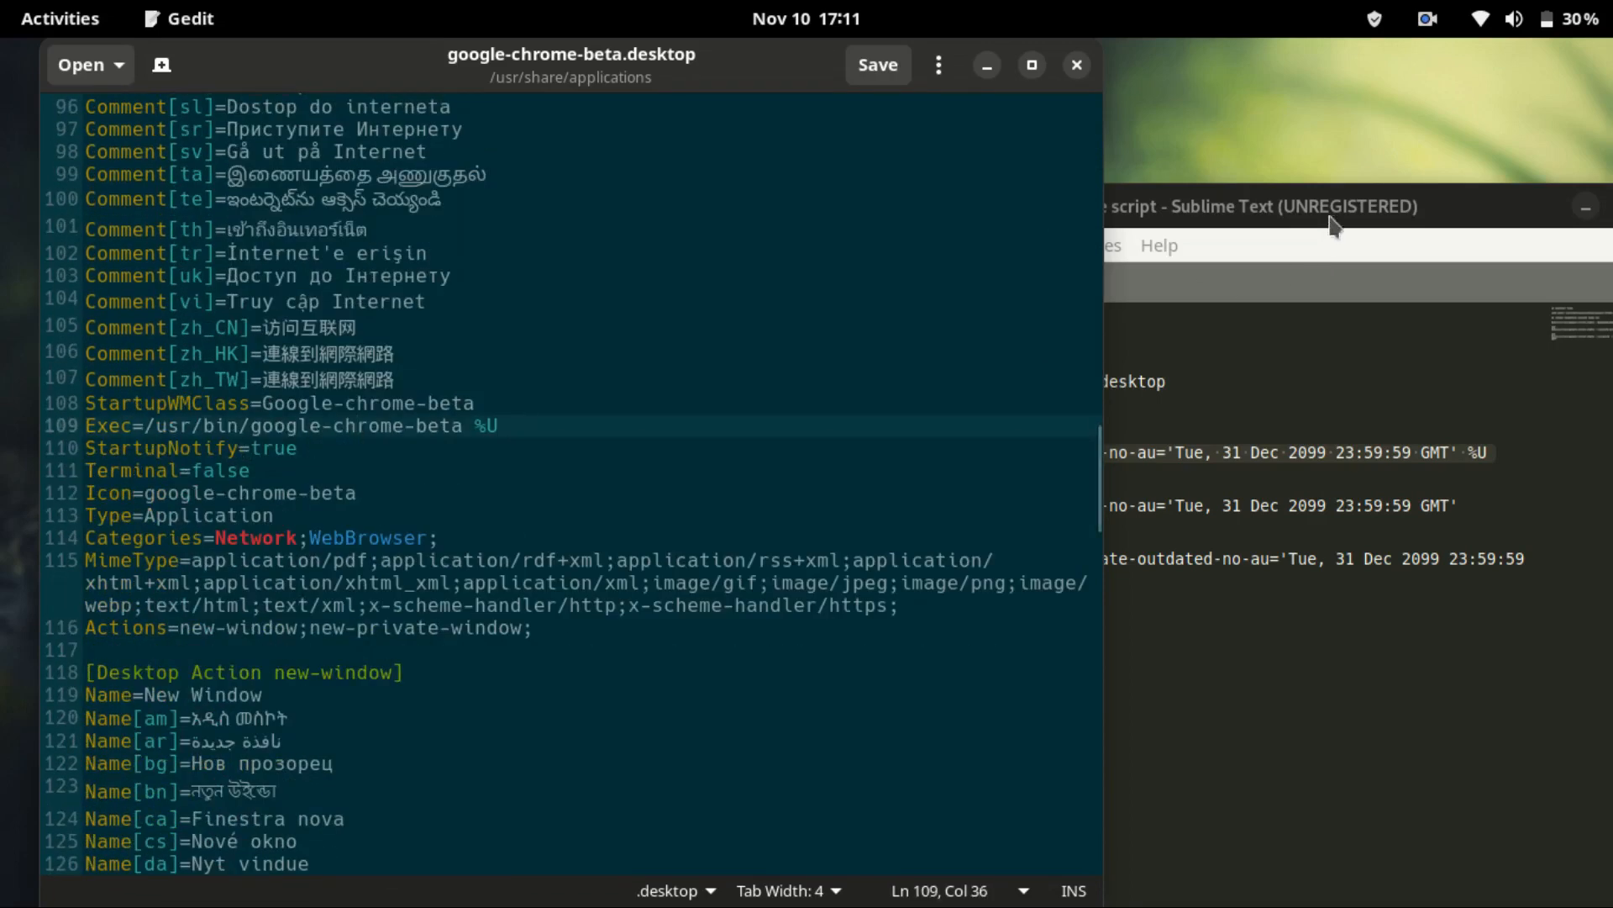
click(1234, 205)
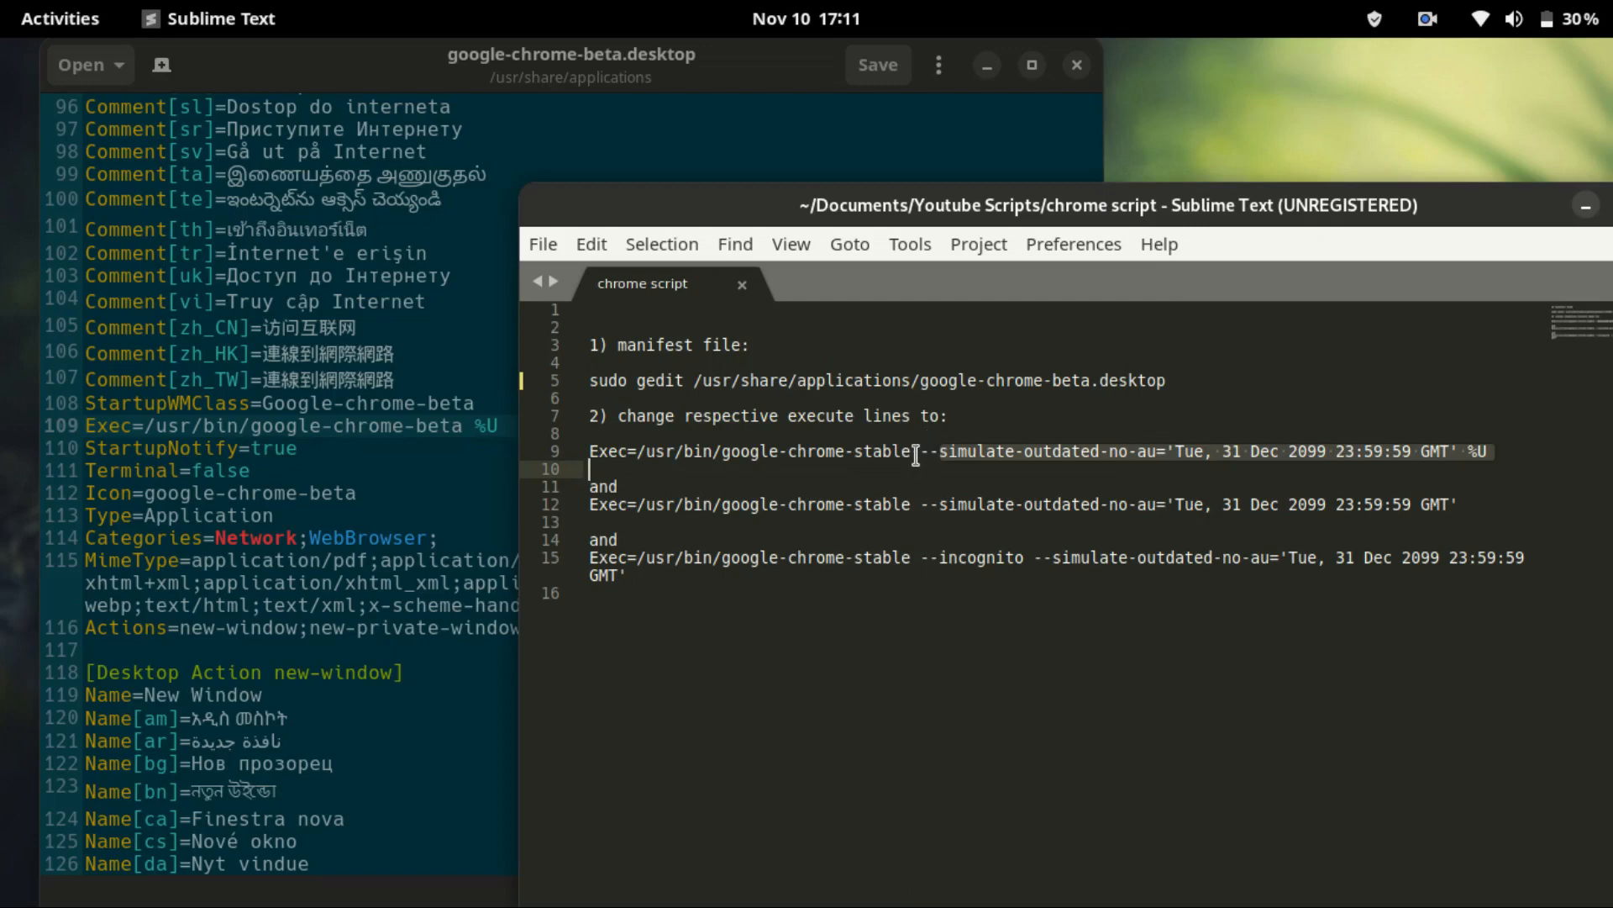
click(1130, 450)
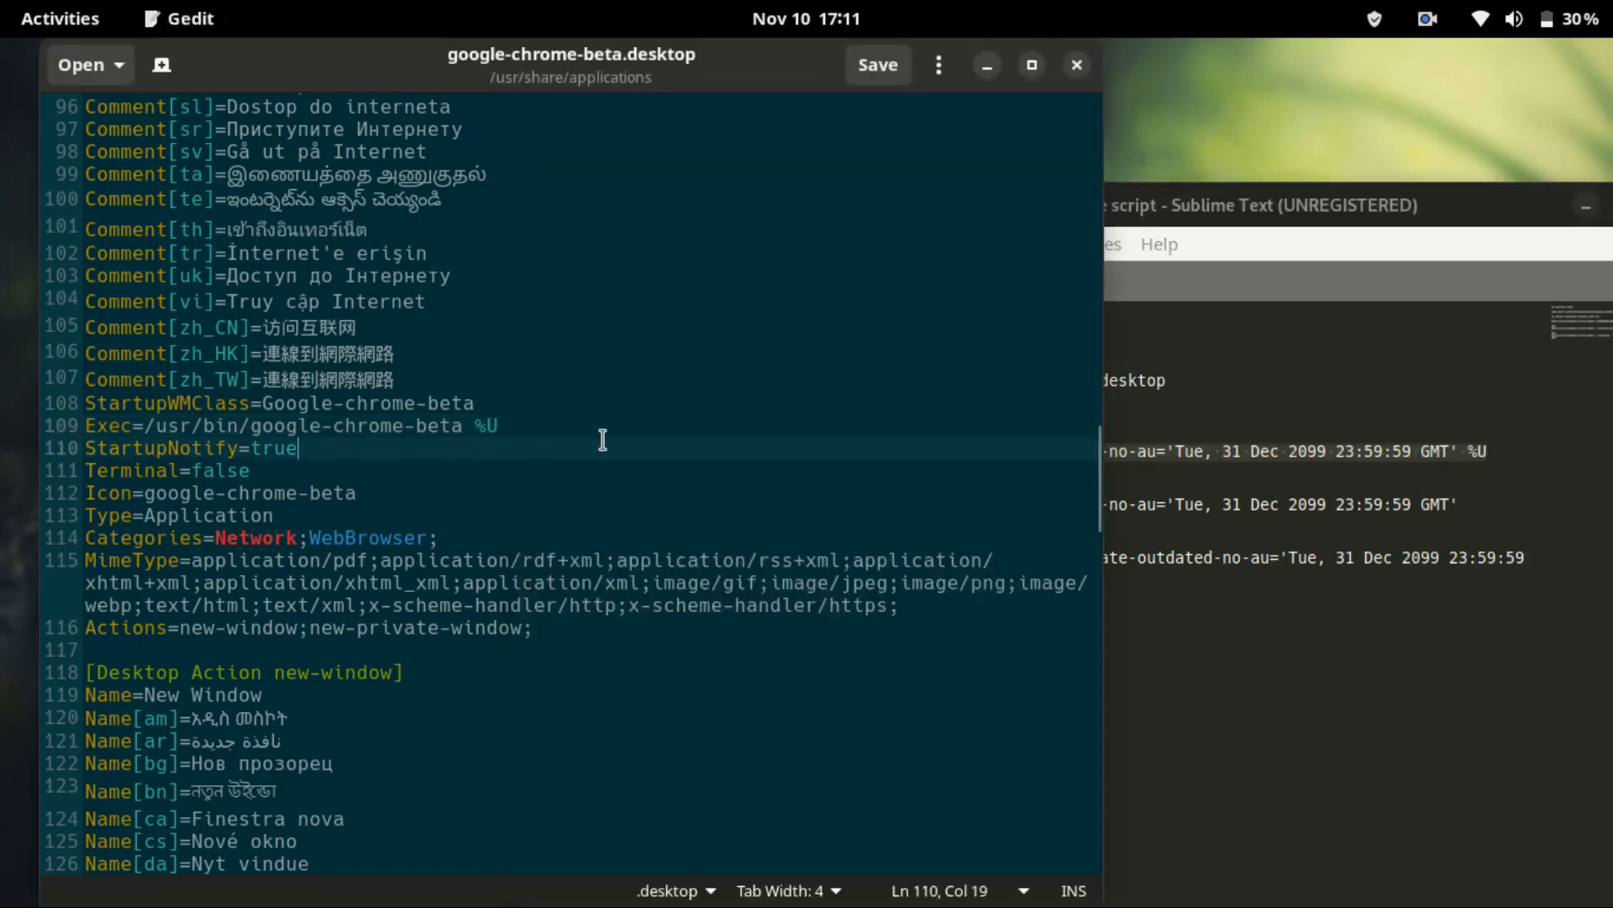
click(503, 425)
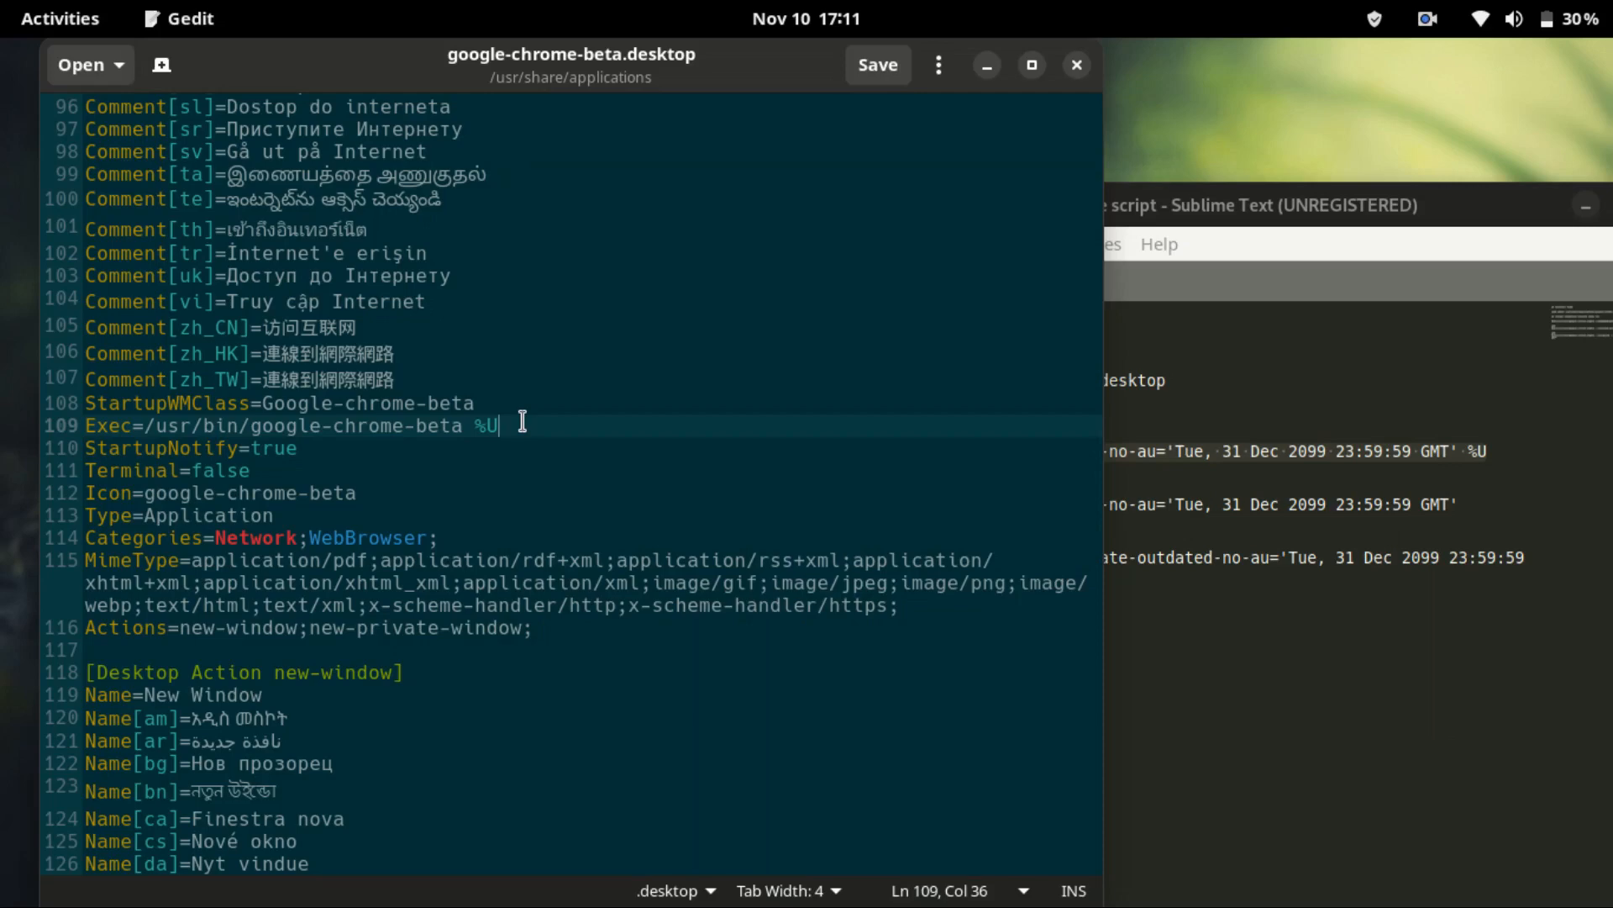
key(BackSpace)
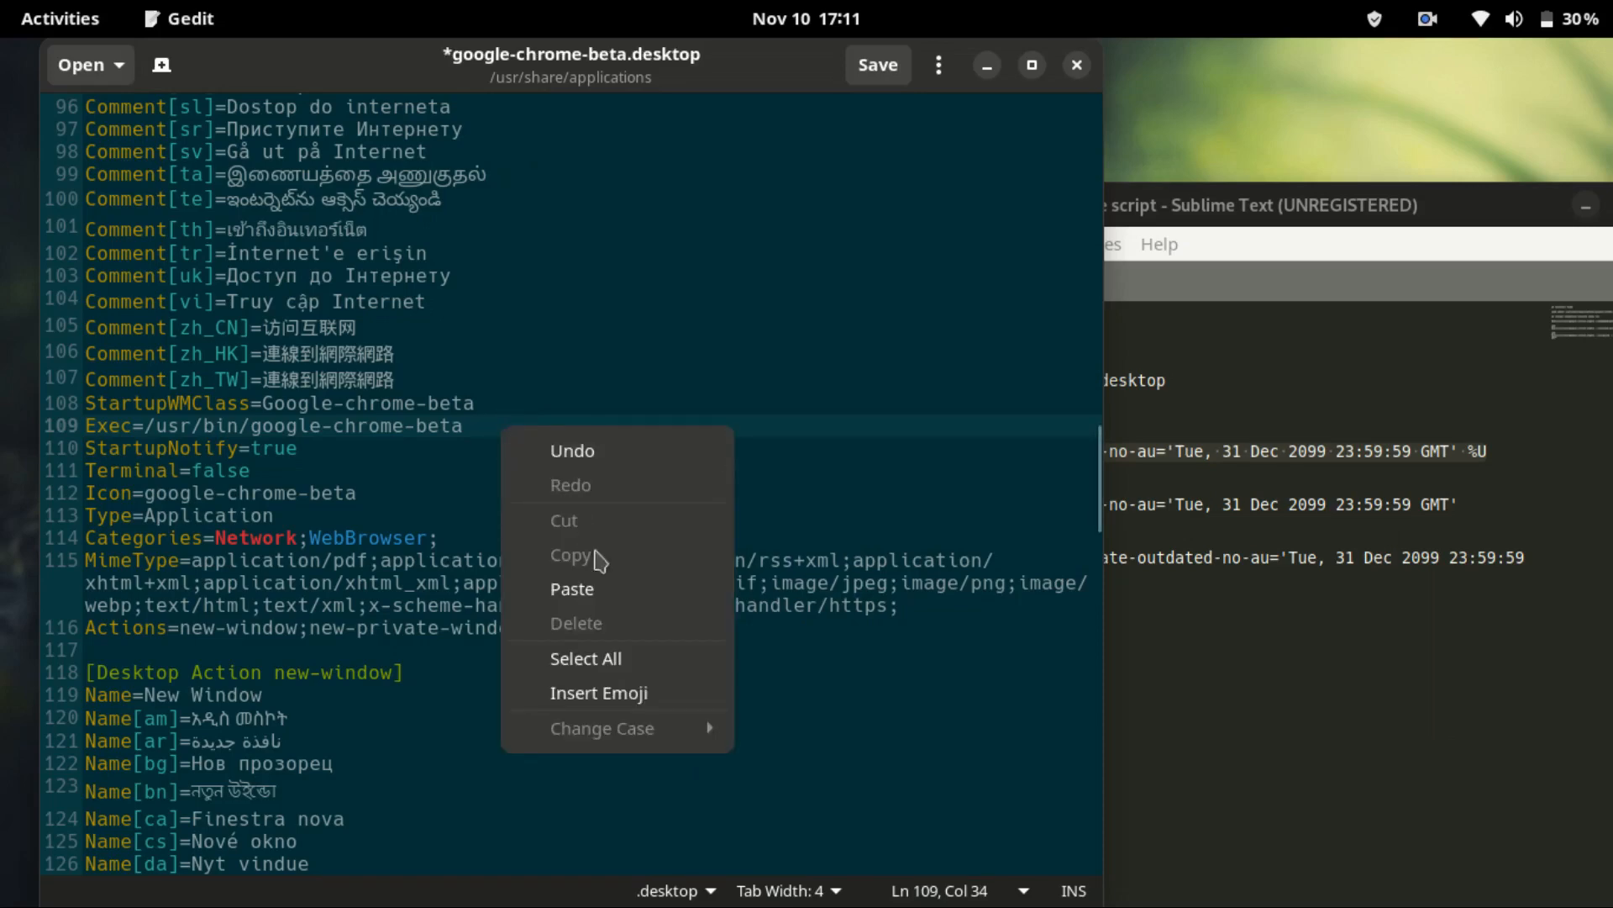
click(572, 588)
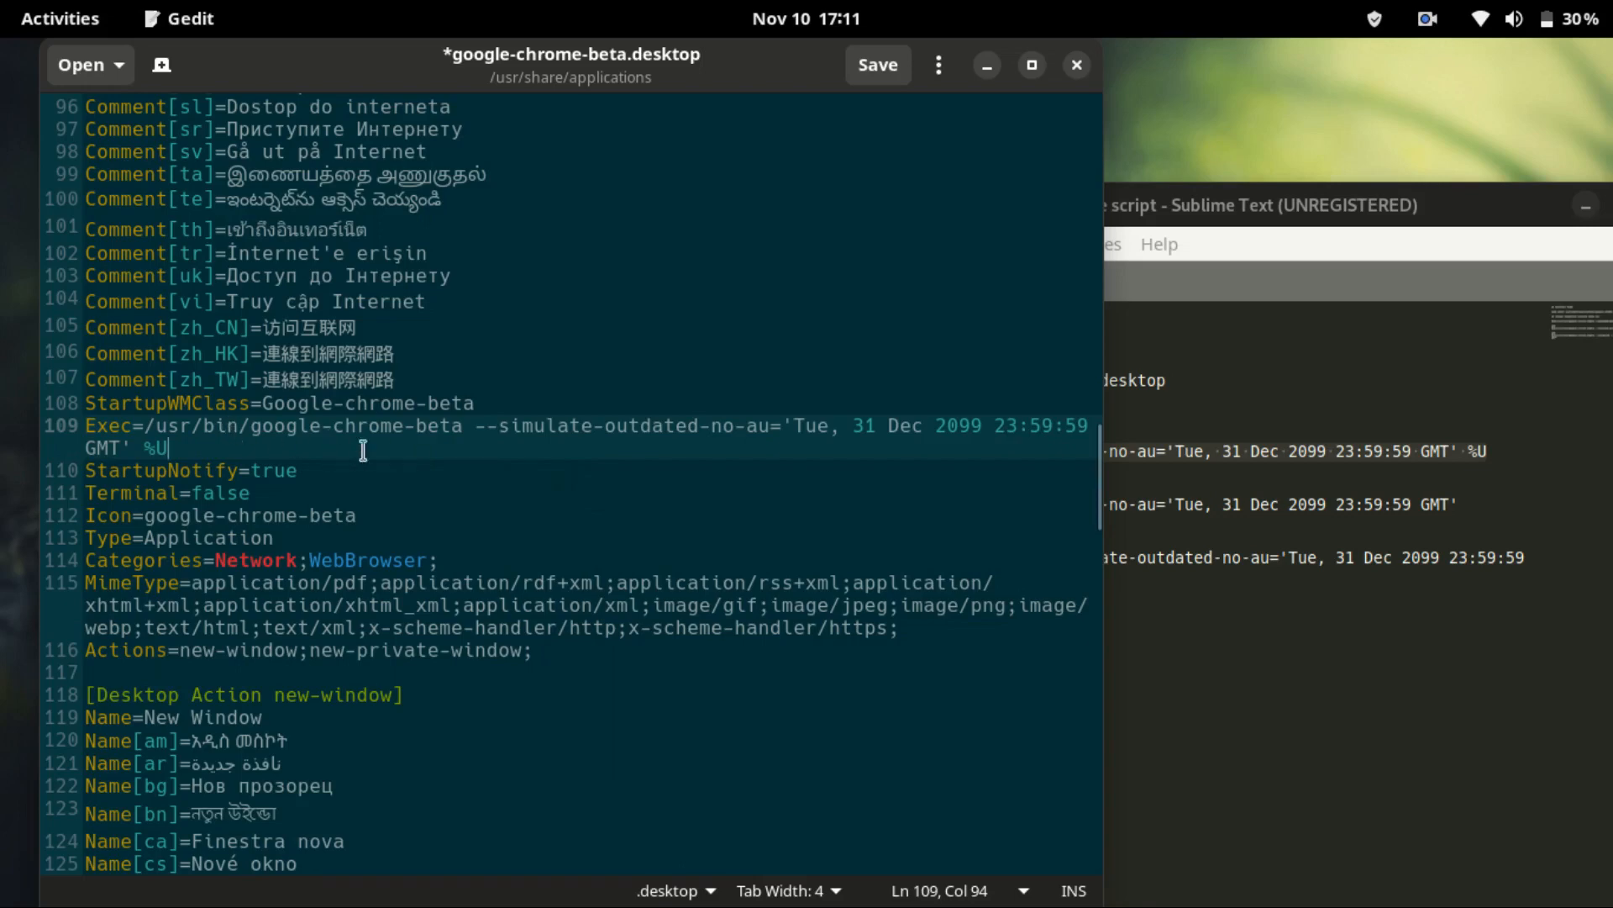
mouse_move(825, 458)
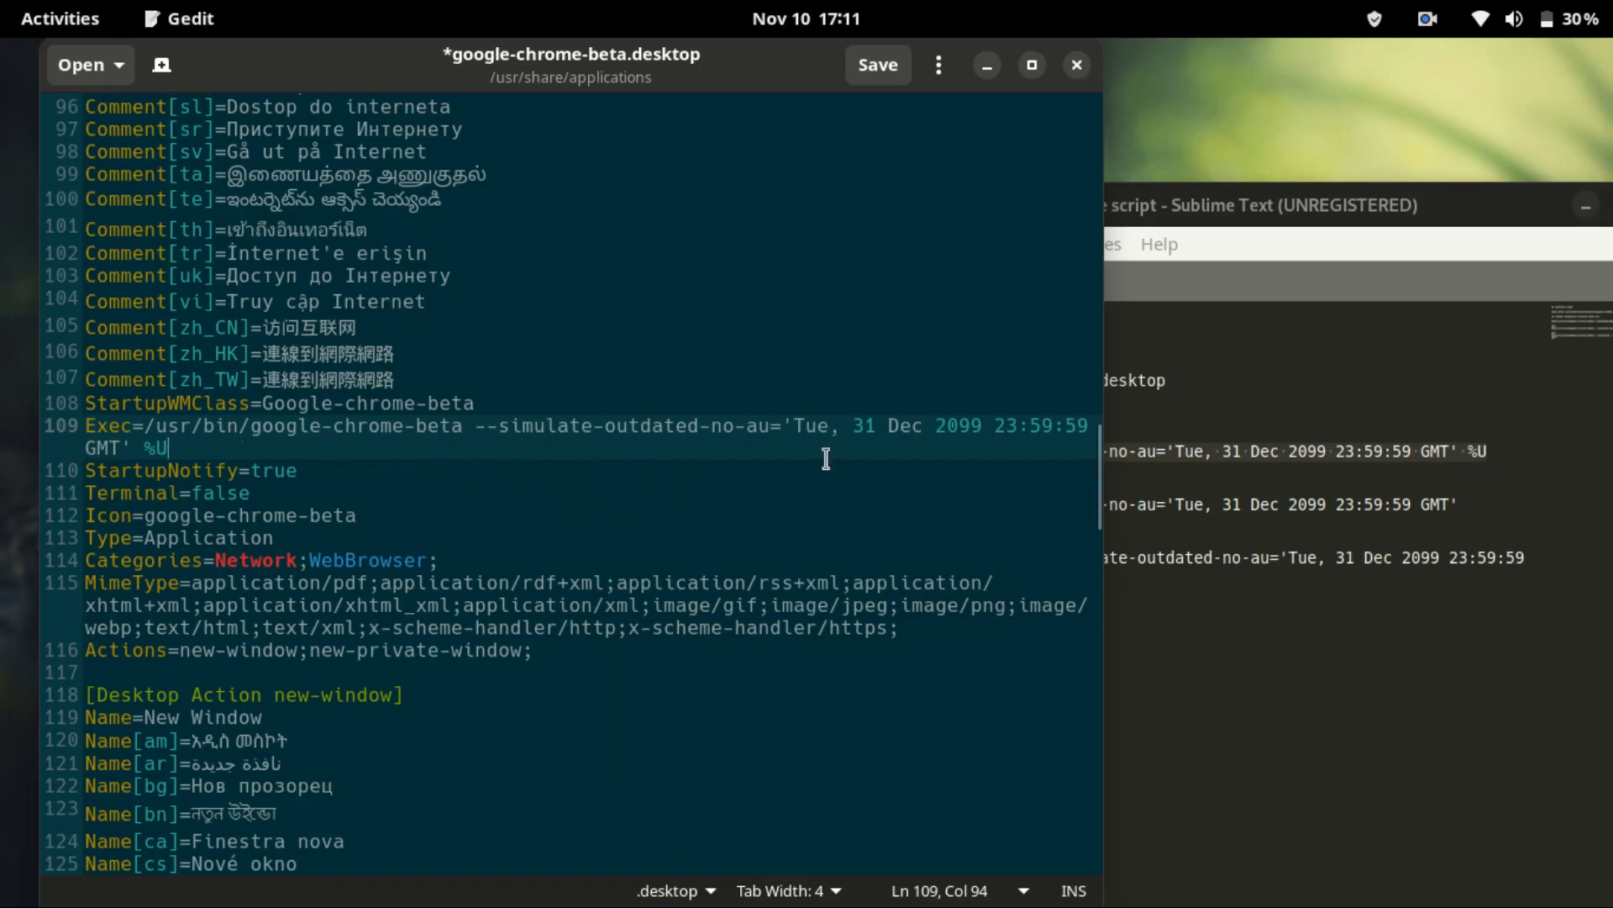
scroll(down, 3)
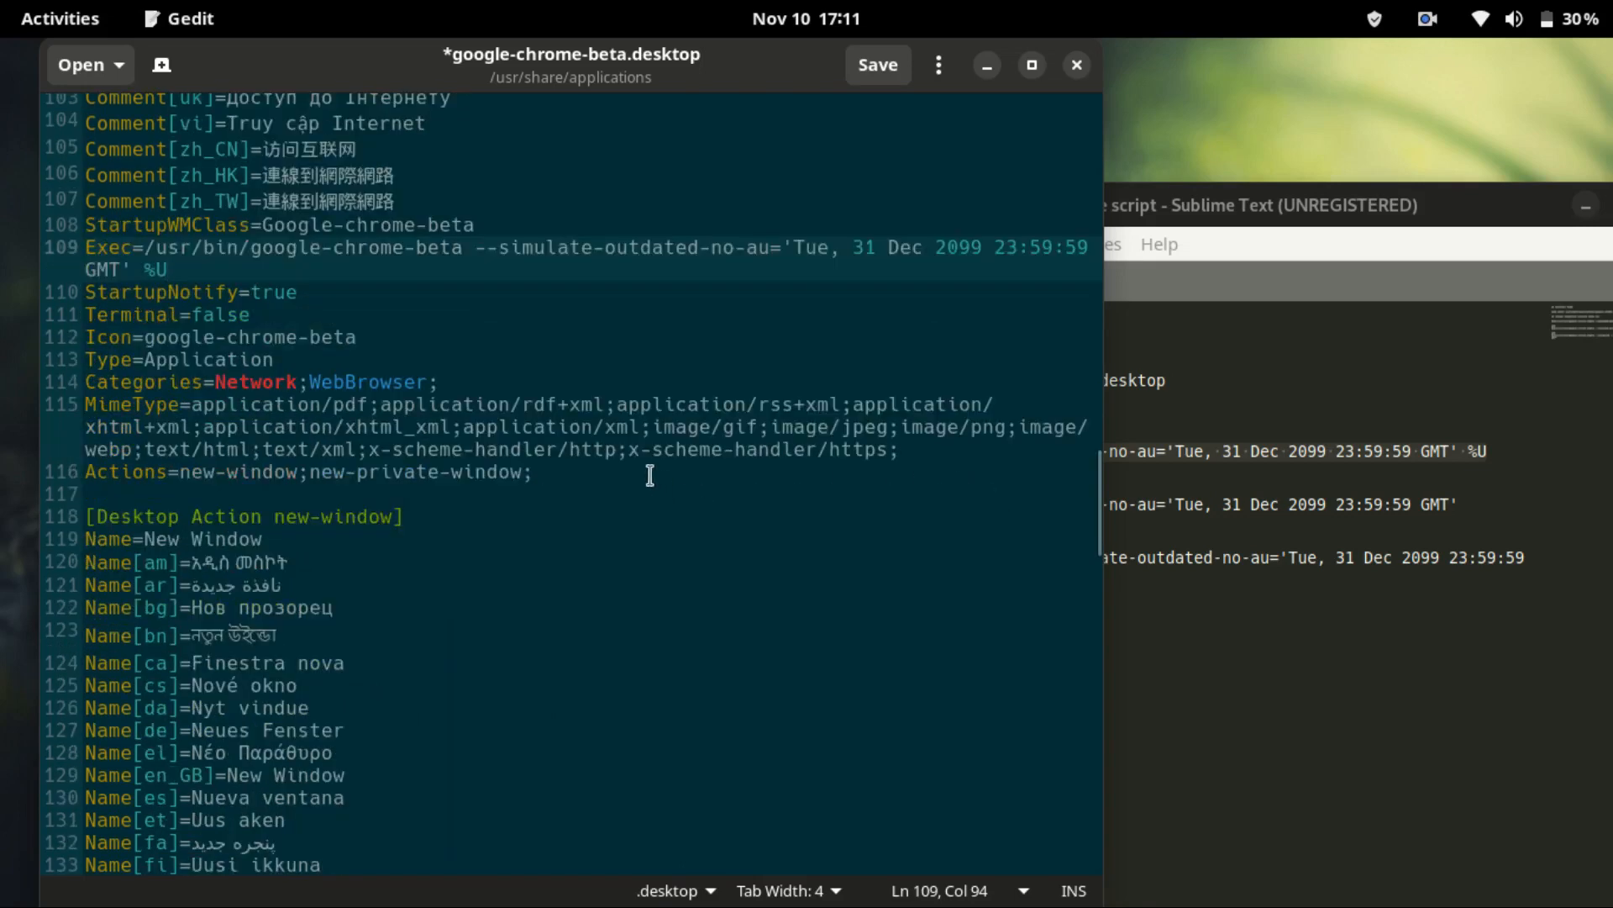
- Locate Exec line 171, copy the flag from script line 12, then return to line 171
scroll(down, 3)
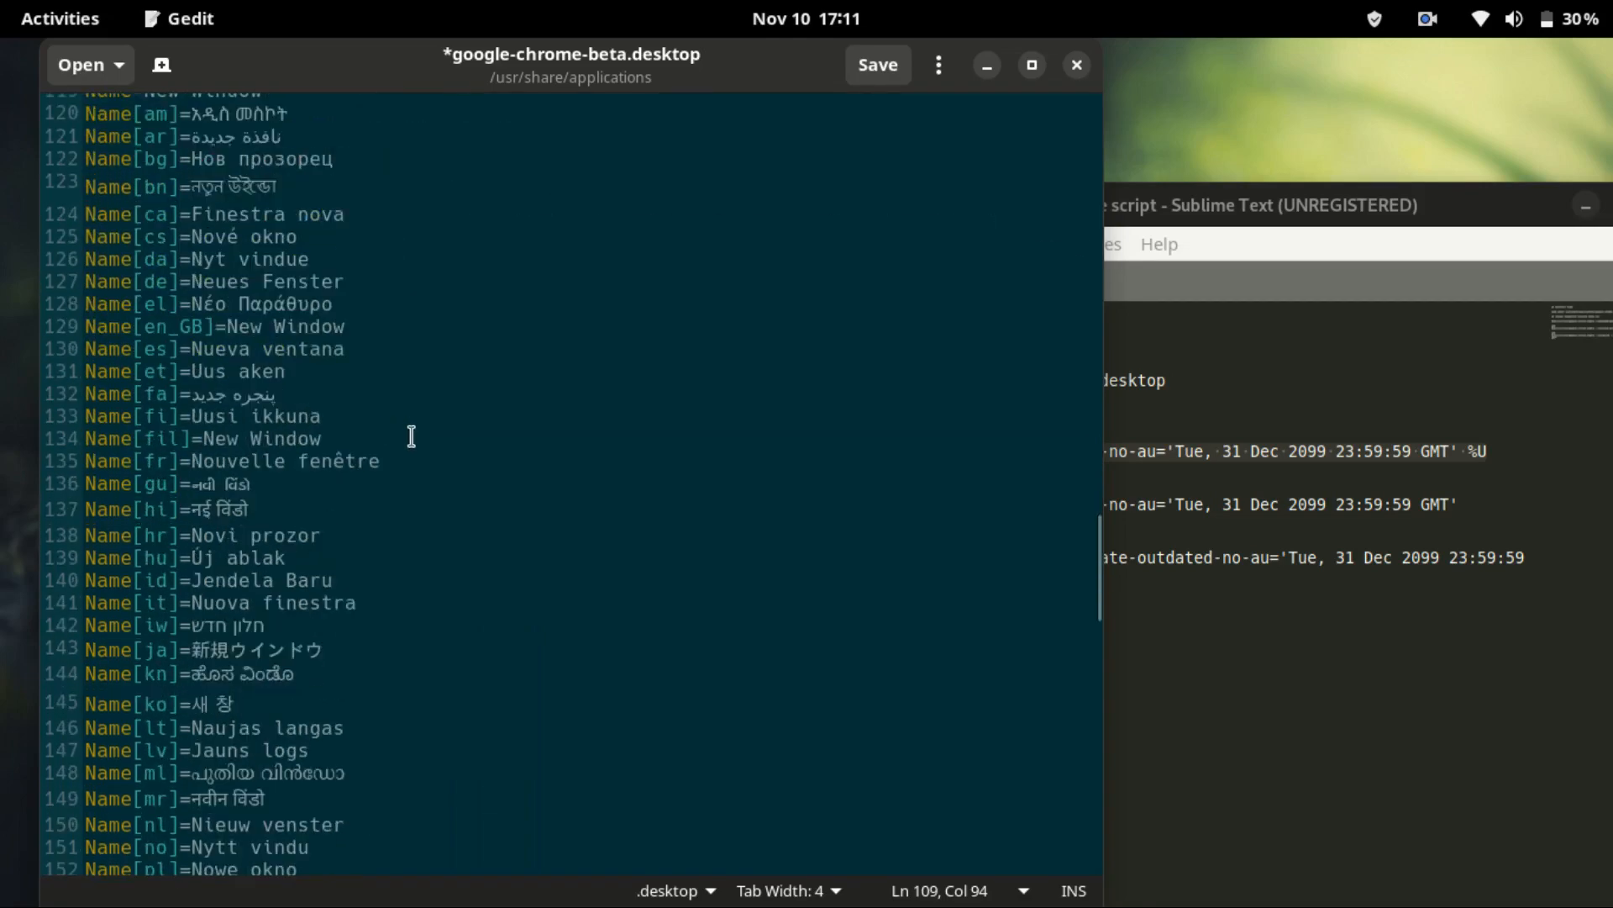
scroll(down, 3)
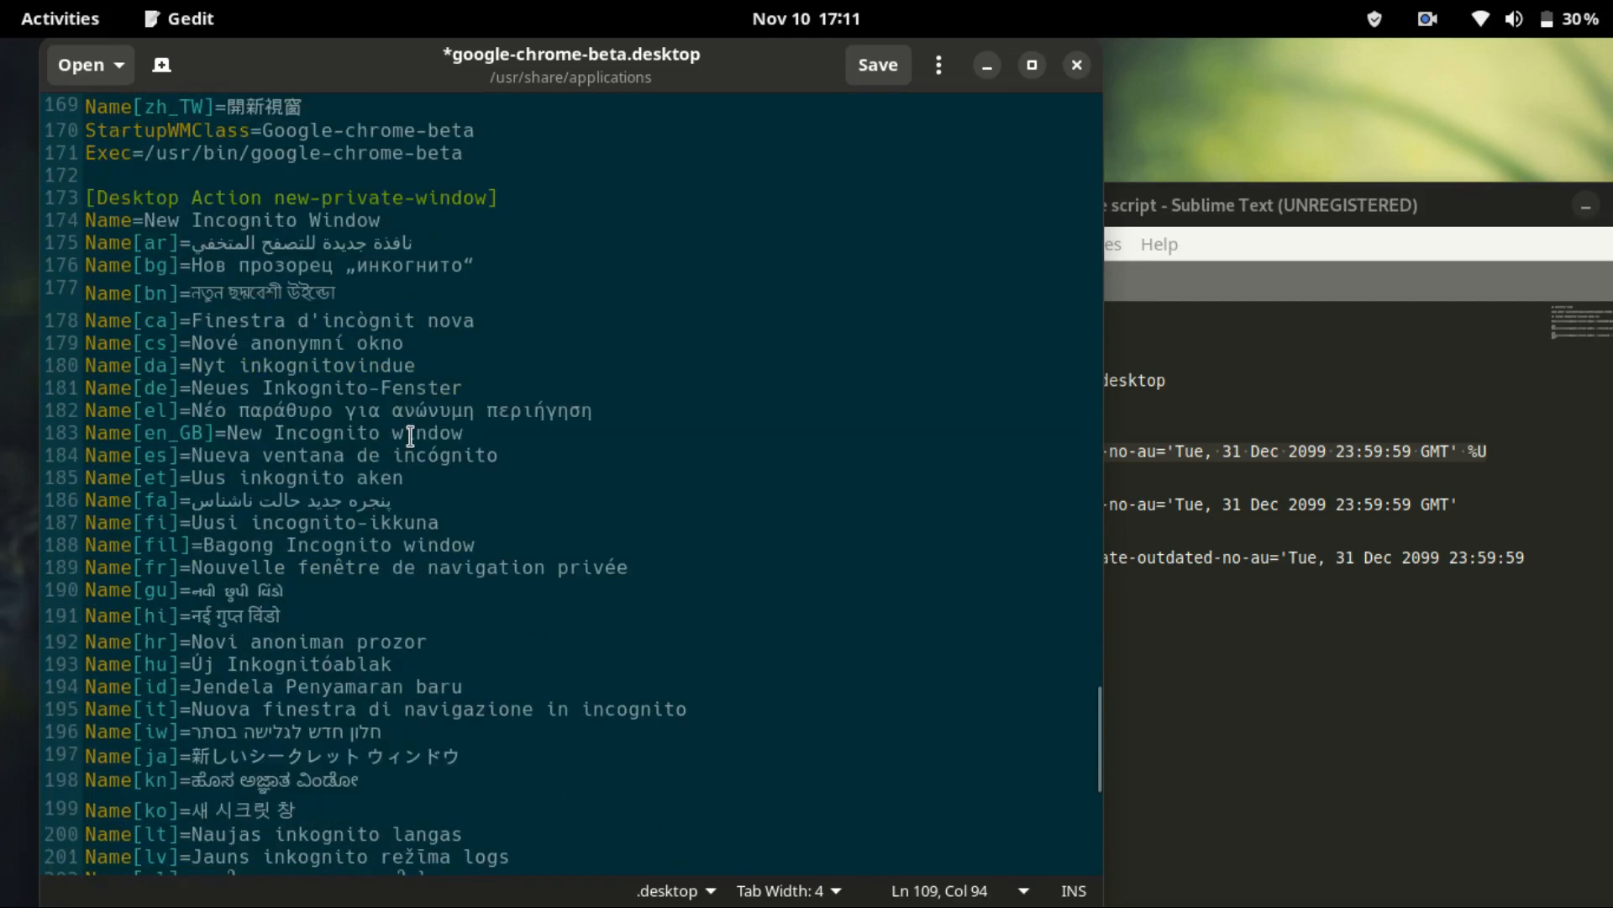
scroll(down, 3)
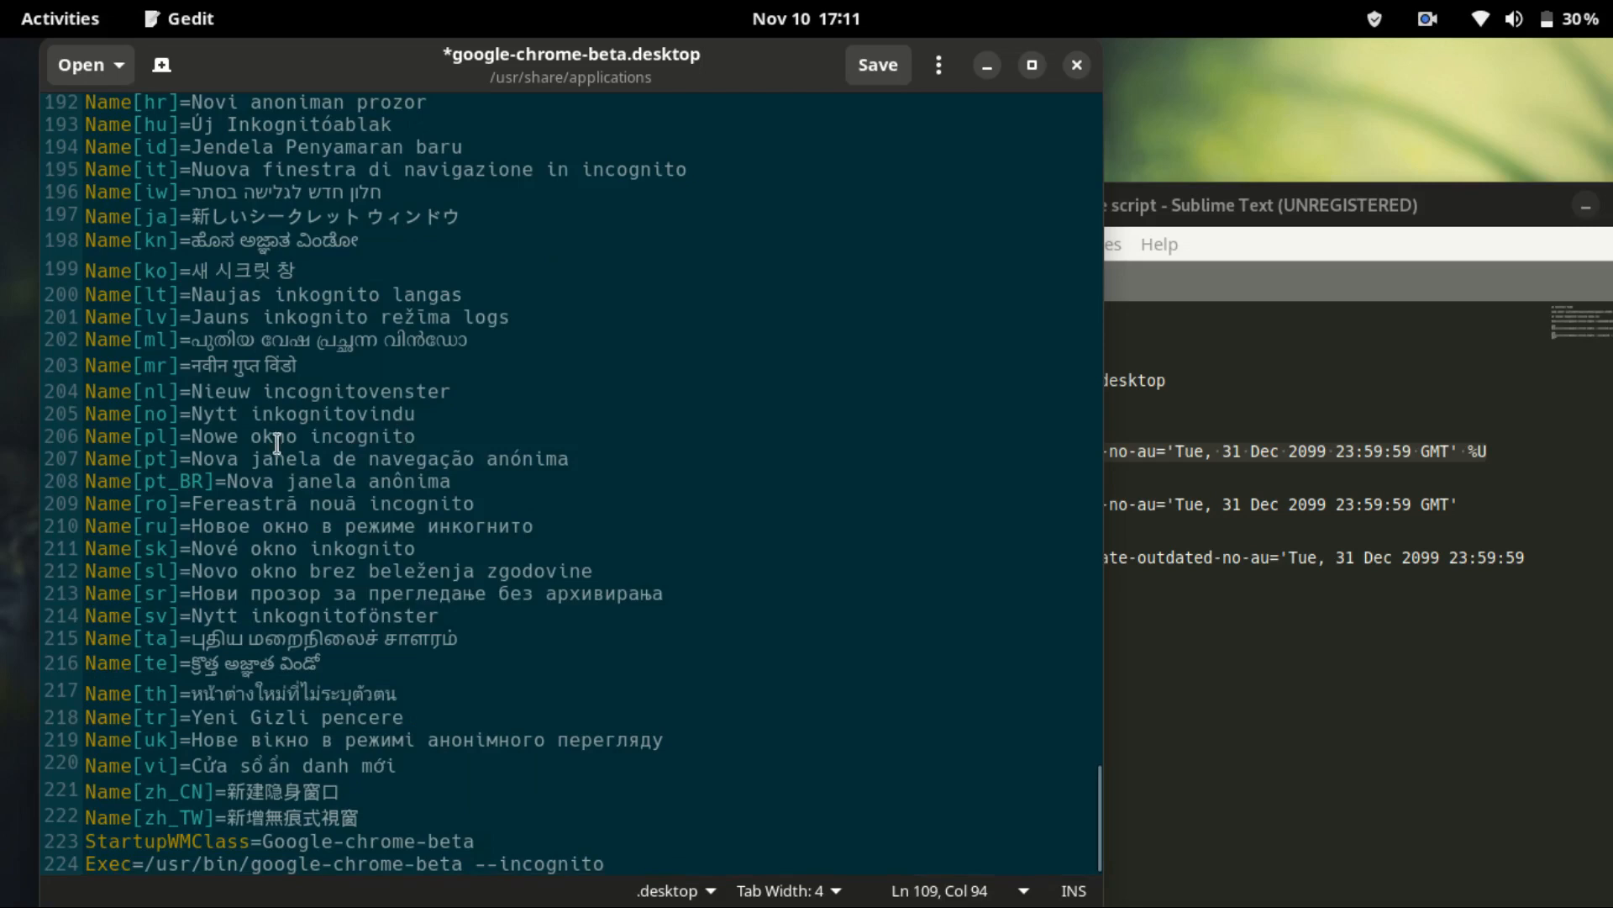
scroll(up, 3)
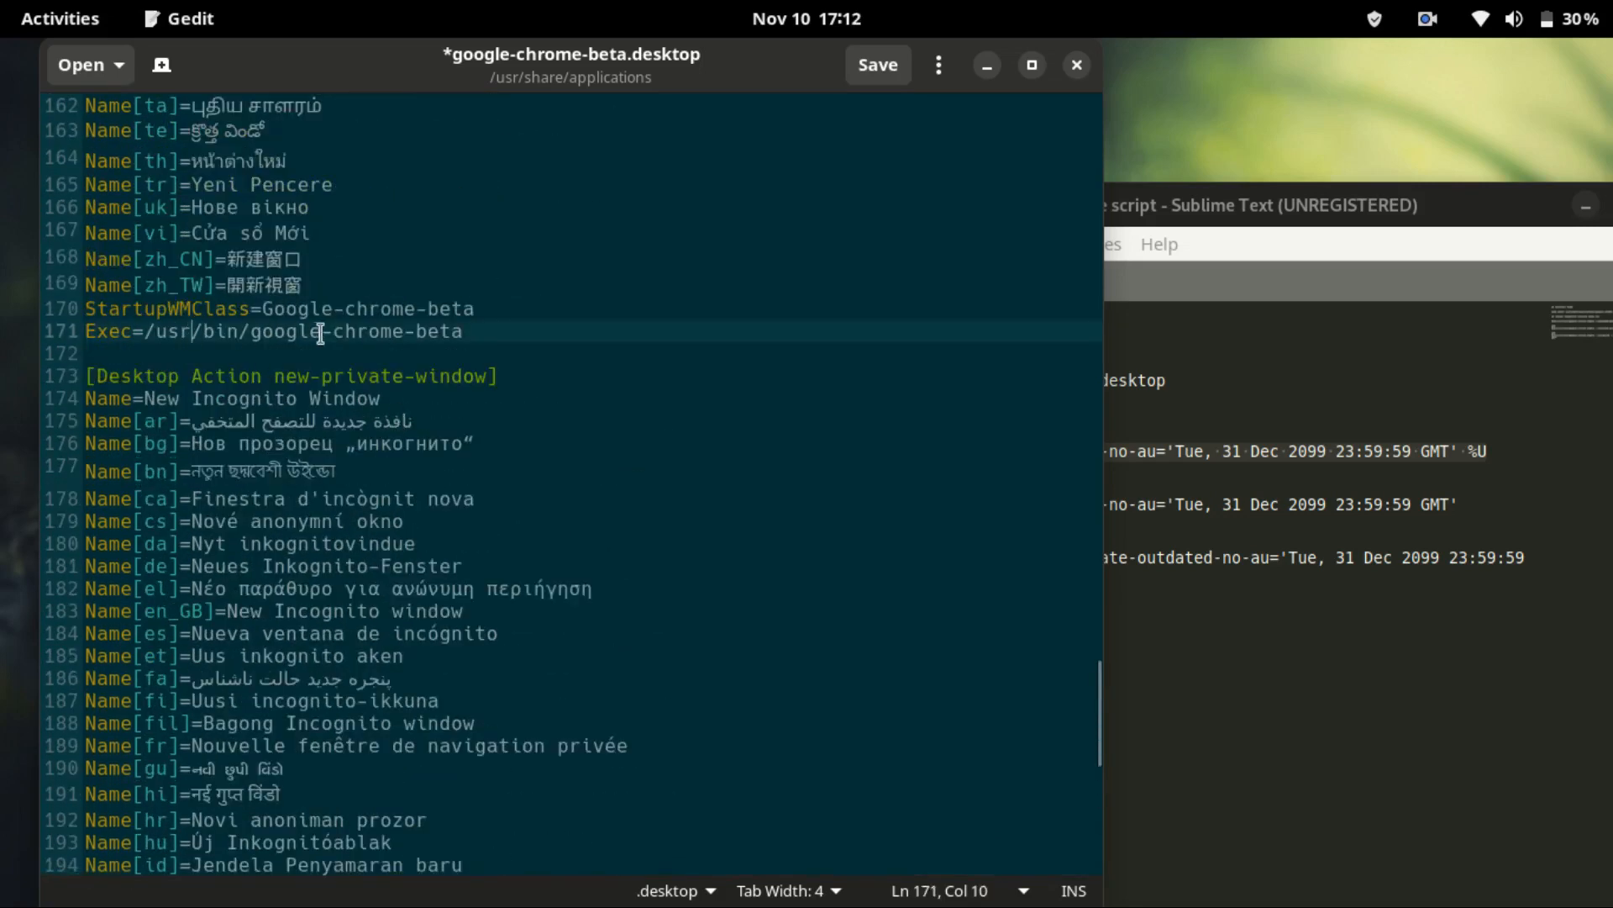
click(462, 331)
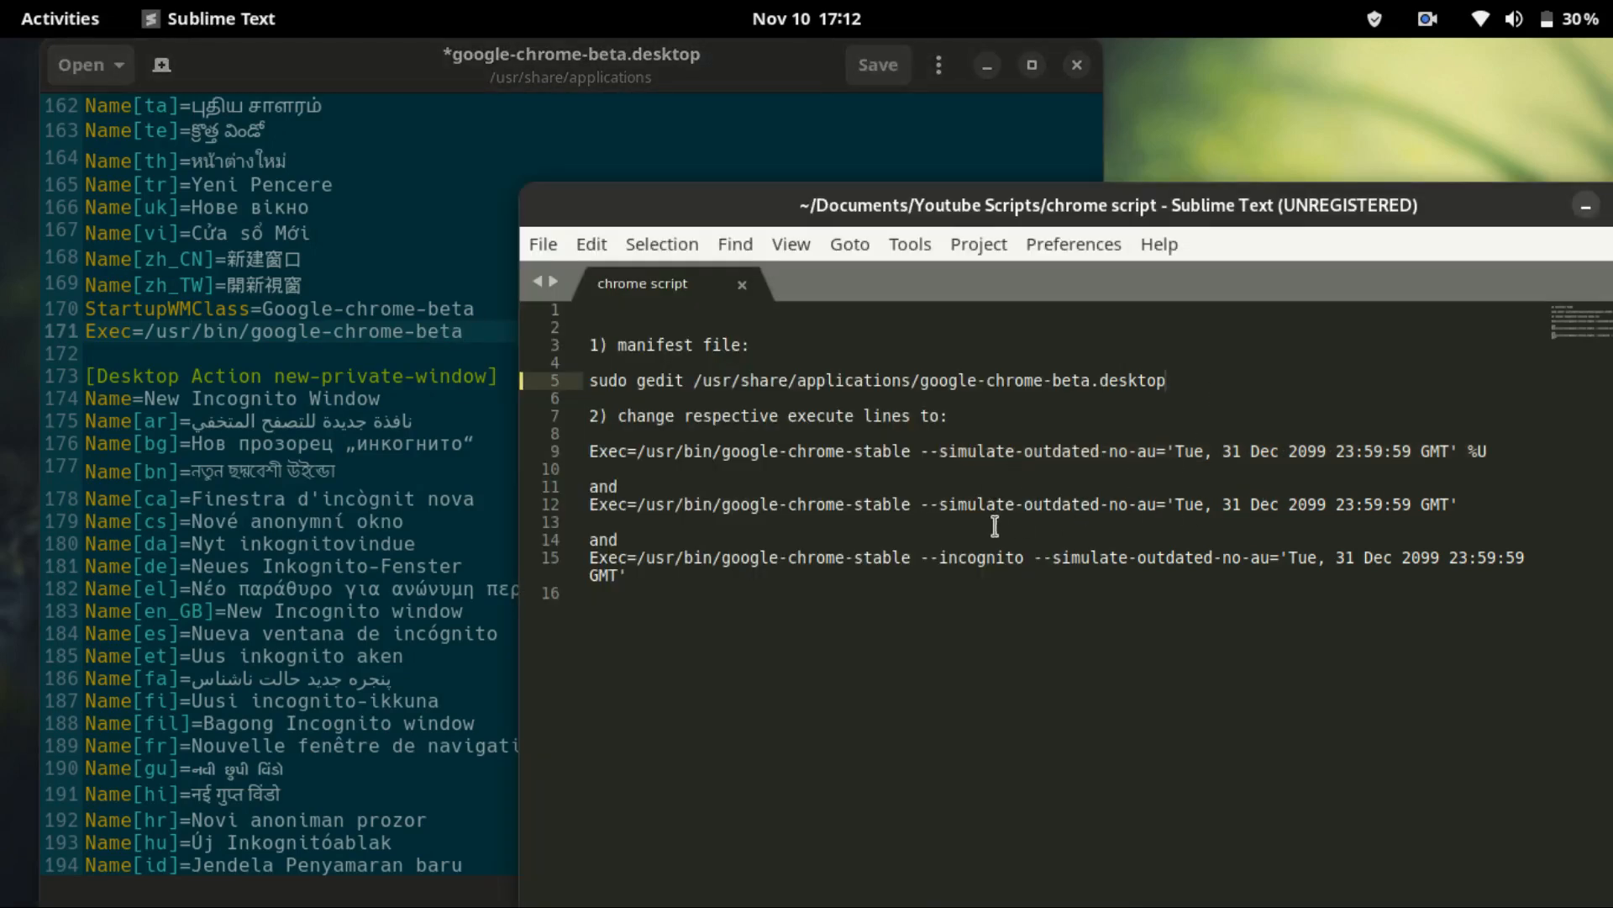
mouse_move(1415, 499)
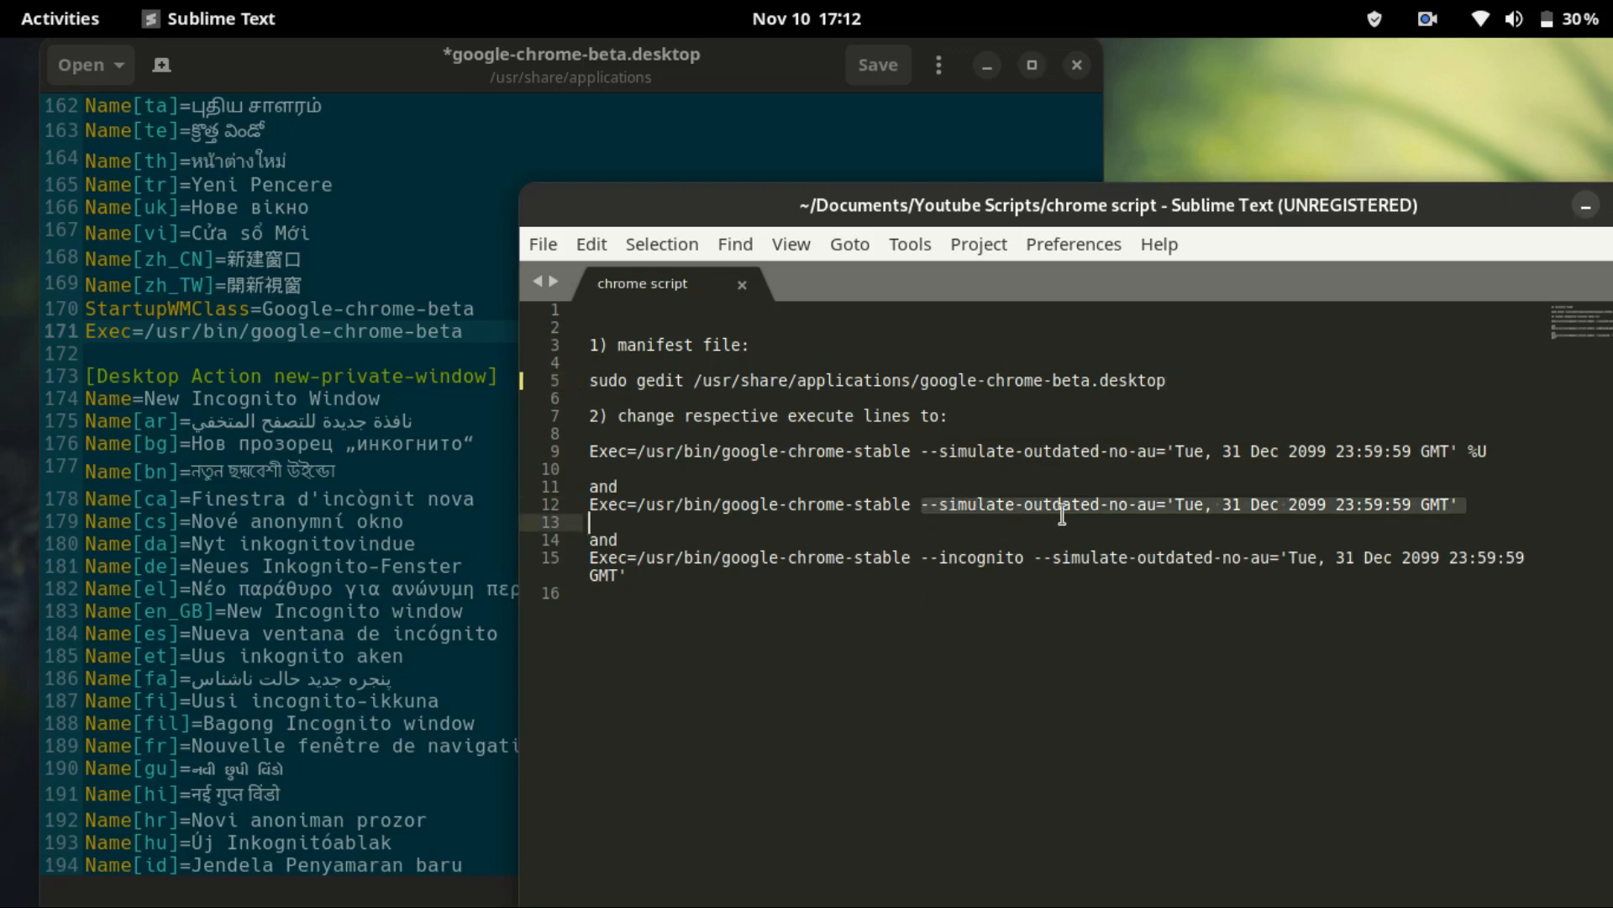
click(1454, 505)
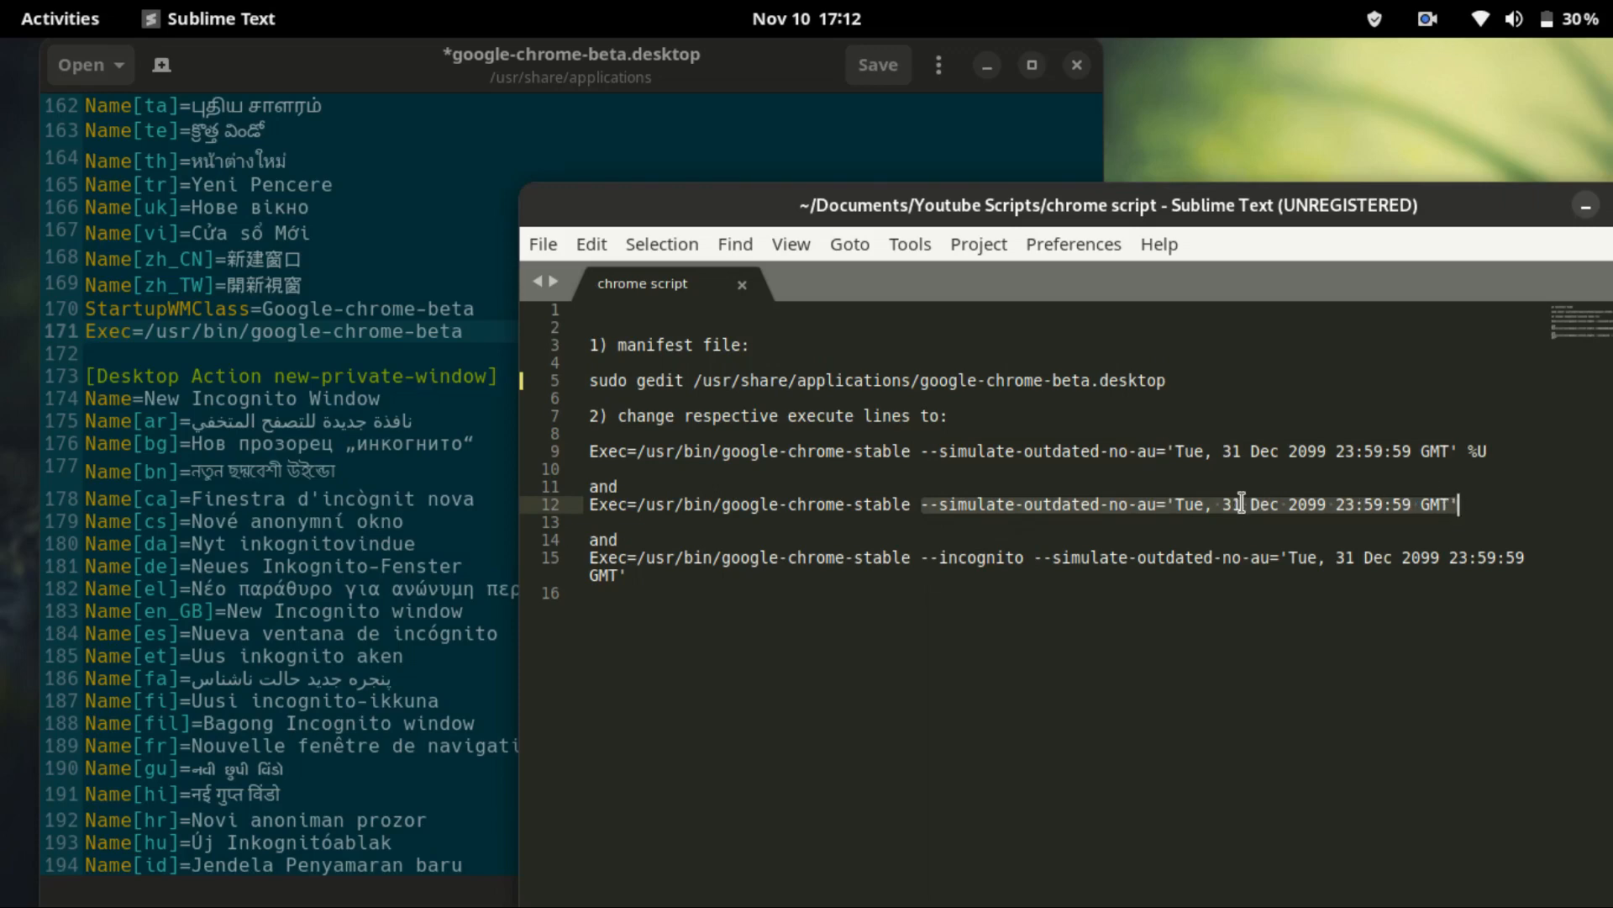
right_click(1241, 503)
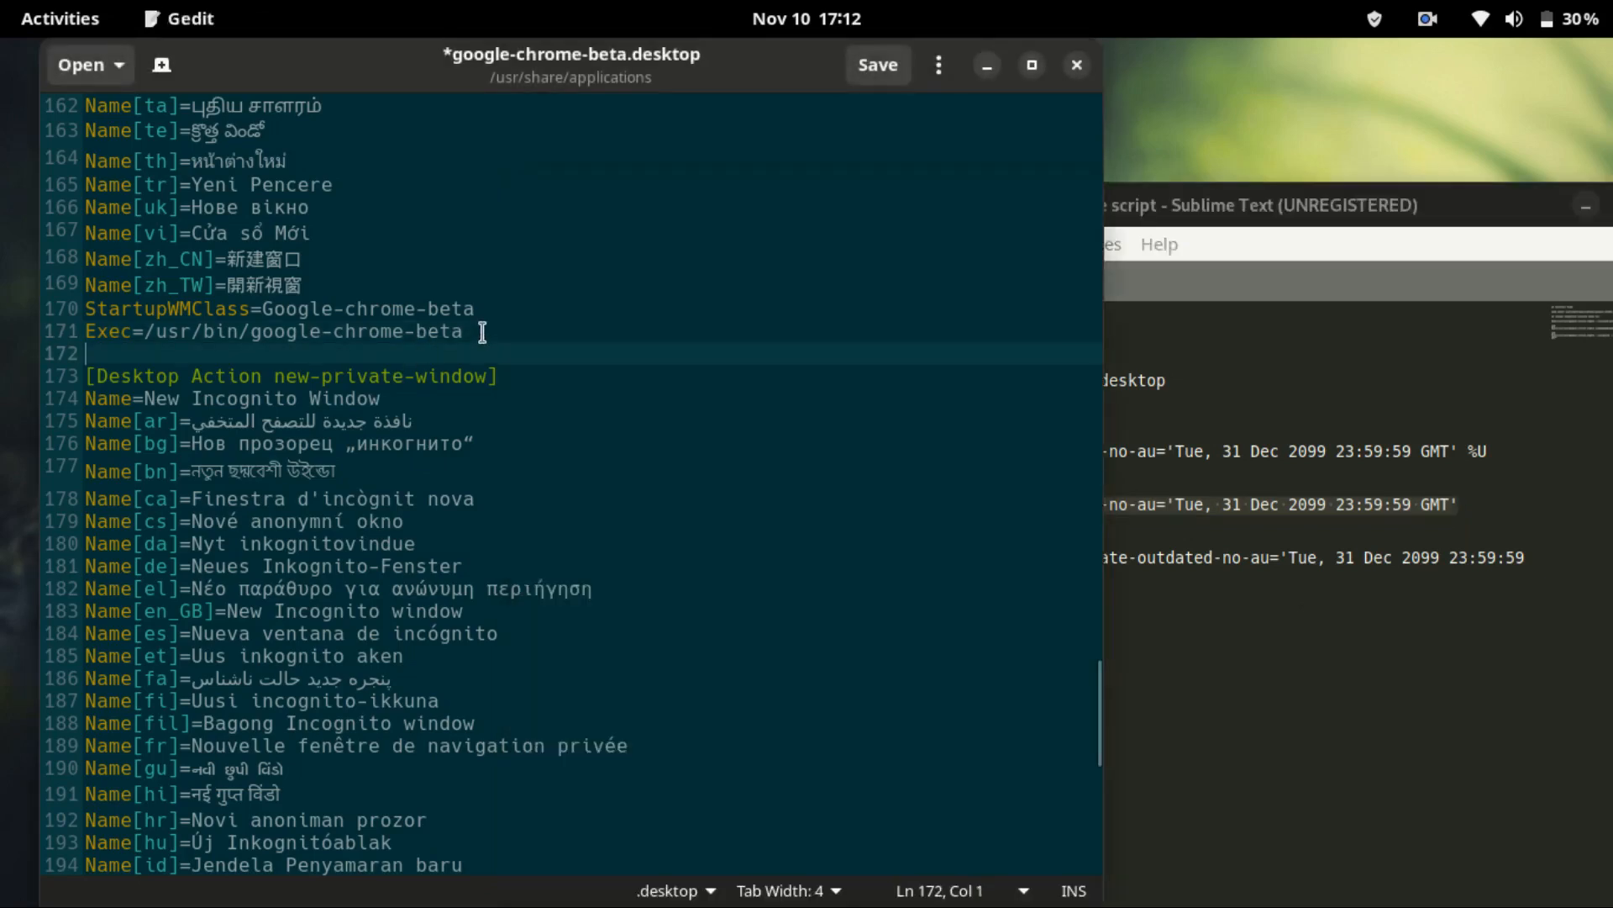
click(465, 331)
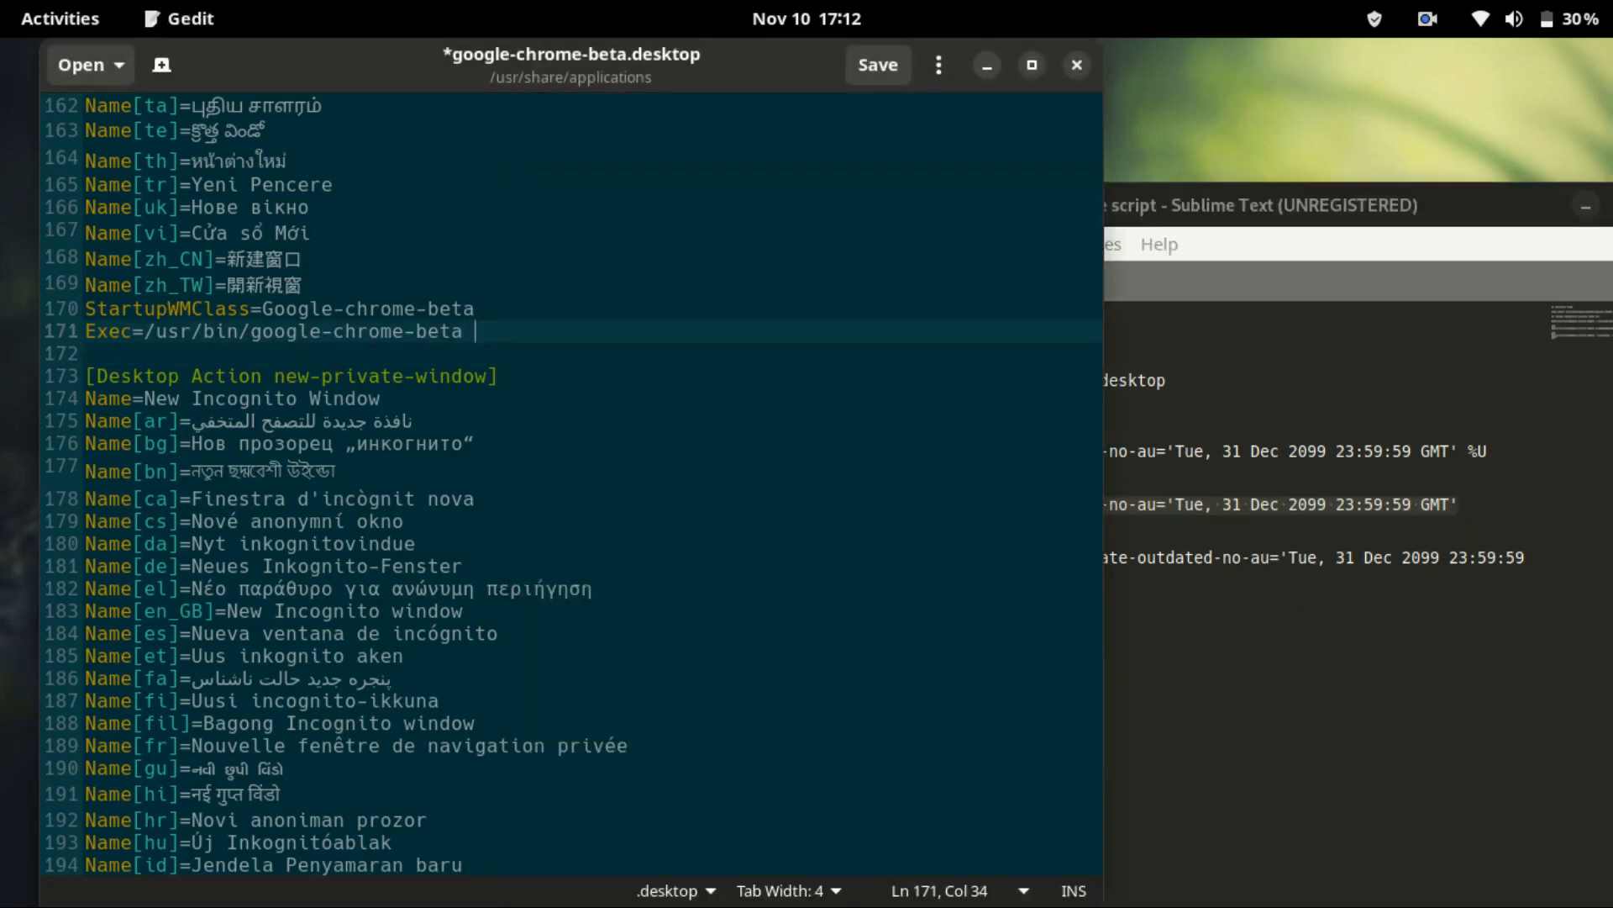
- Paste the 2099-dated --simulate-outdated-no-au flag at the end of Exec line 171
right_click(499, 345)
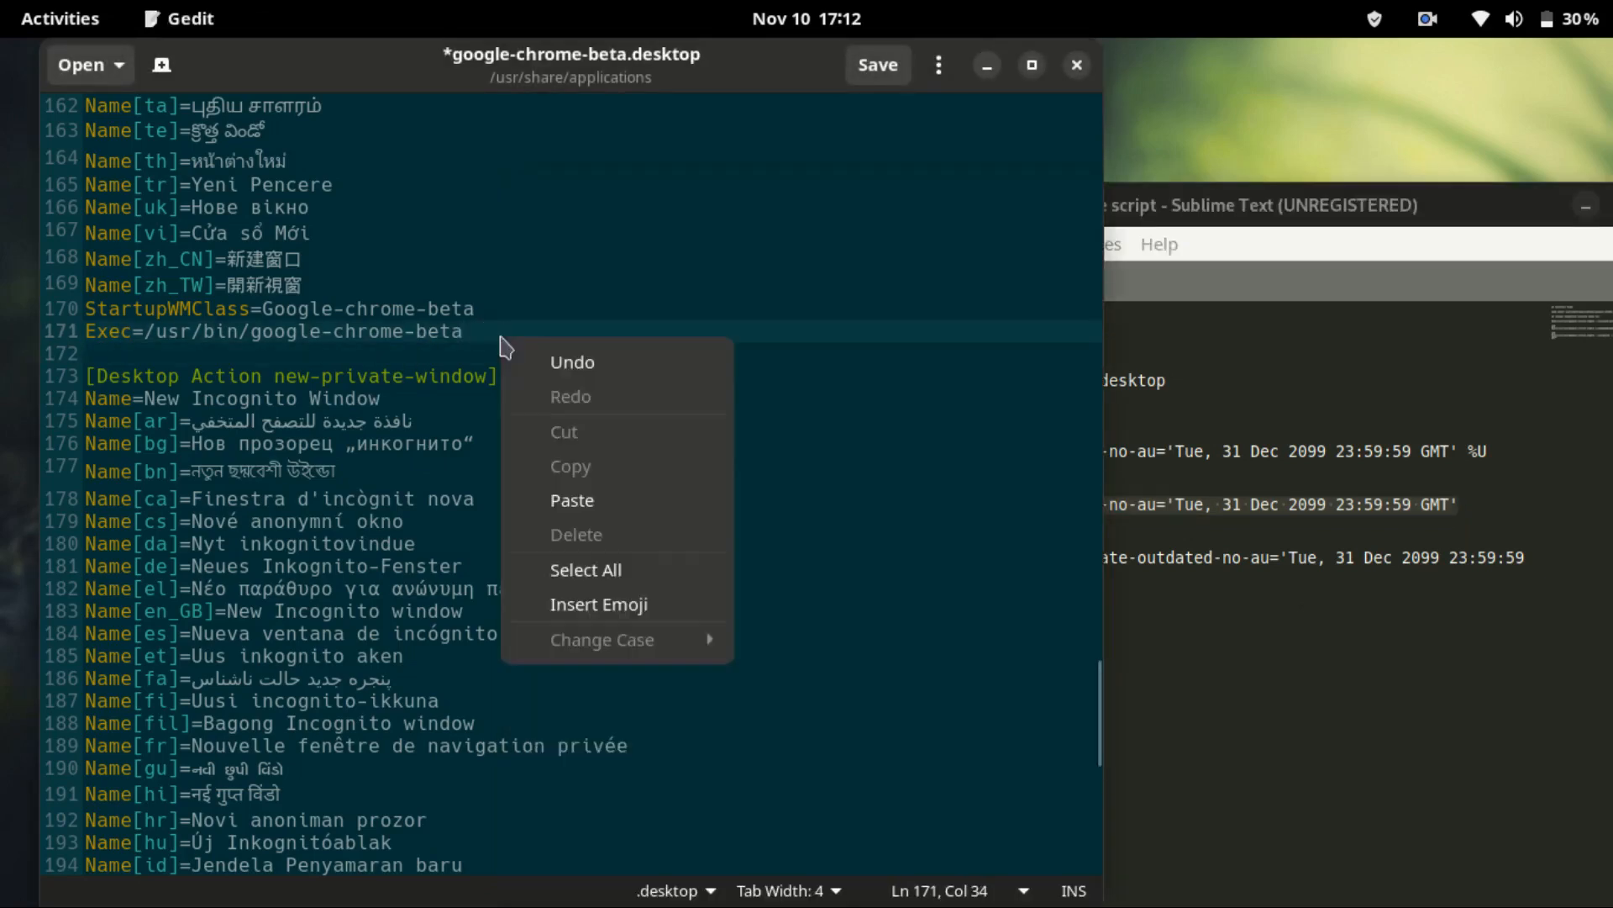
click(572, 500)
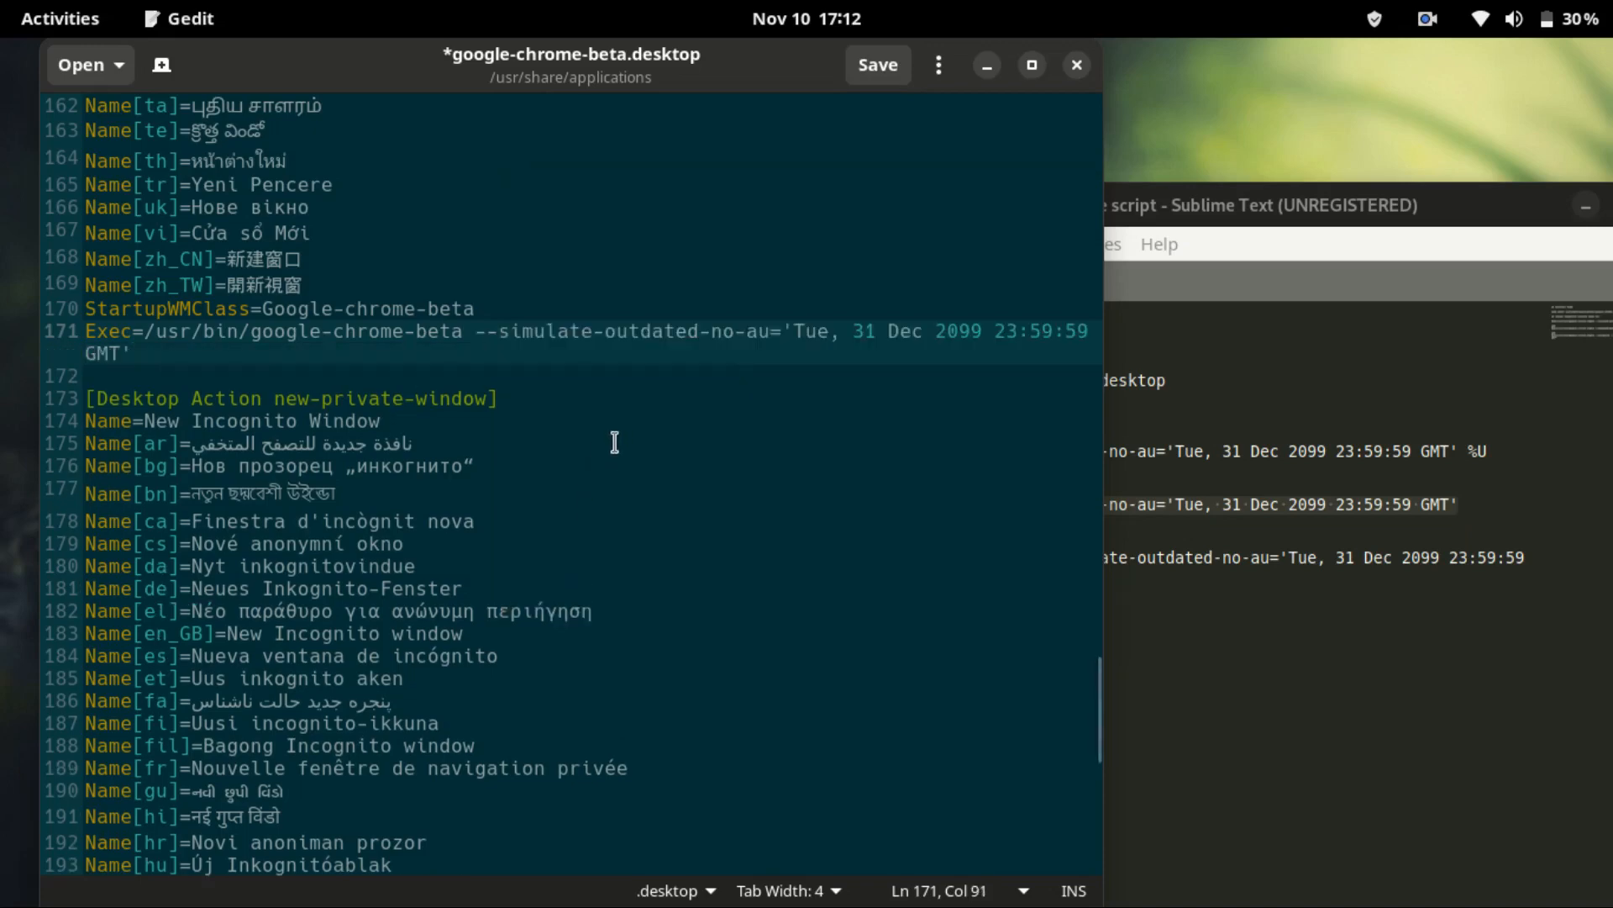
scroll(down, 3)
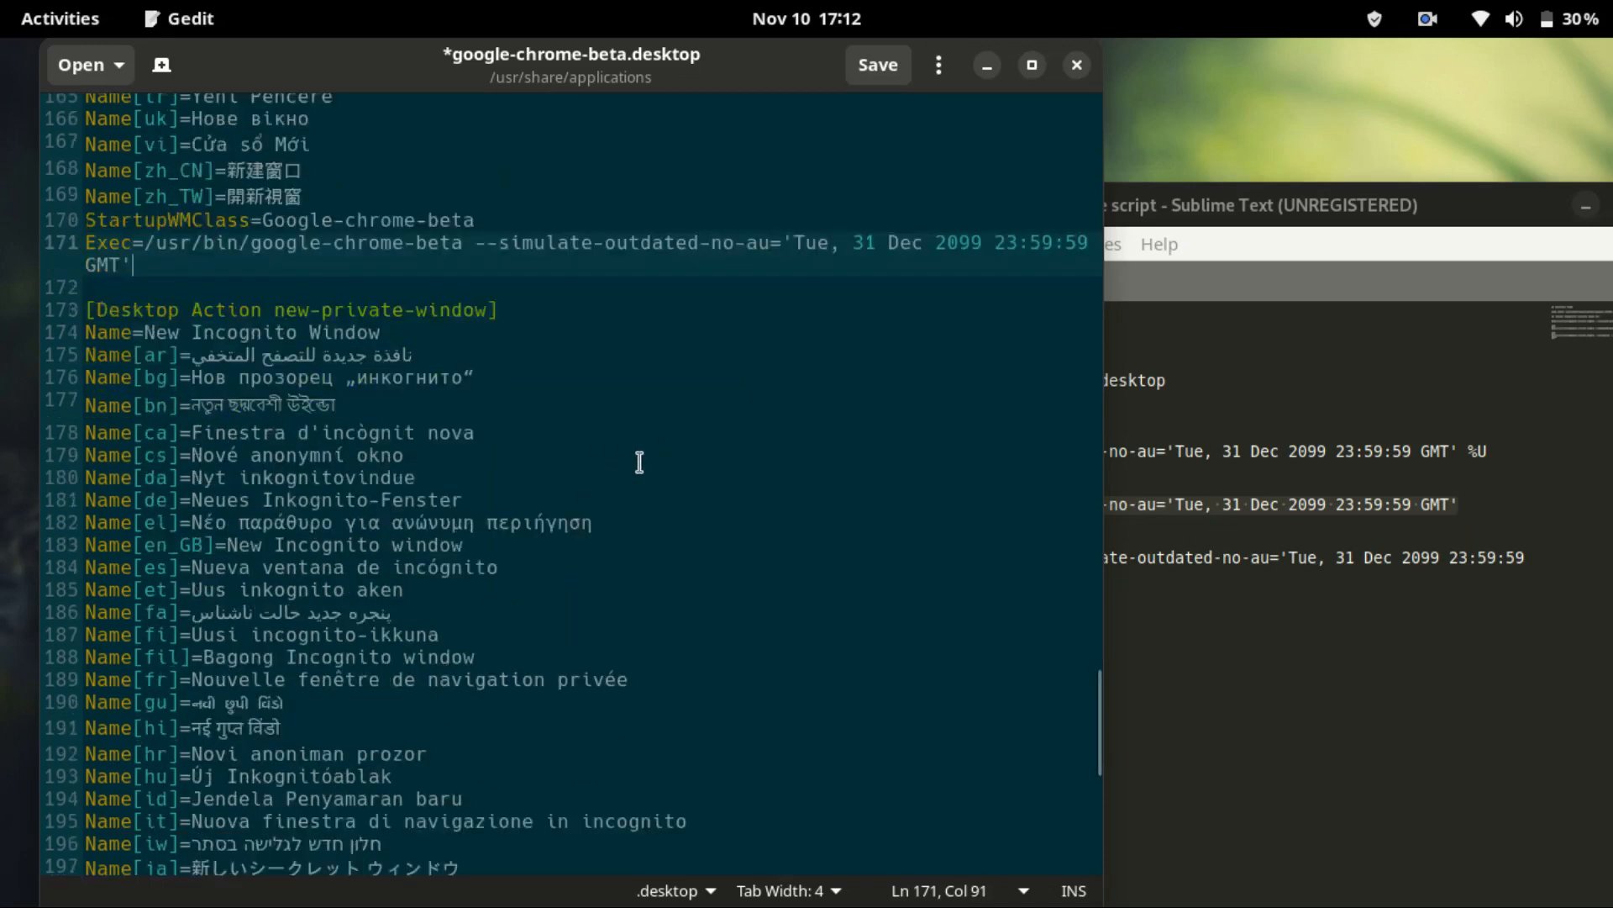
scroll(down, 3)
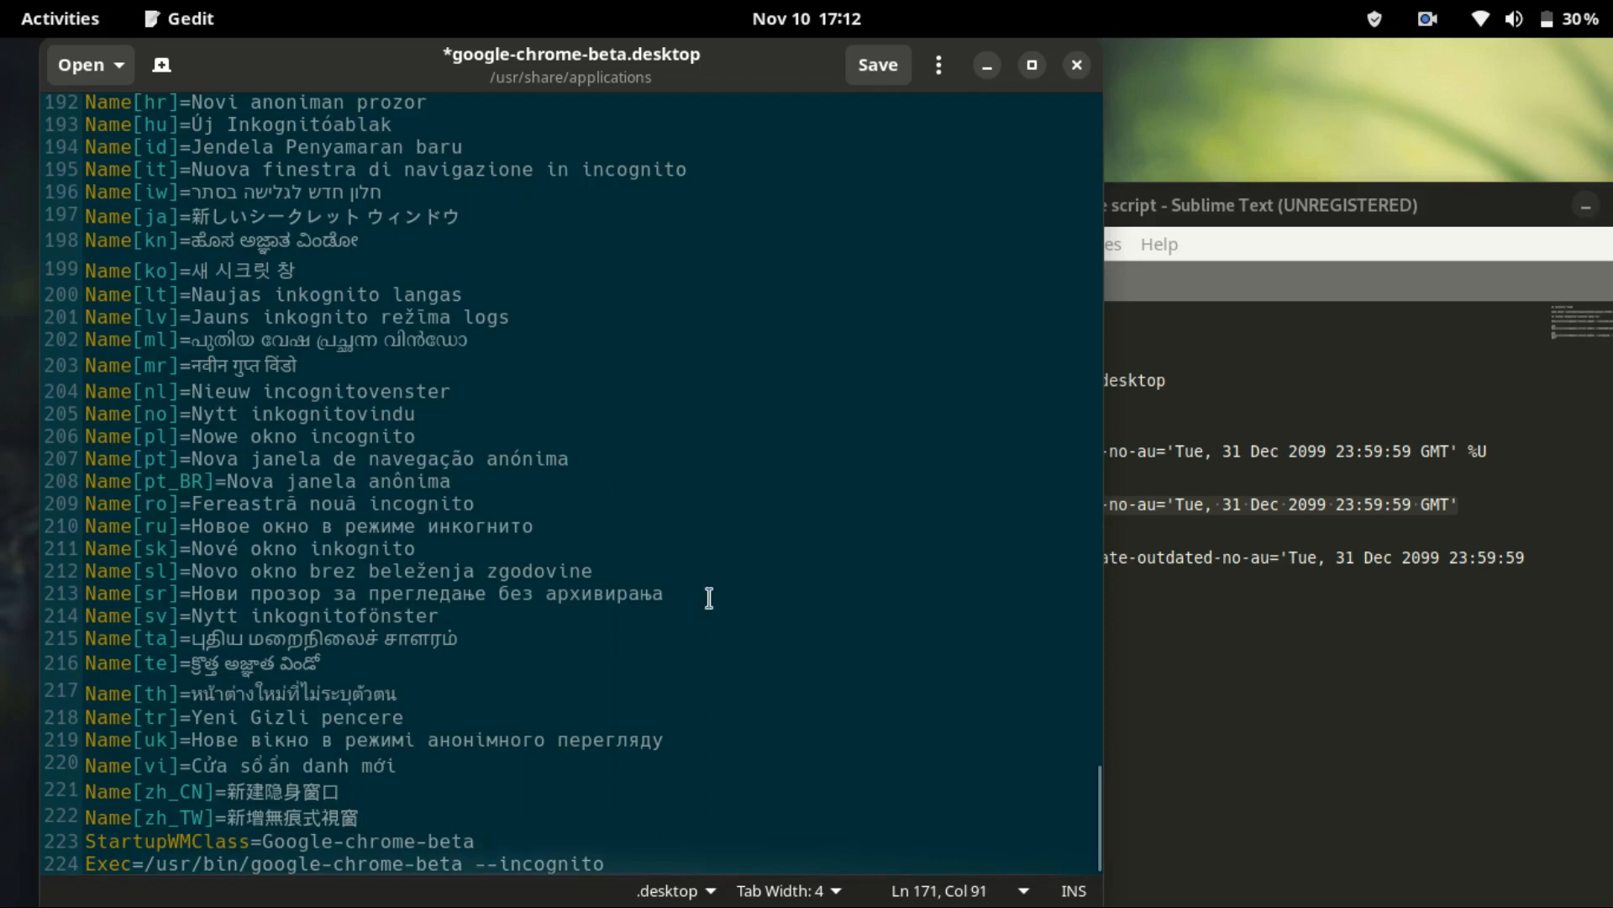
mouse_move(658, 853)
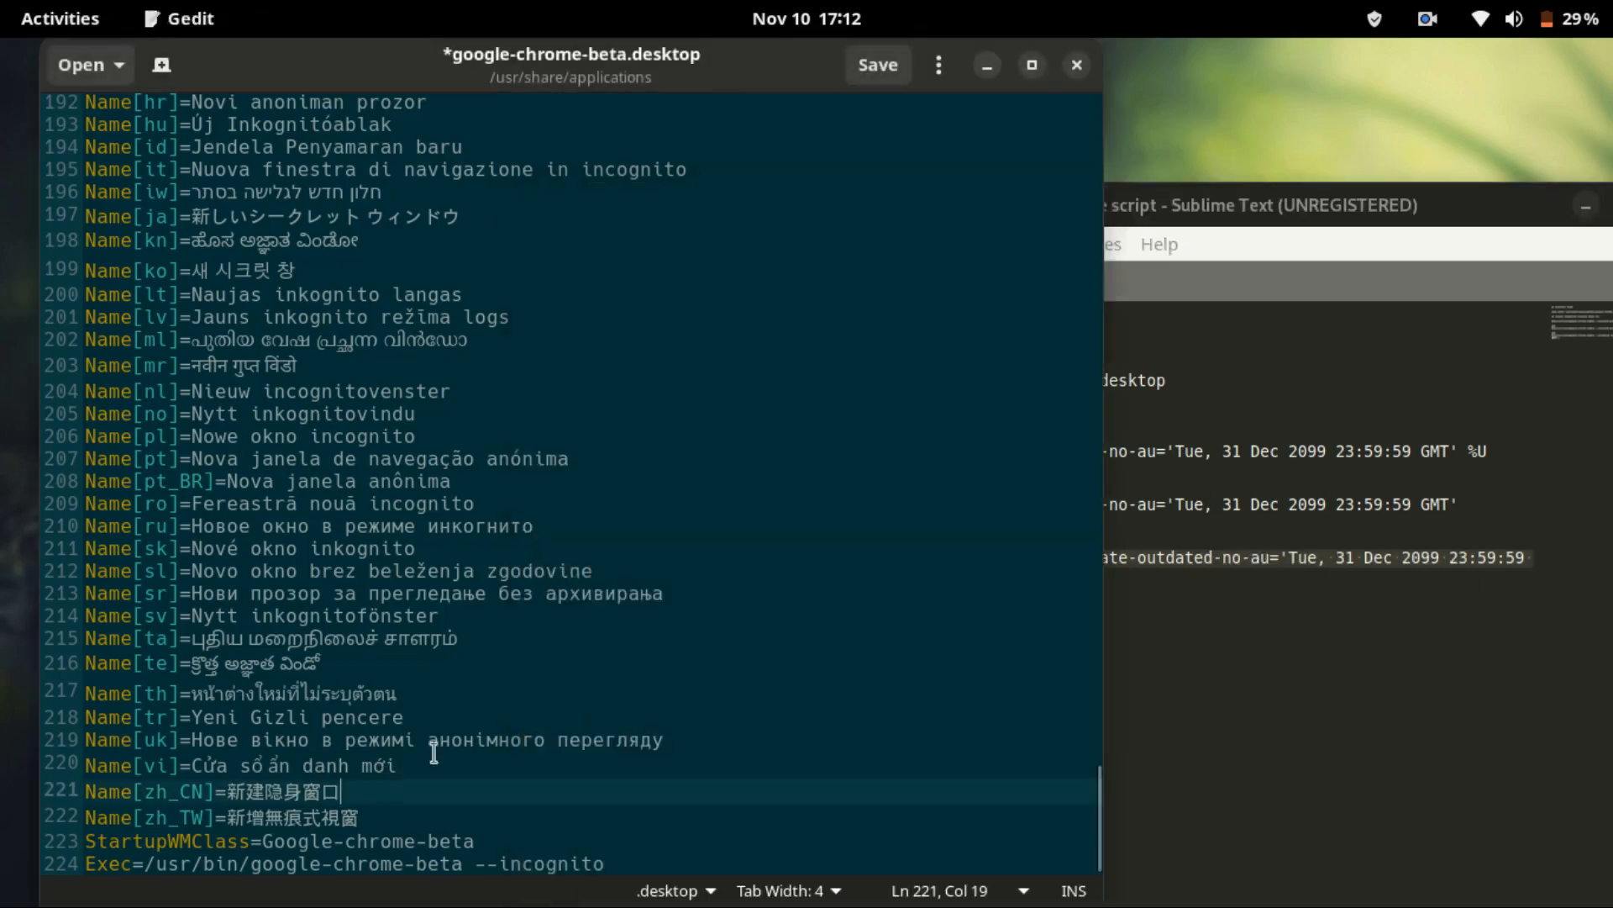
- Append --simulate-outdated-no-au='Tue, 31 Dec 2099 23:59:59 GMT' to line 224 and save
click(627, 863)
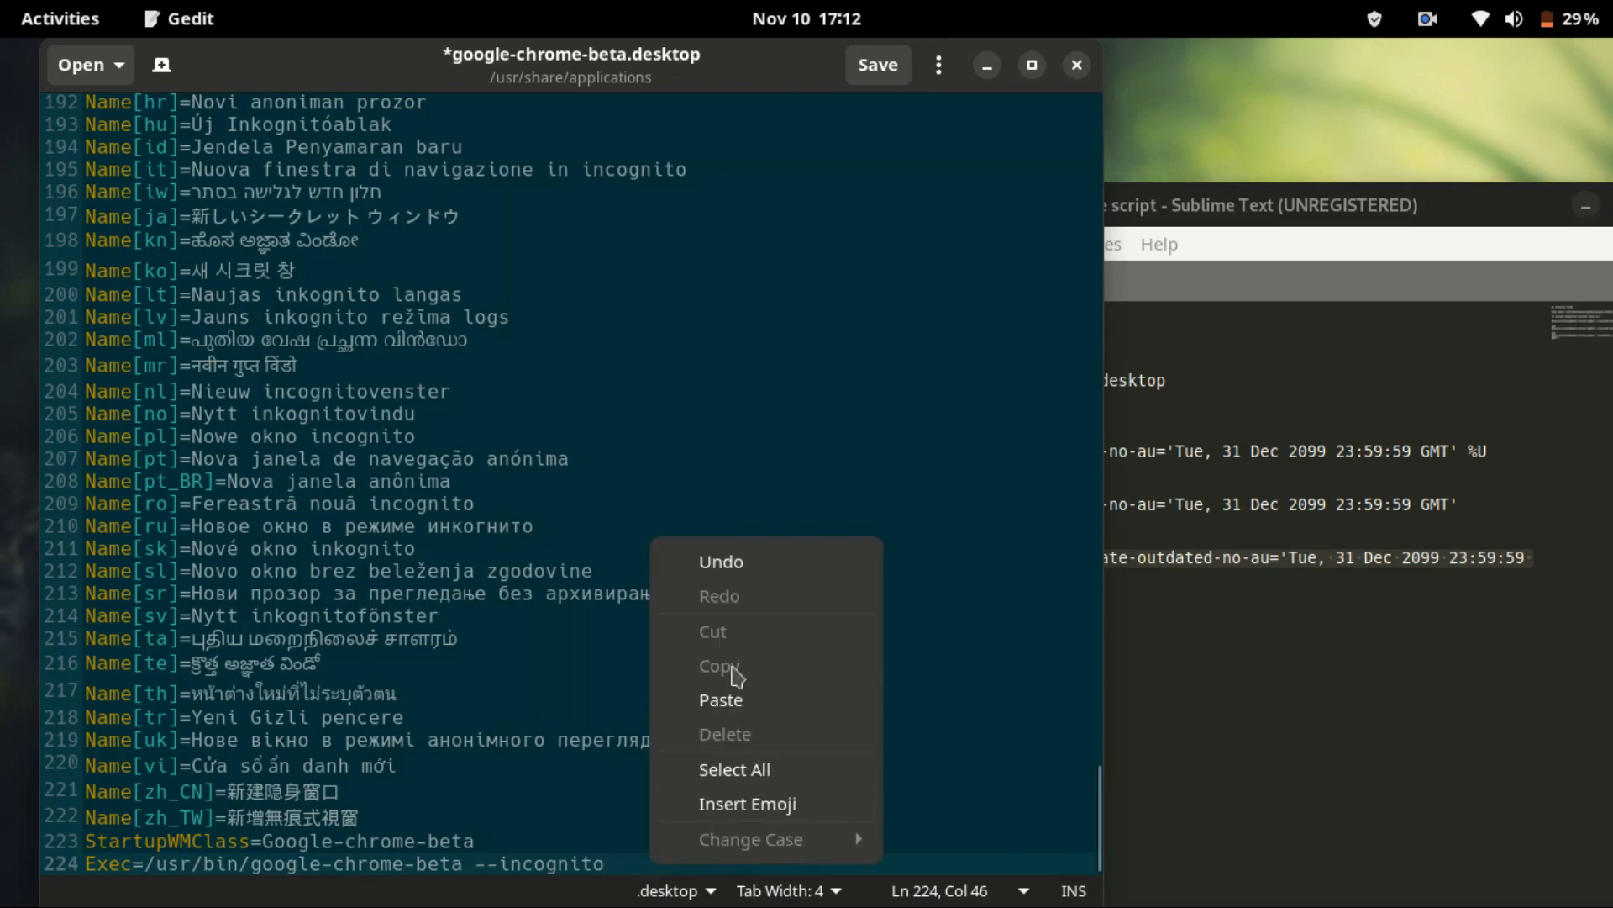
click(720, 700)
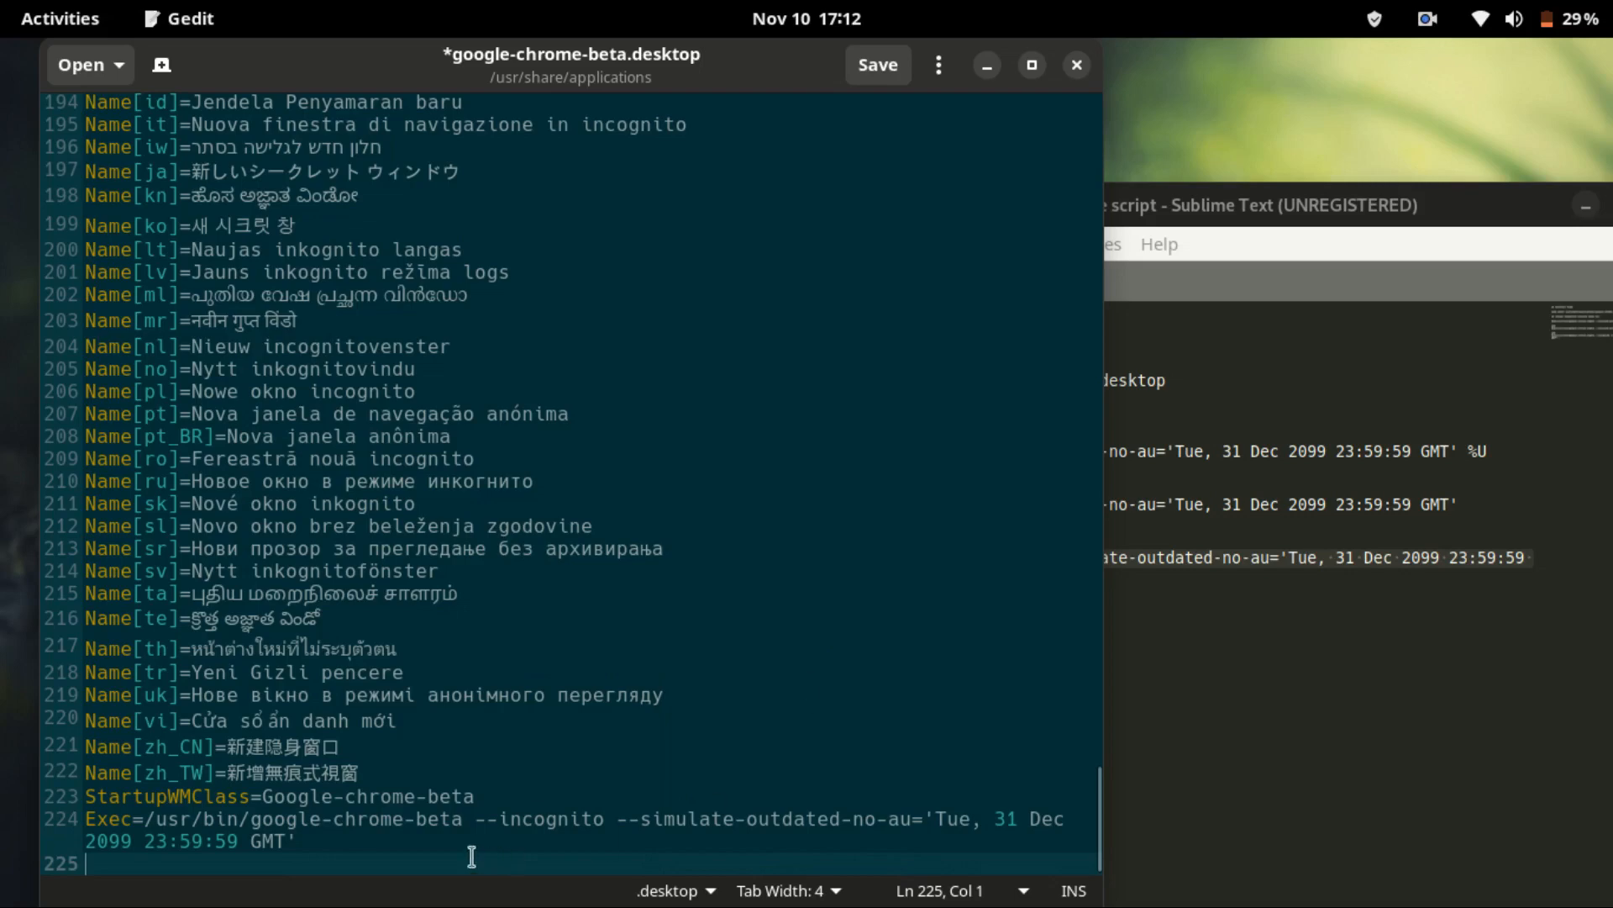
mouse_move(926, 839)
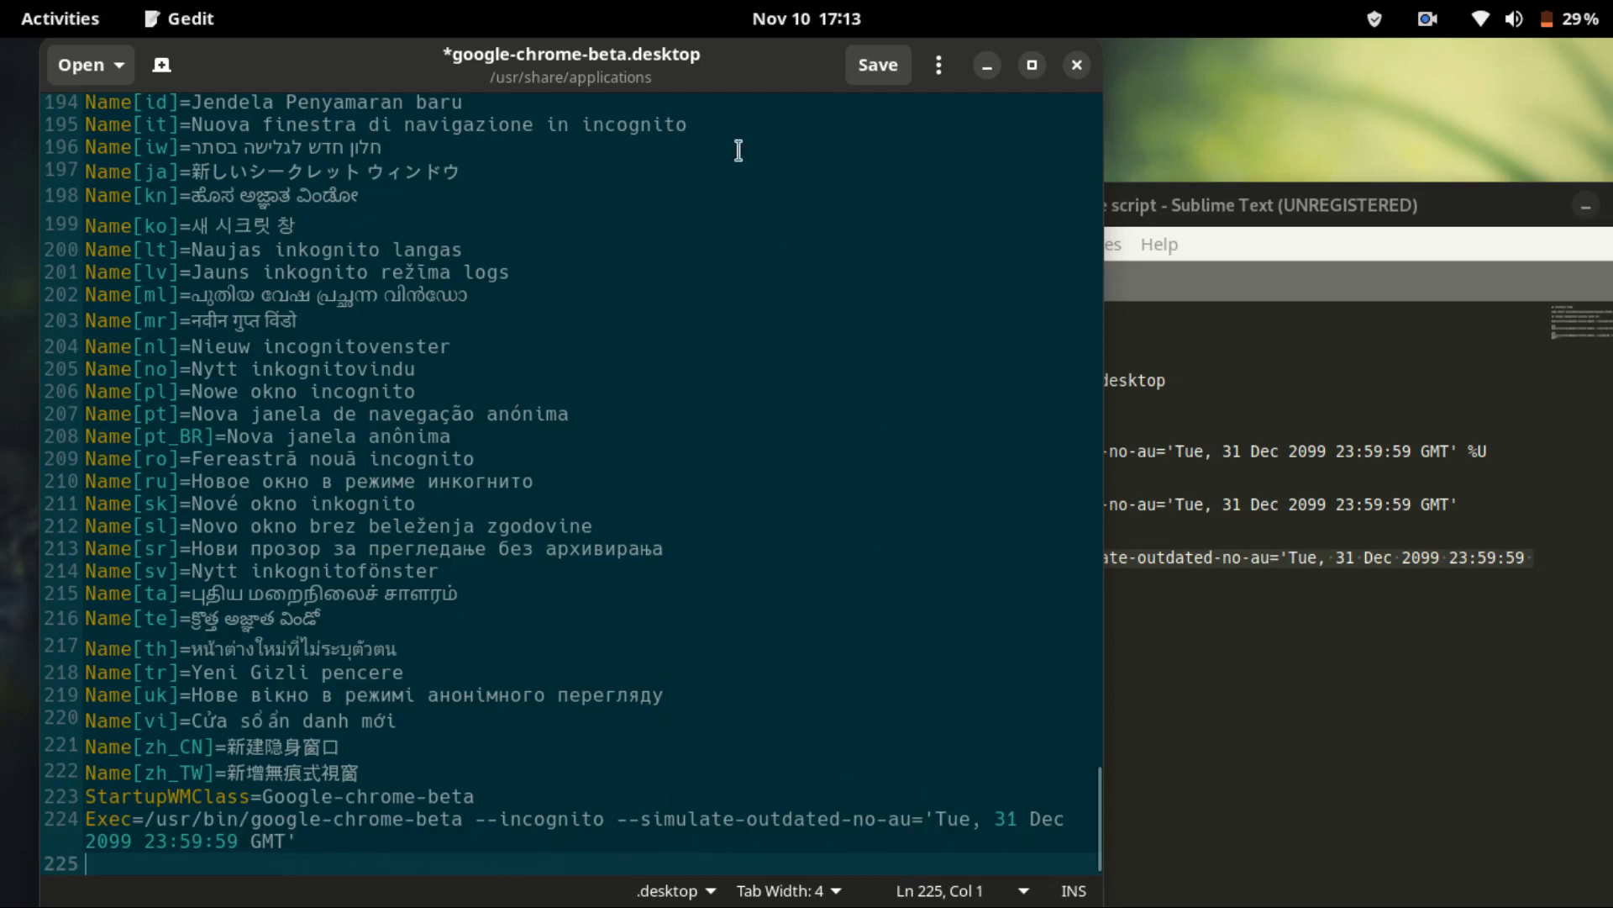
click(876, 63)
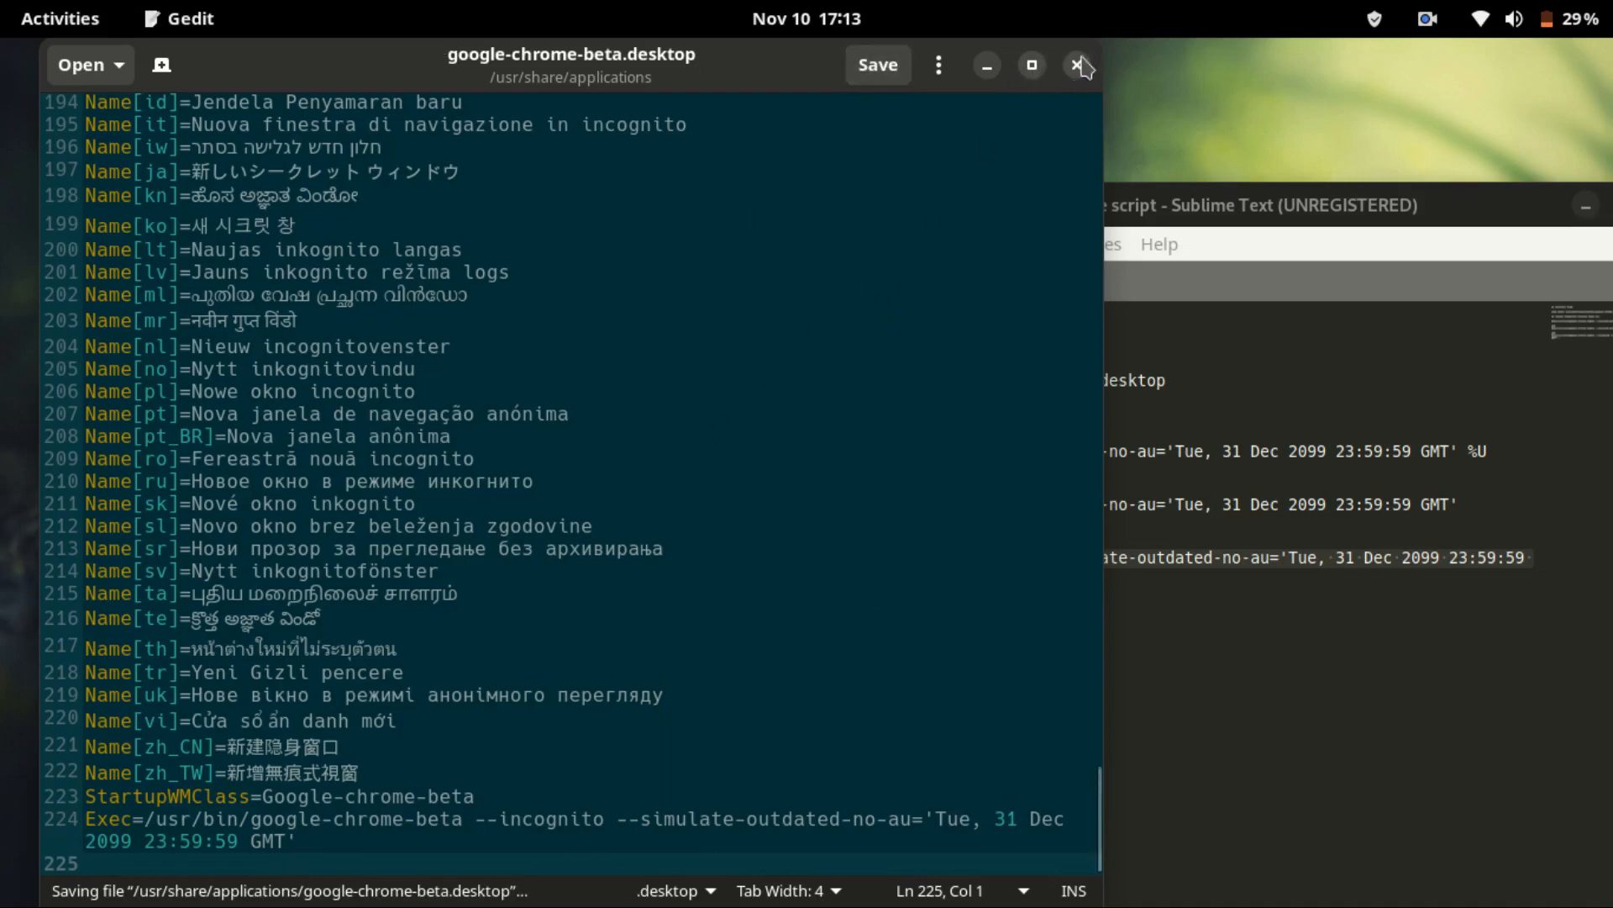
- Close the Gedit, Sublime Text notes and Terminal windows
click(1081, 66)
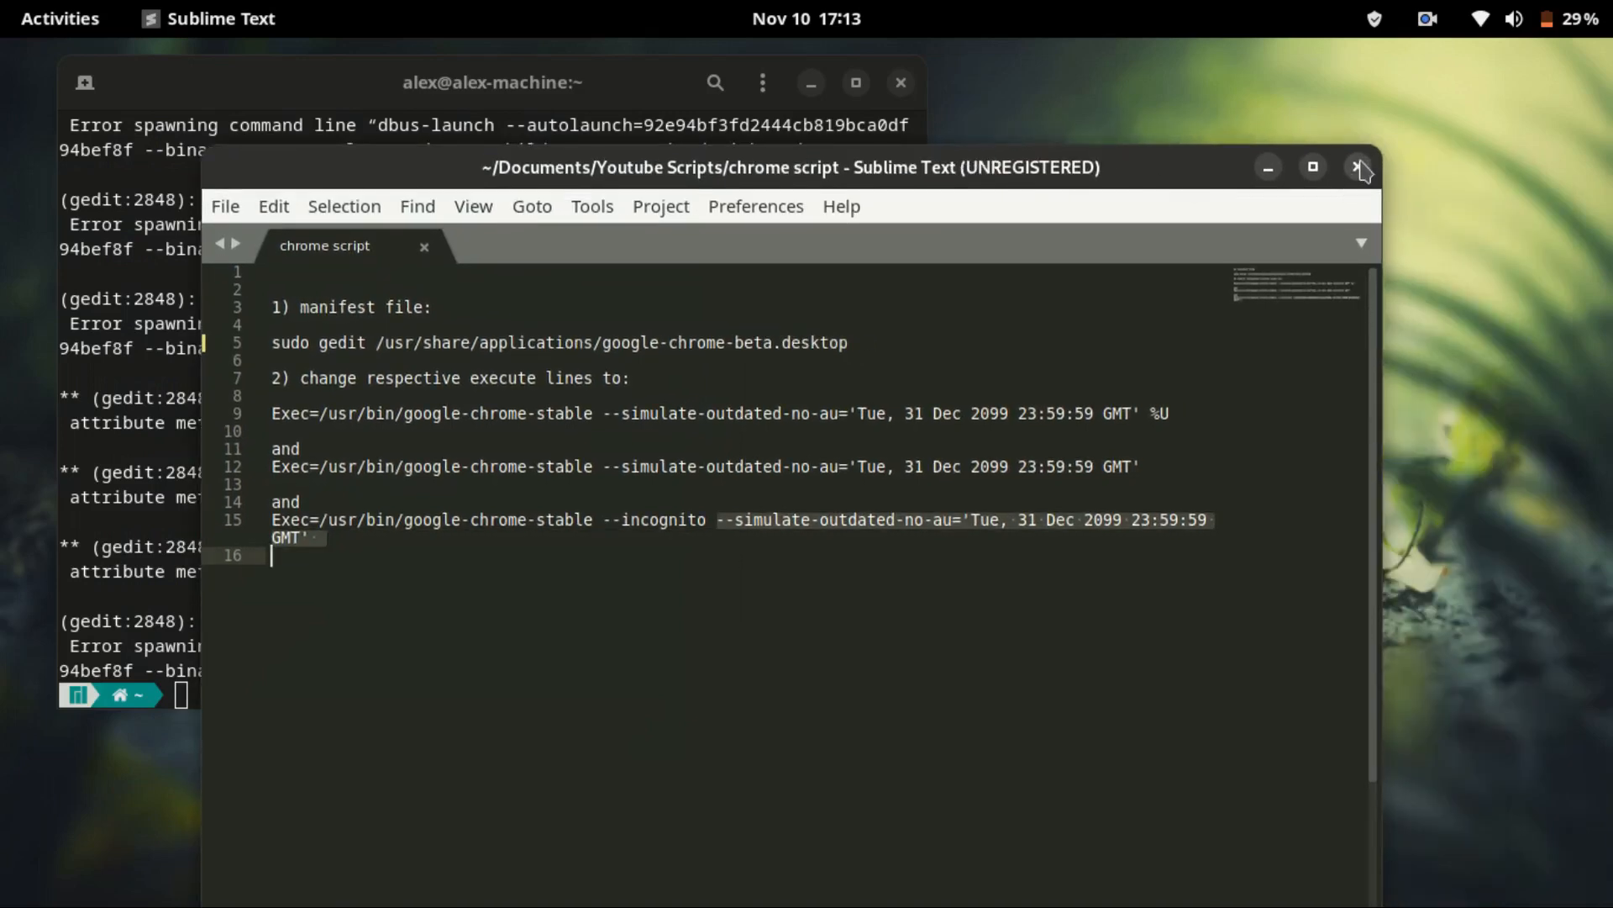
click(1360, 168)
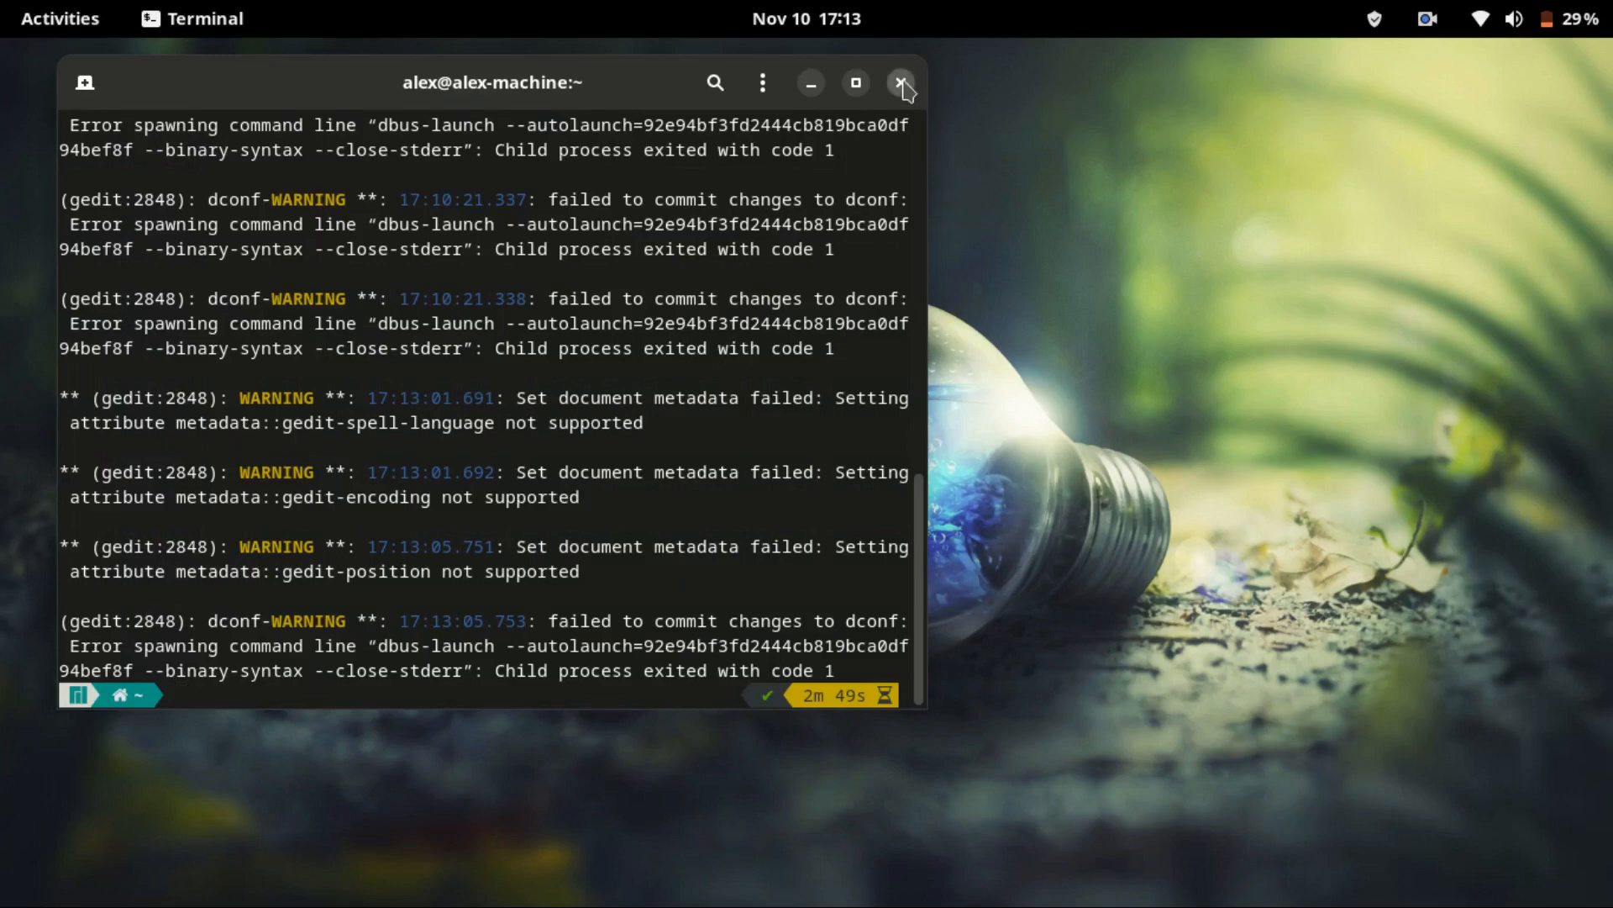
click(900, 82)
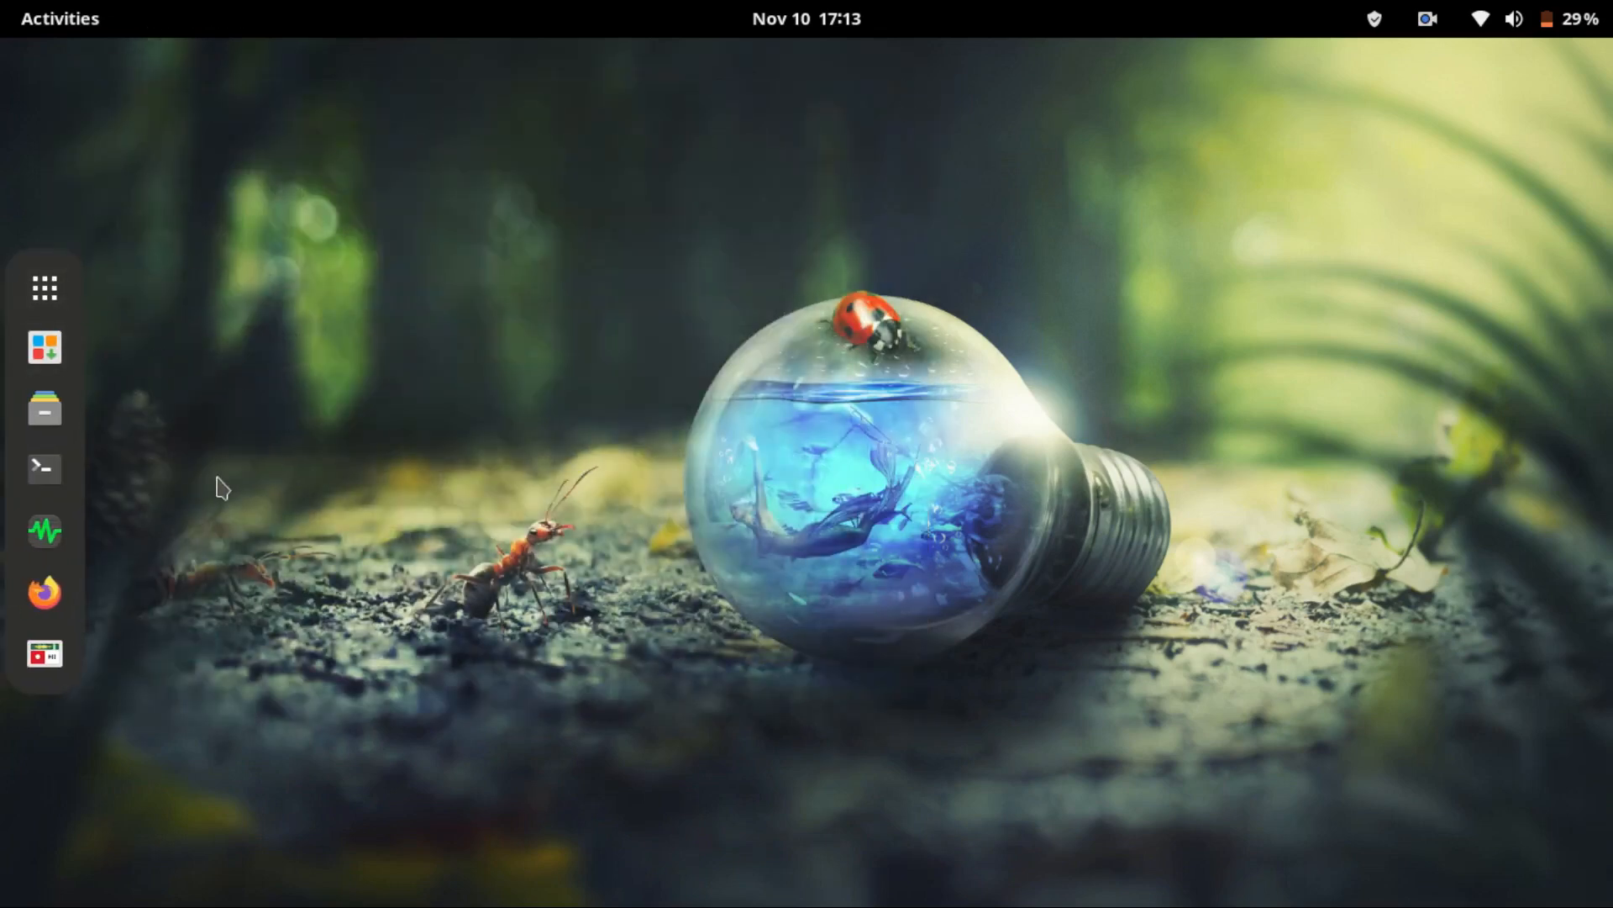
click(45, 288)
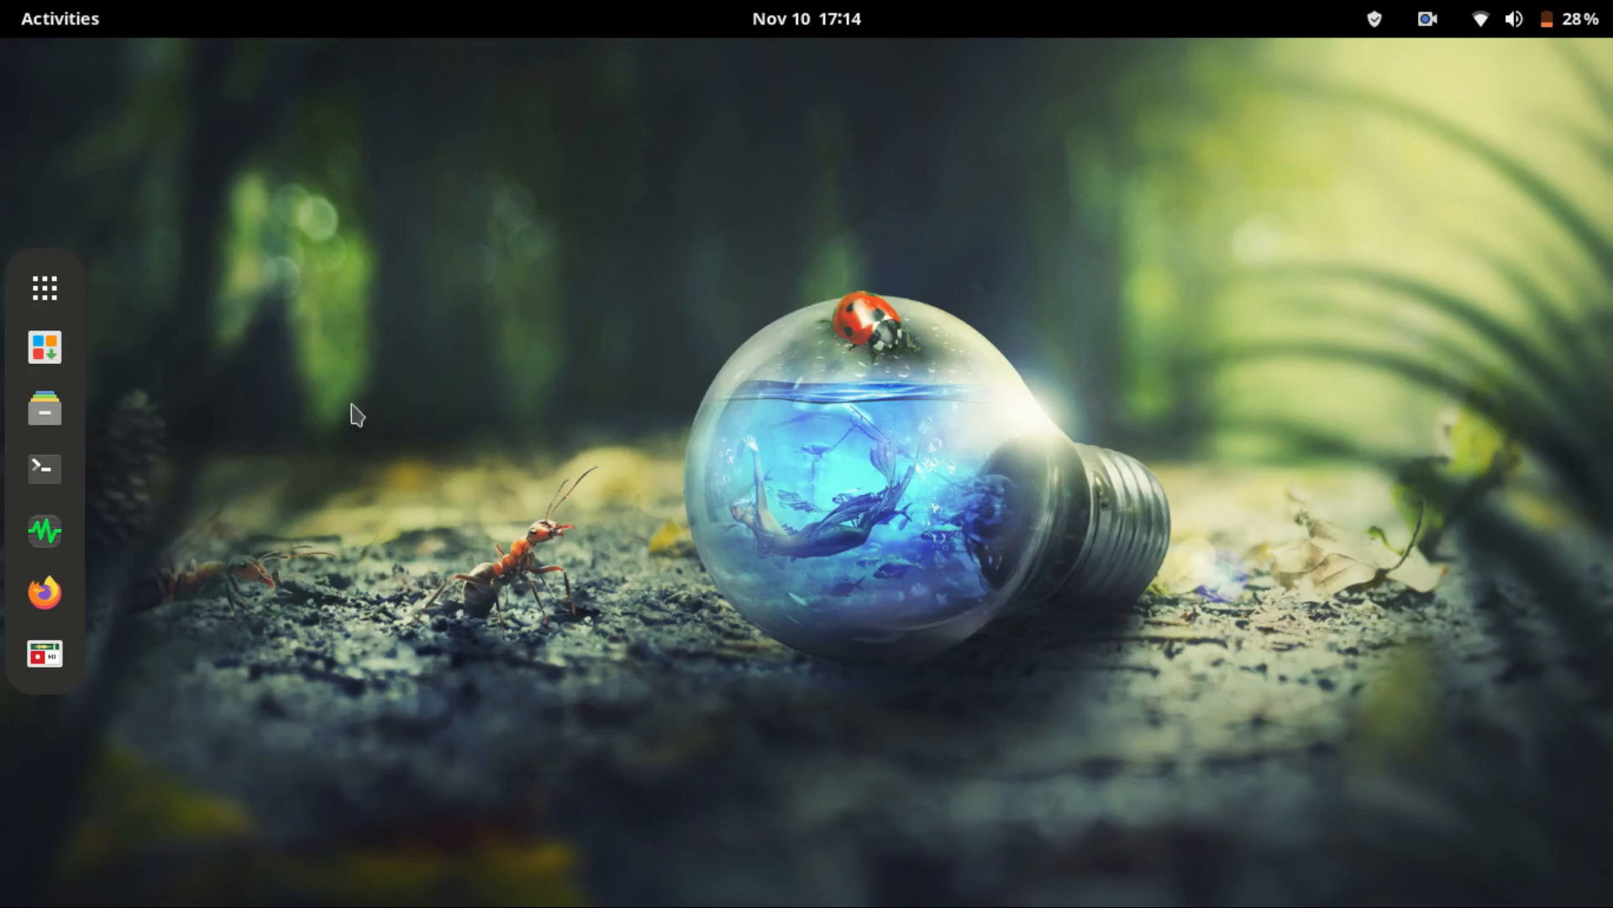
- Relaunch Google Chrome Beta from Activities and open its three-dot menu for update notices
click(45, 287)
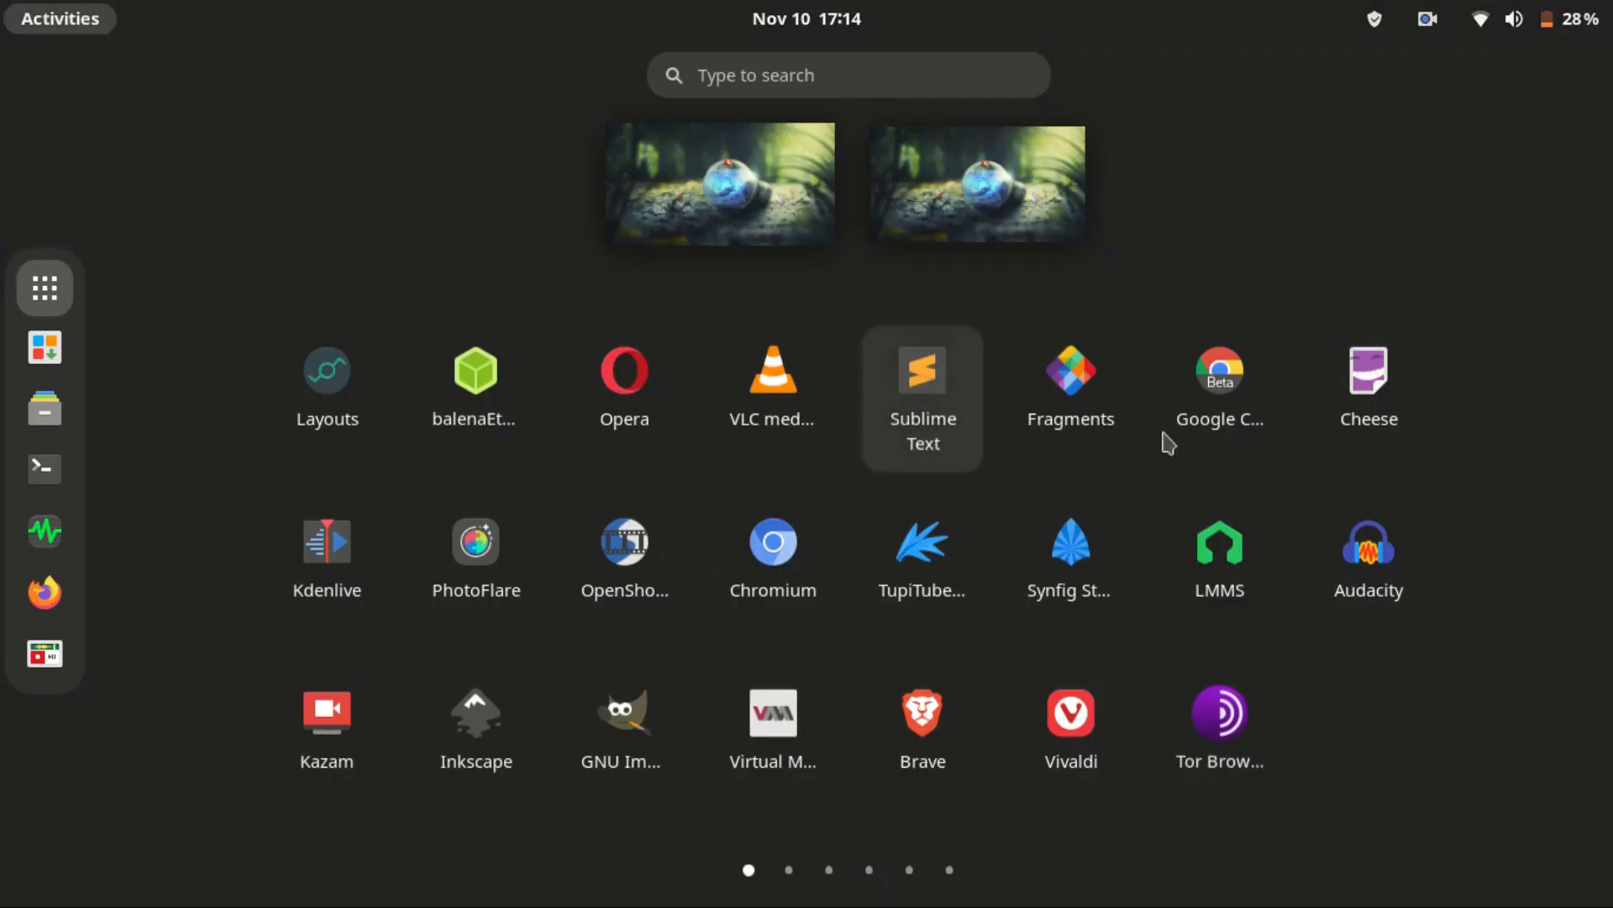
click(1219, 368)
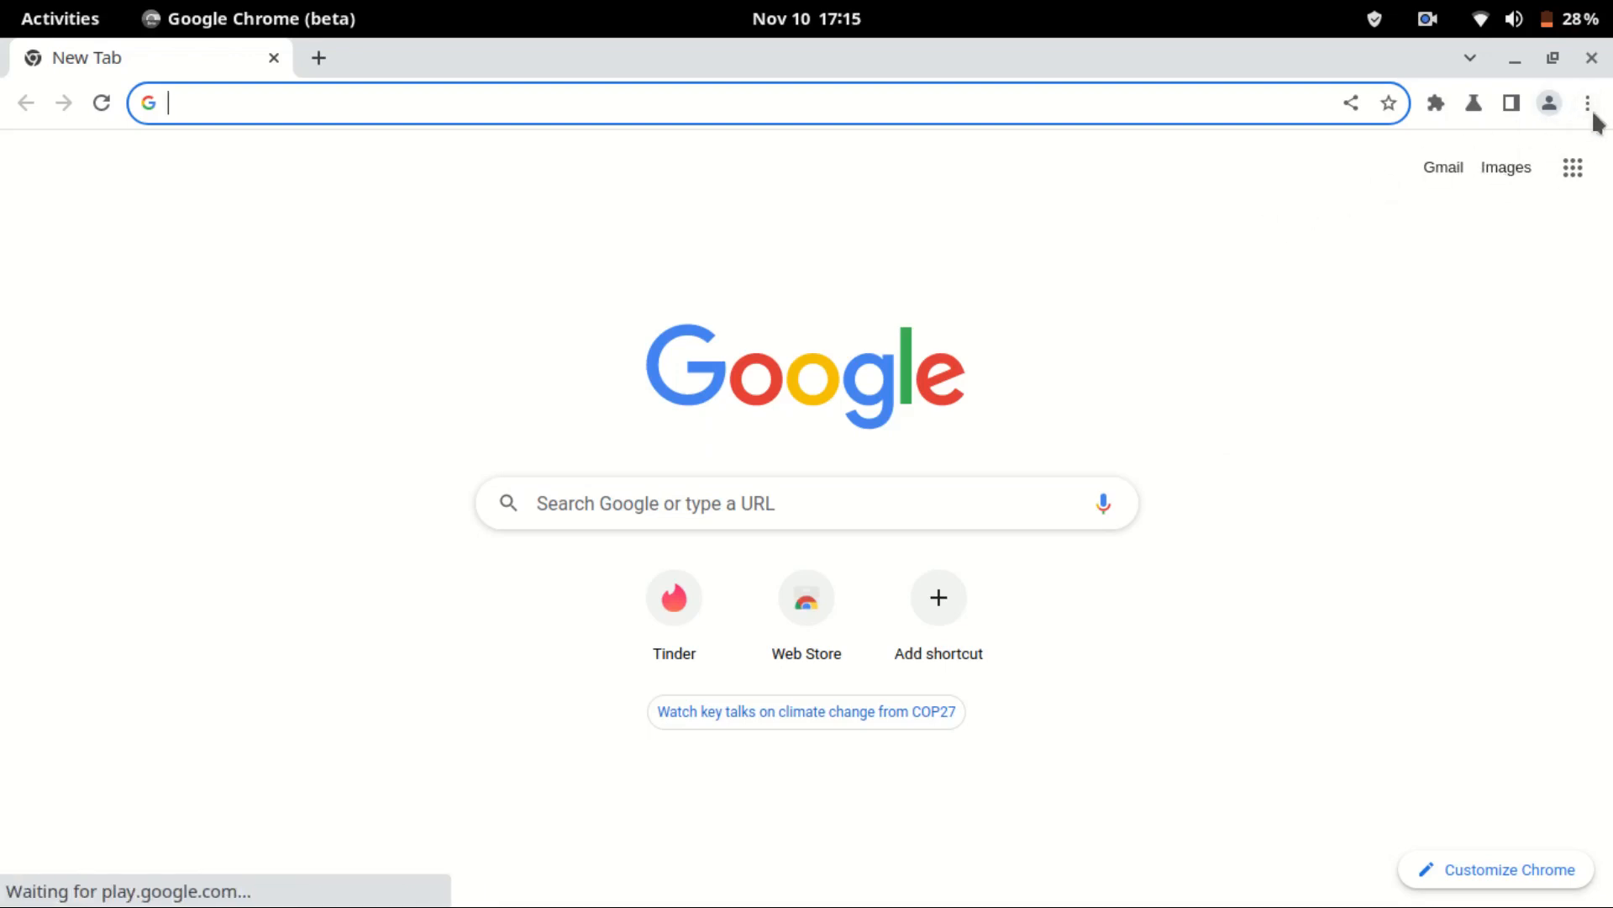
click(1587, 103)
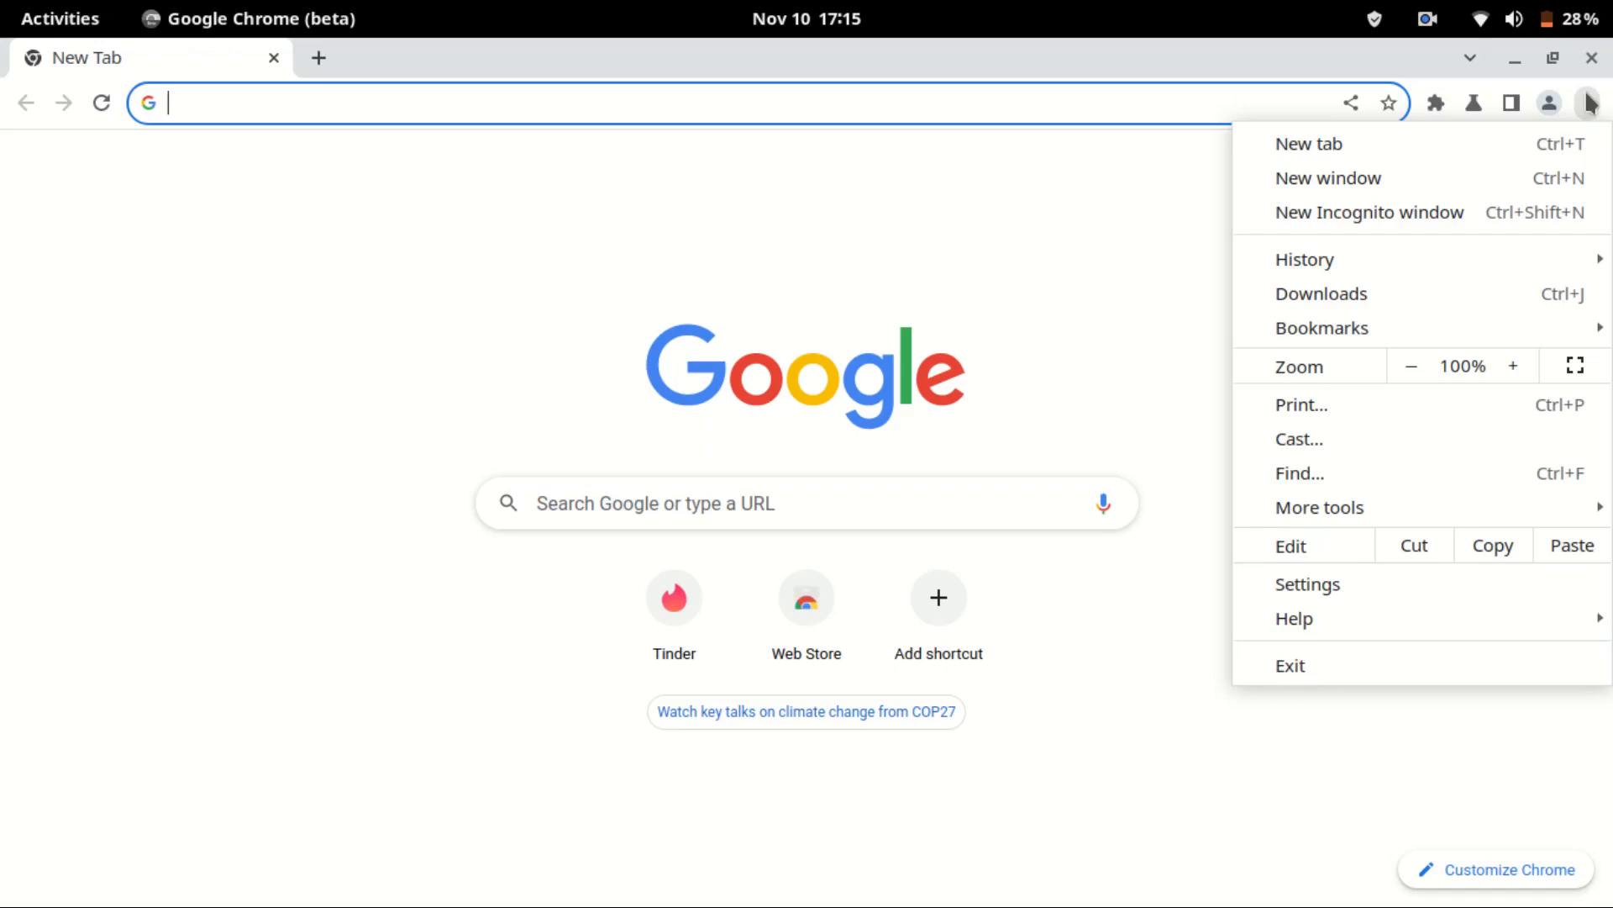